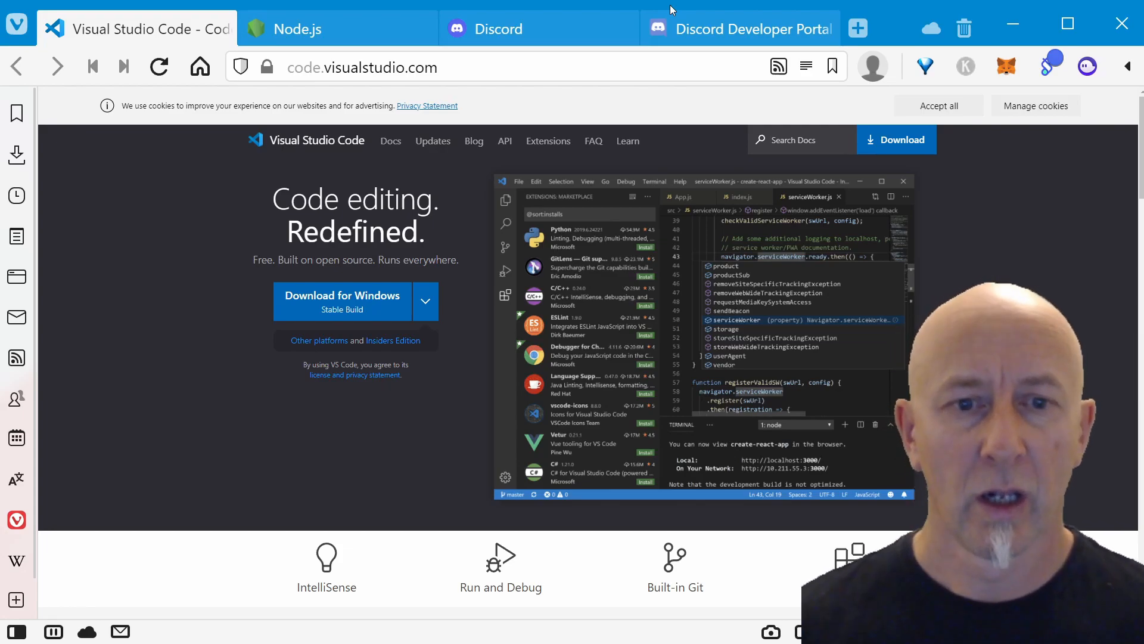
mouse_move(323, 101)
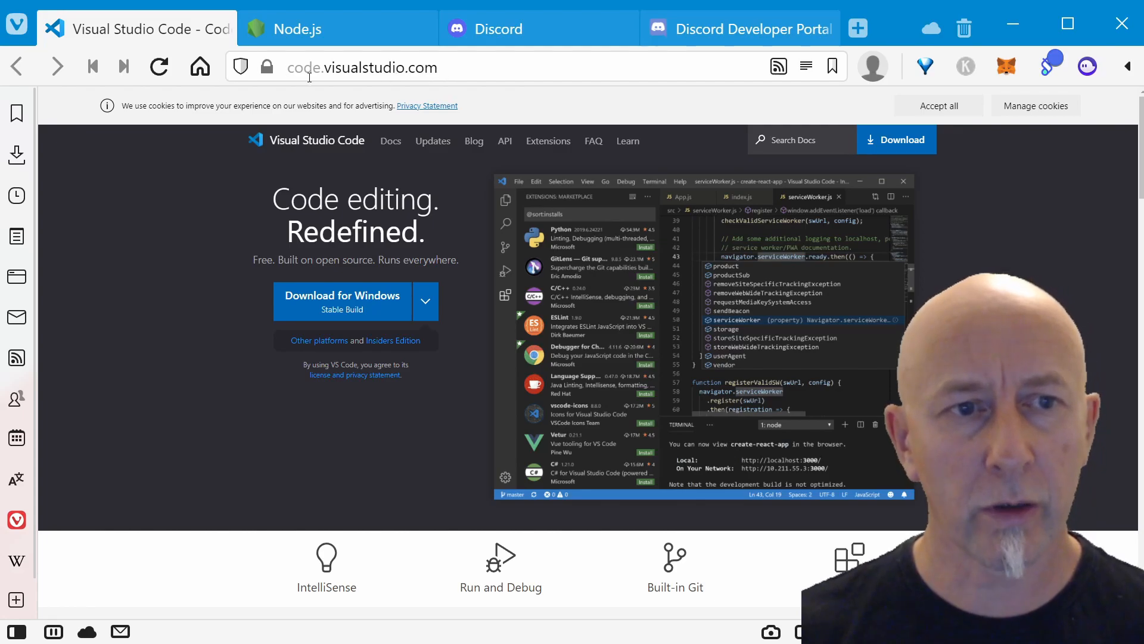
Glance at the File menu, then start a new bash terminal in the testbot folder.
left_click(363, 66)
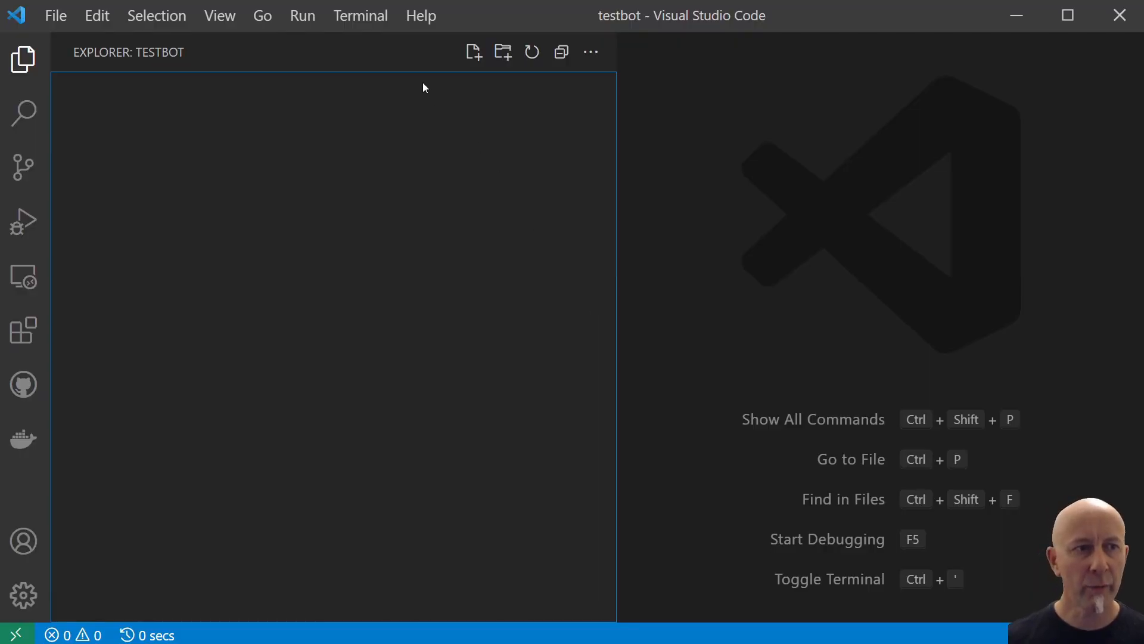
left_click(56, 16)
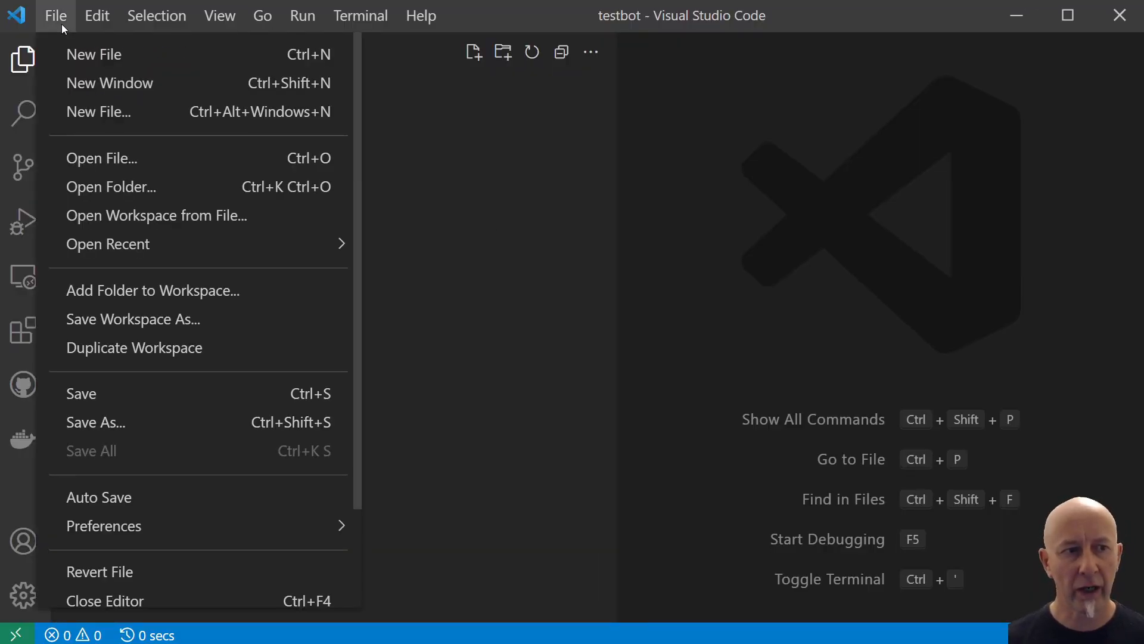
mouse_move(111, 186)
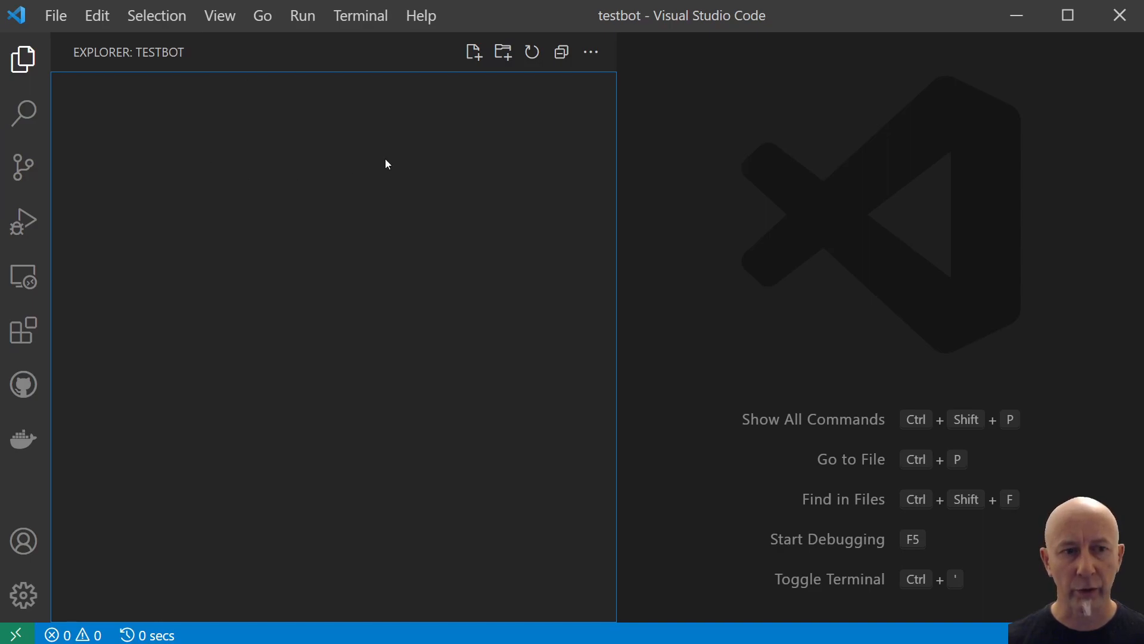
mouse_move(351, 159)
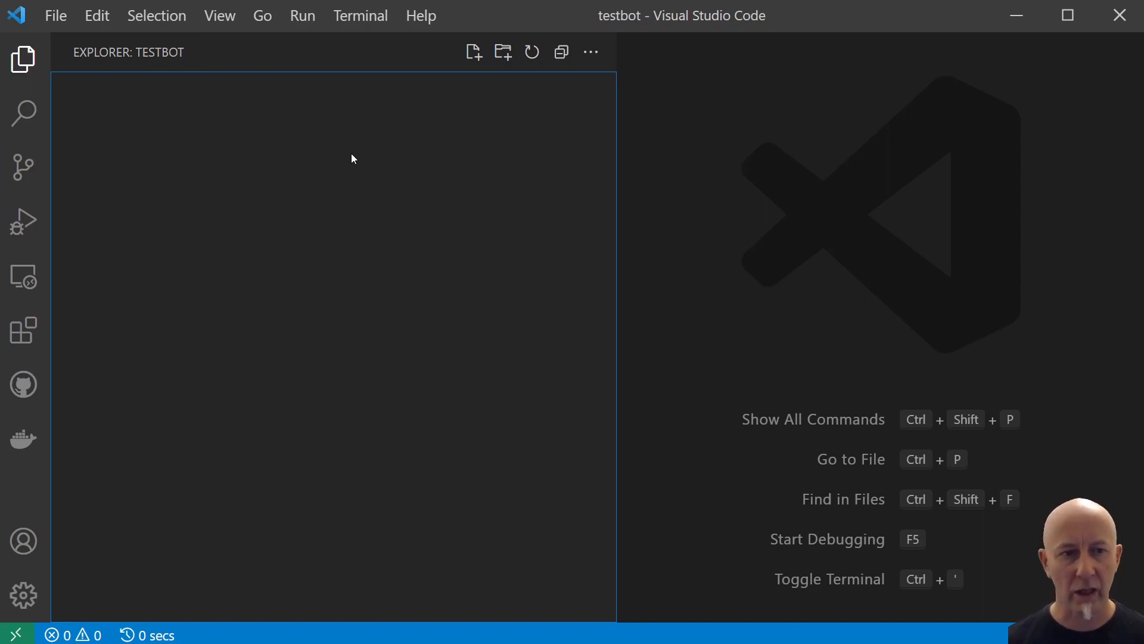
mouse_move(360, 16)
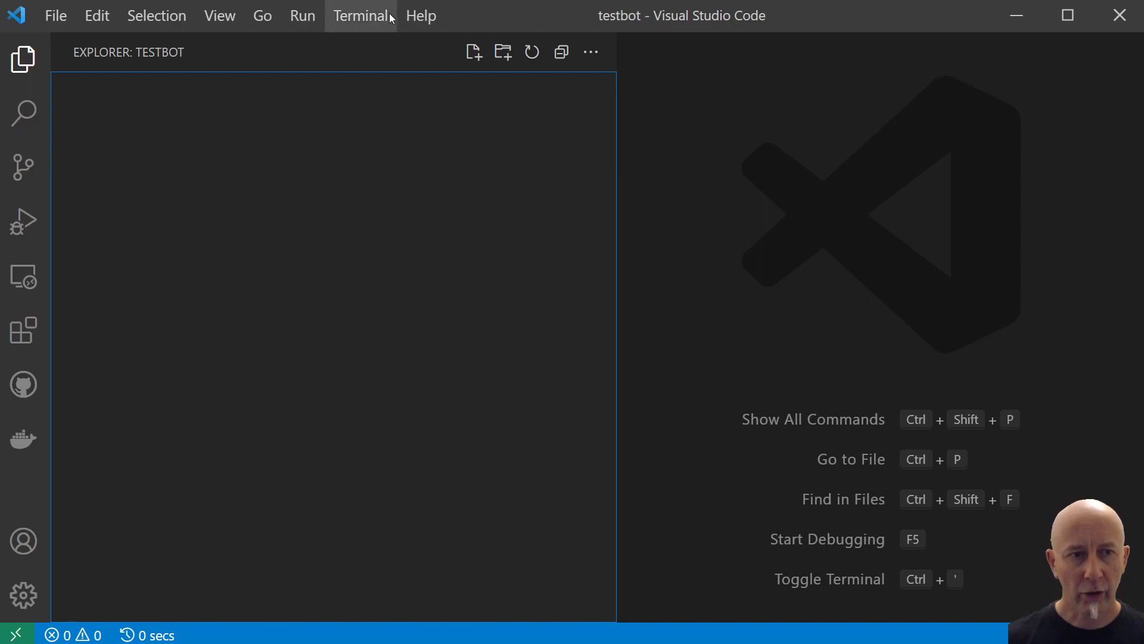
left_click(360, 16)
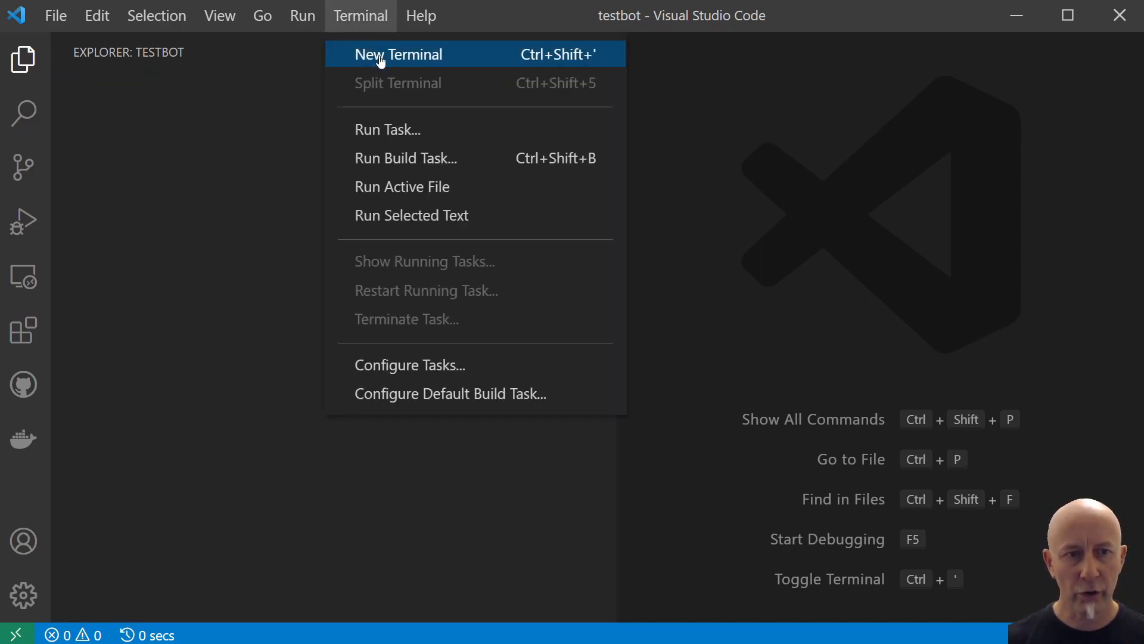
left_click(398, 54)
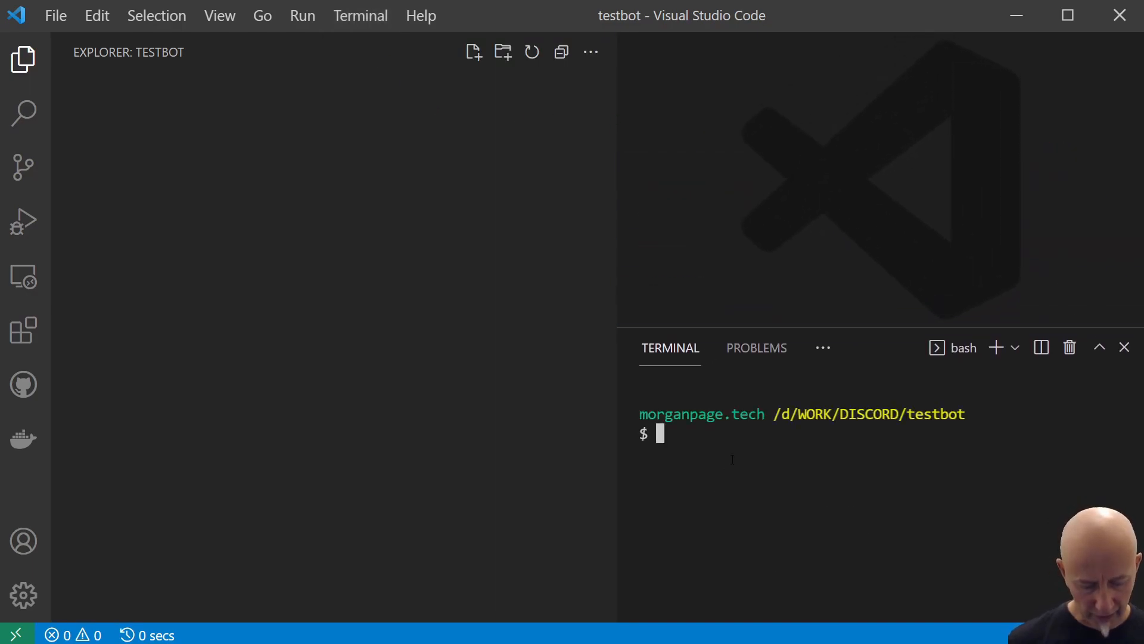
Generate package.json with npm init and add "type": "module", then save.
type("npm init")
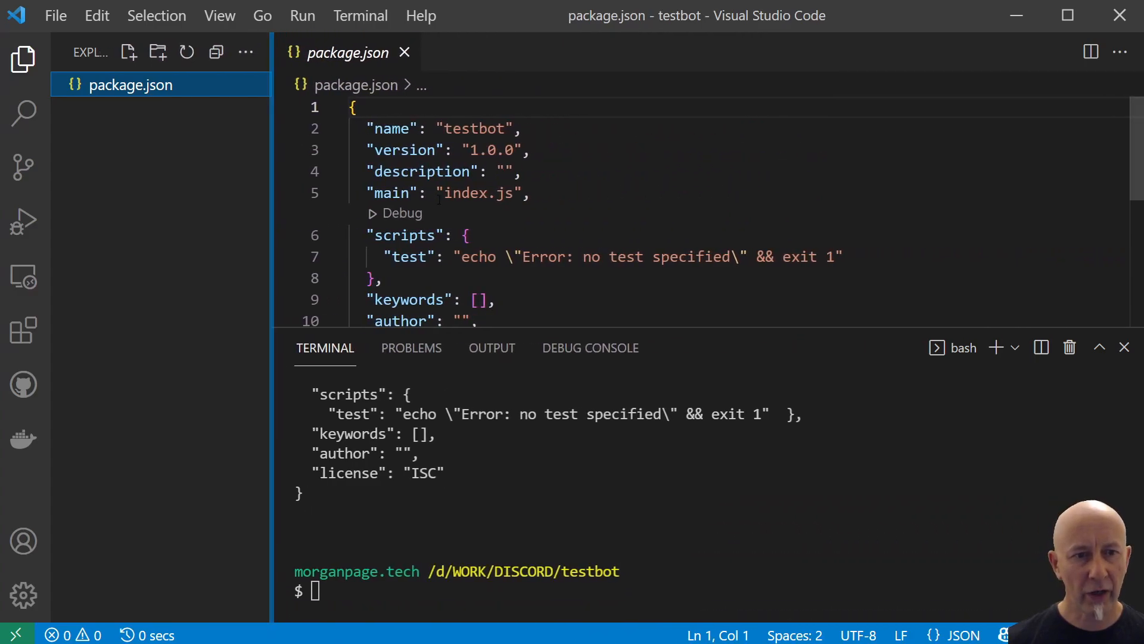
left_click_drag(644, 347, 645, 372)
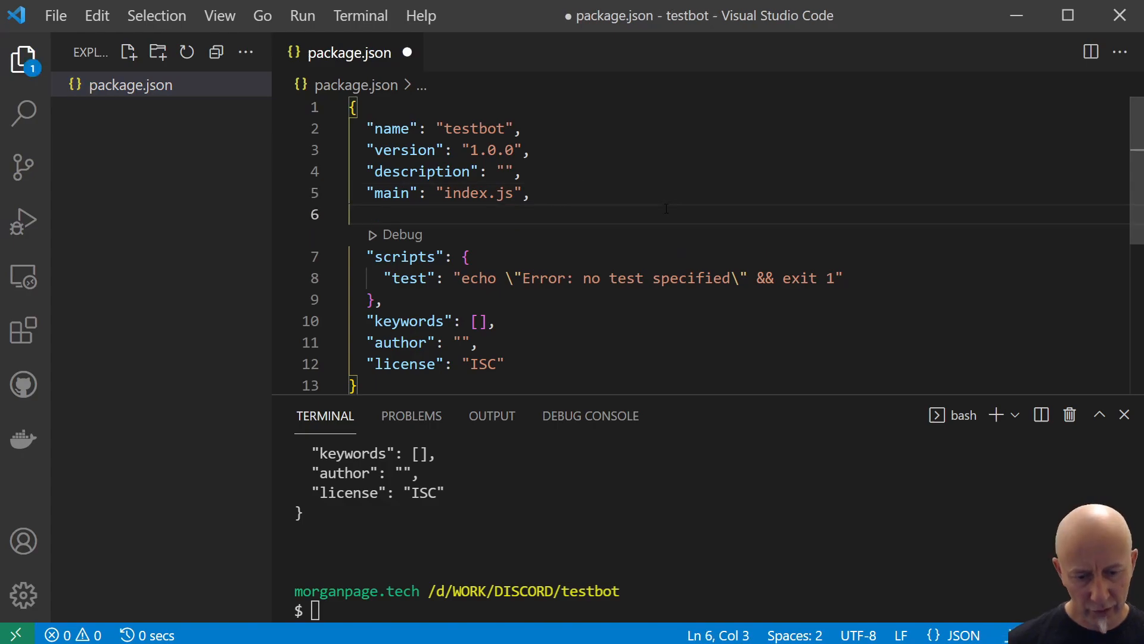
type("\"type")
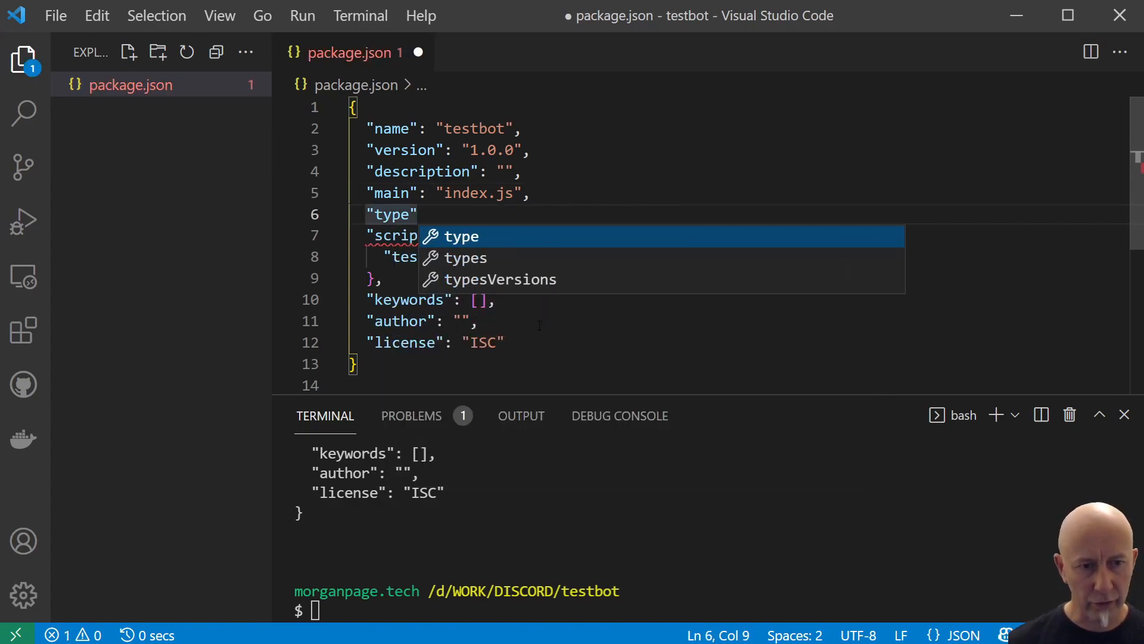
type(":\"module\",")
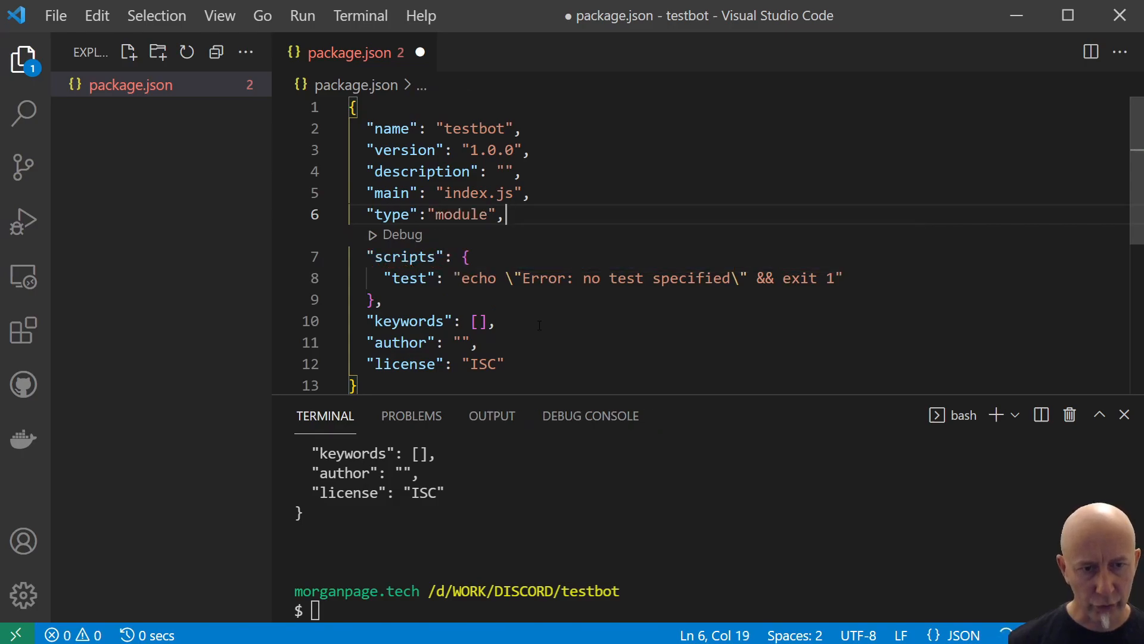
key("Ctrl+s")
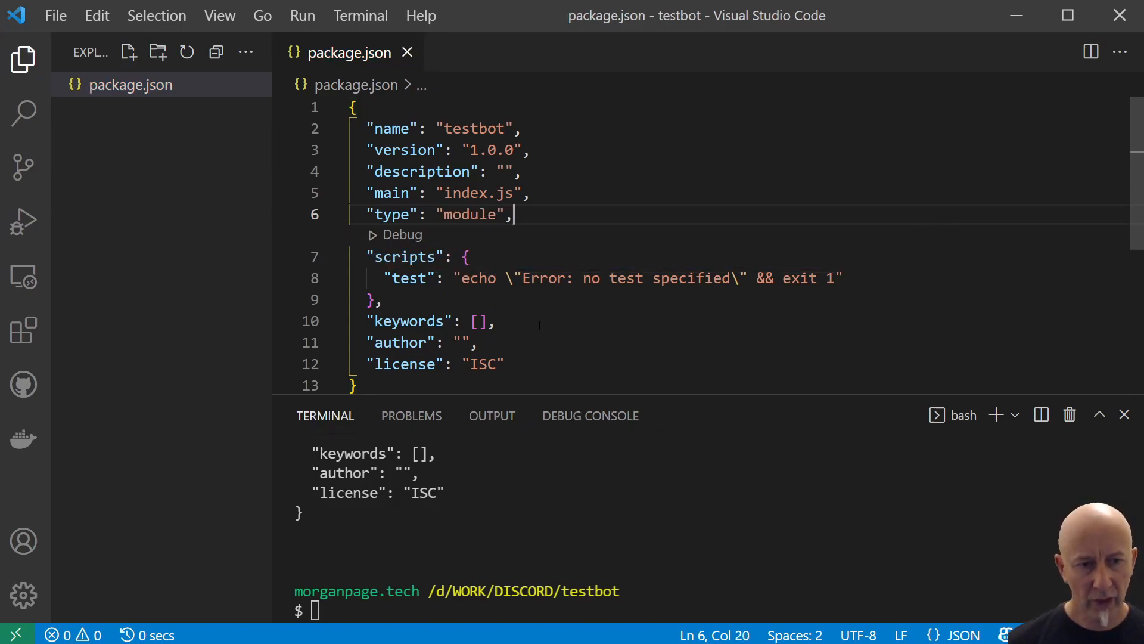
mouse_move(409, 277)
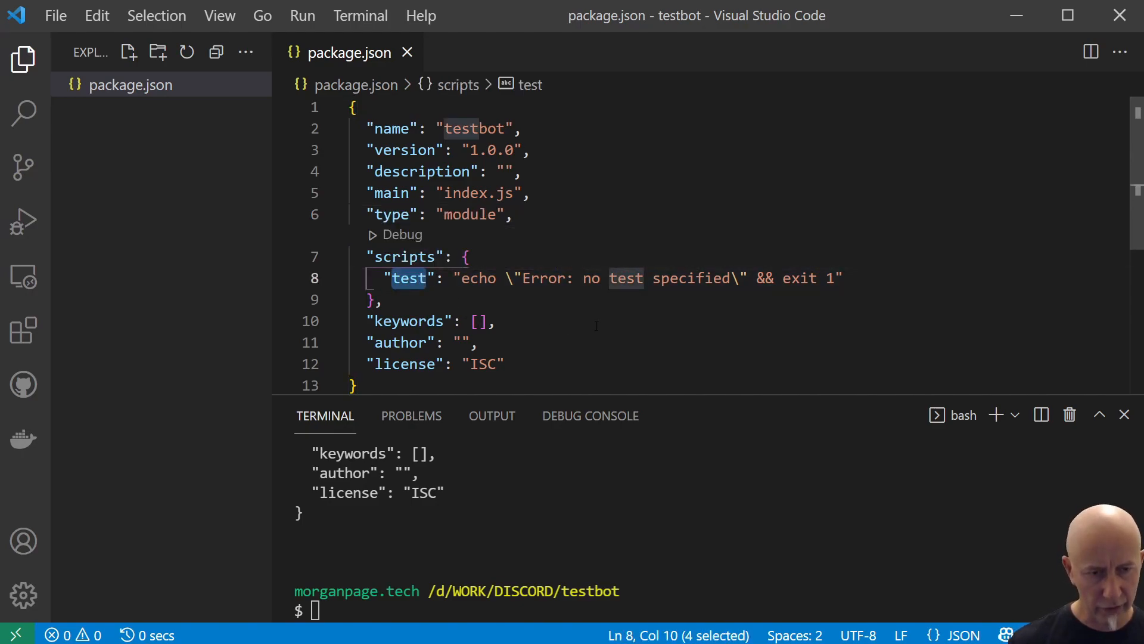
Replace the placeholder test script with a start script running node index.js.
type("start")
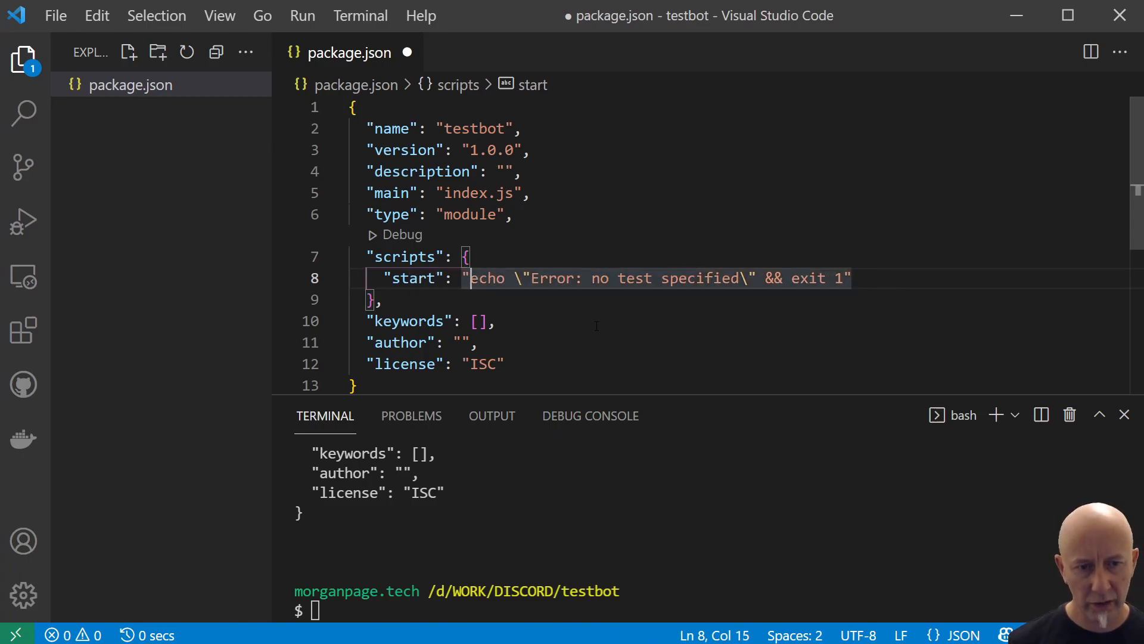
left_click_drag(471, 278, 842, 277)
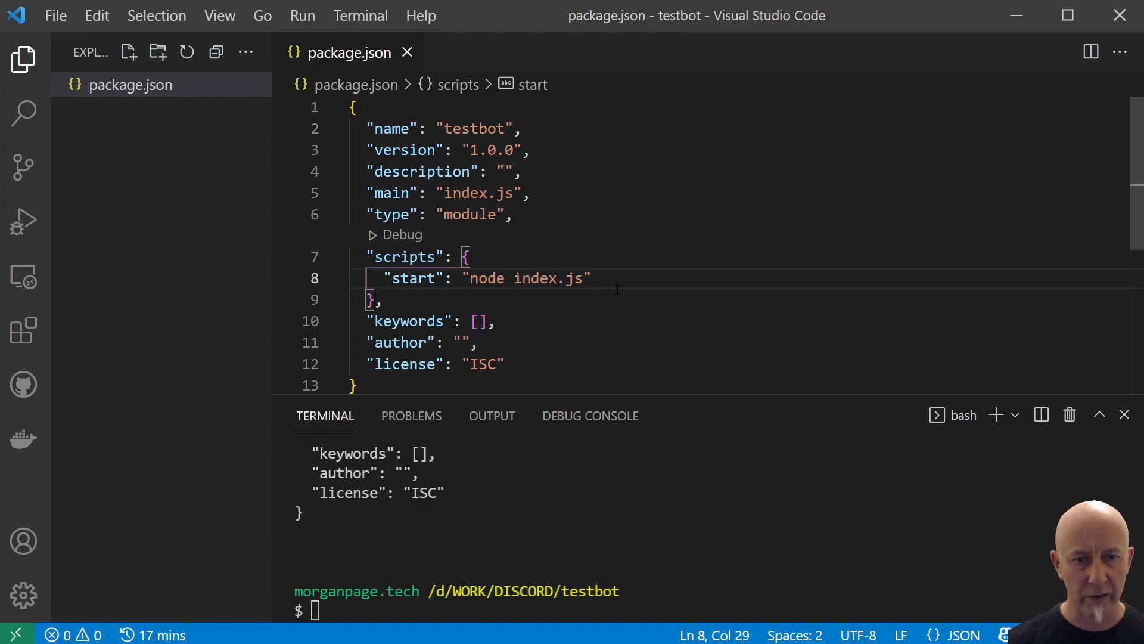
mouse_move(416, 277)
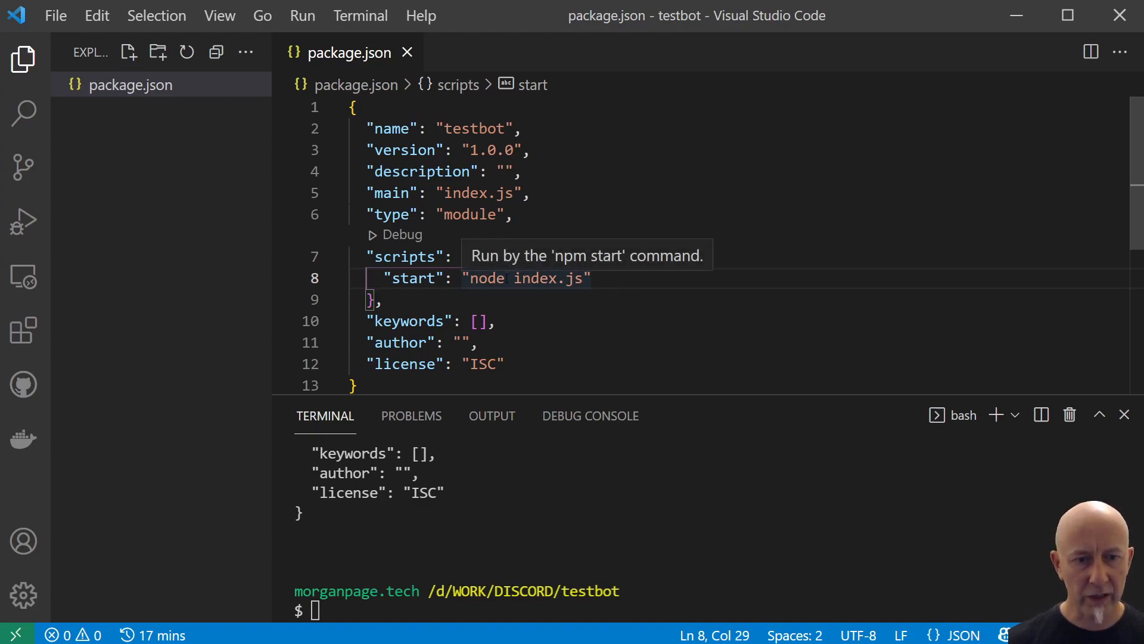
double_click(547, 278)
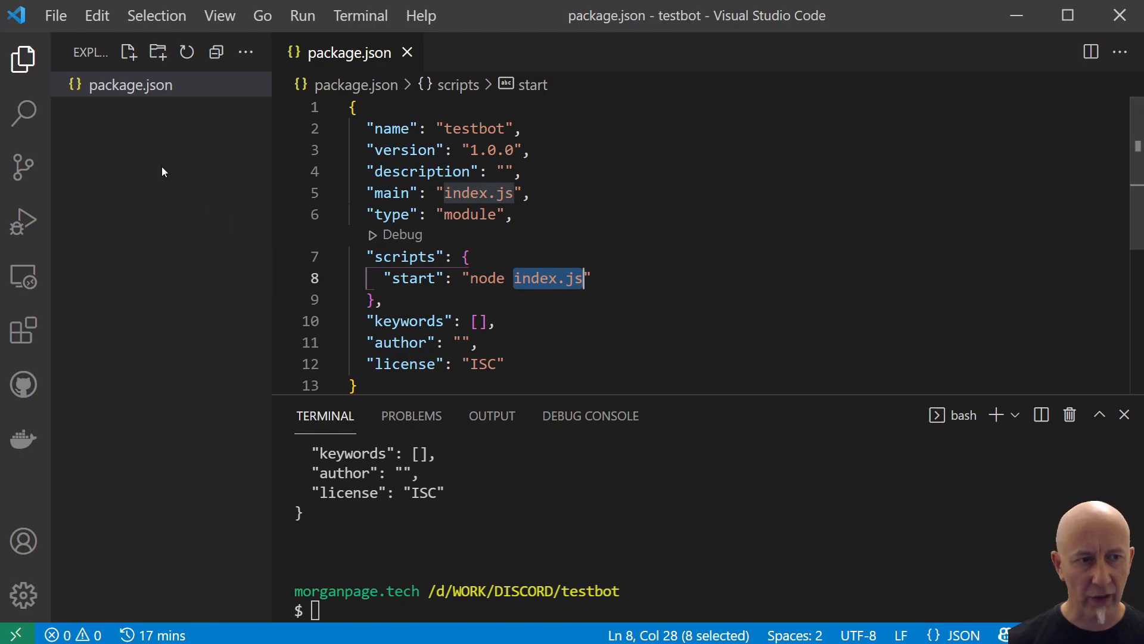
Create a new index.js file in the project folder.
right_click(130, 83)
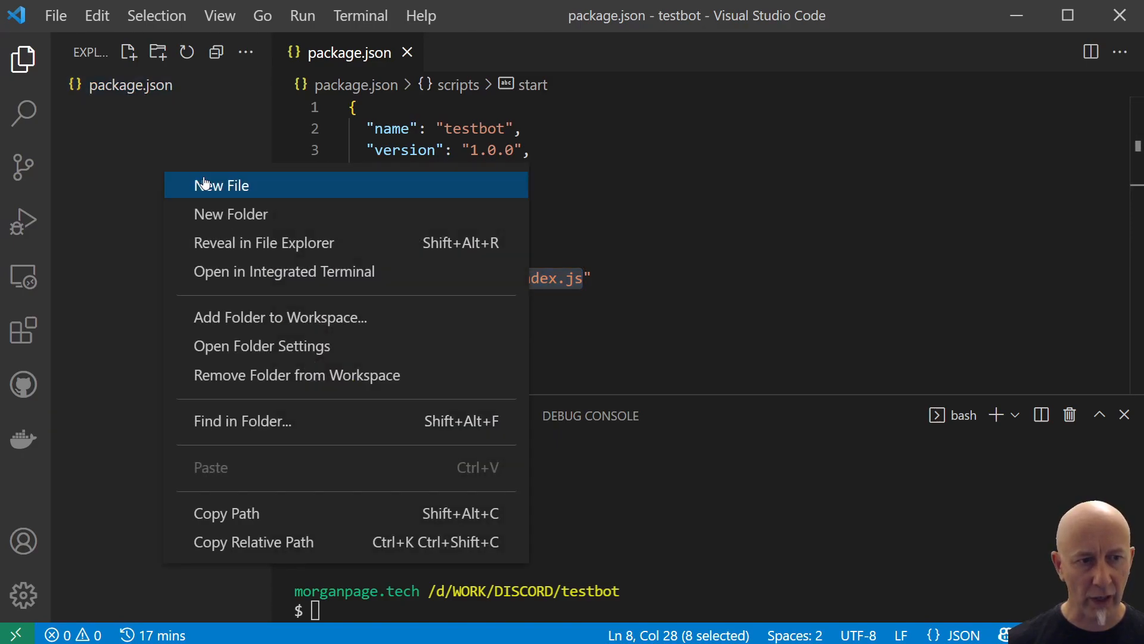
left_click(223, 184)
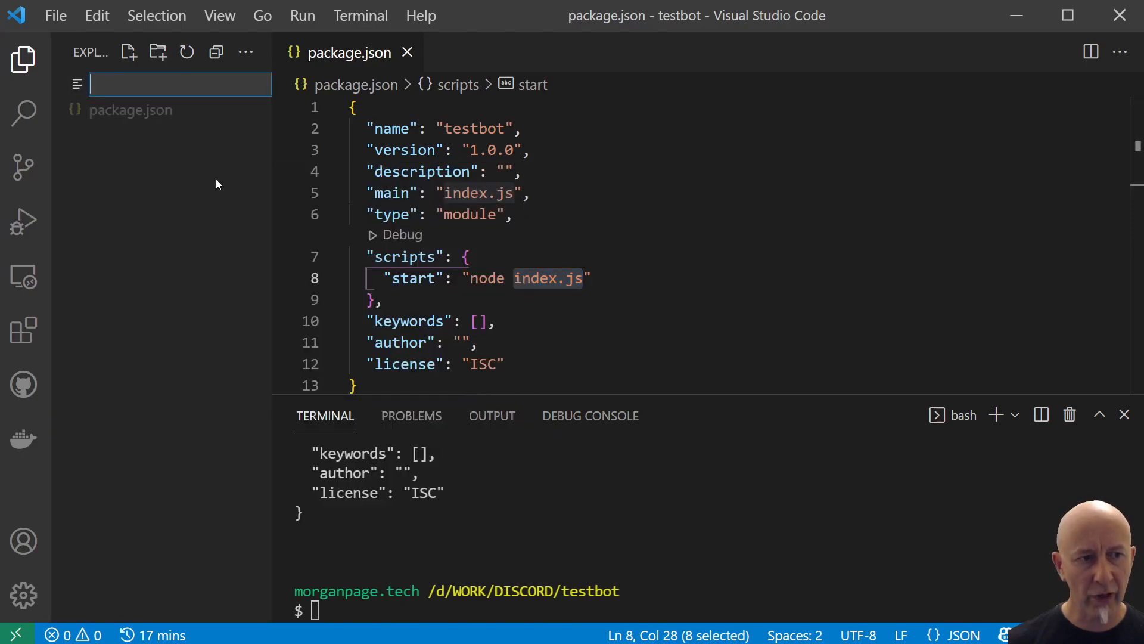
type("index.js")
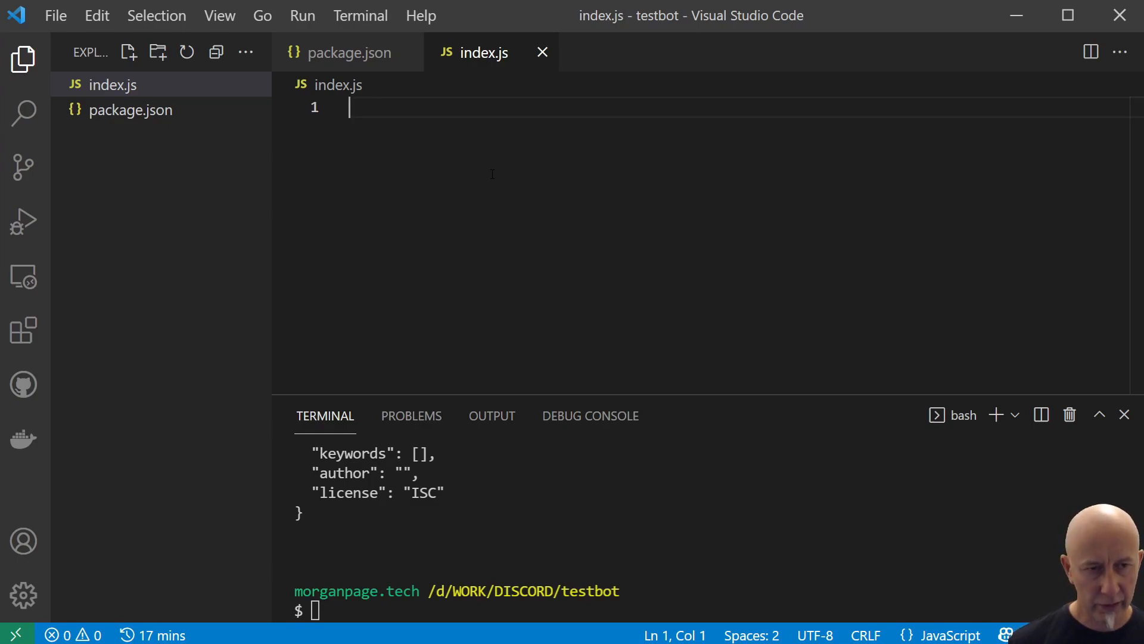
Write import { Client, Intents } from 'discord.js'; and save index.js.
type("import")
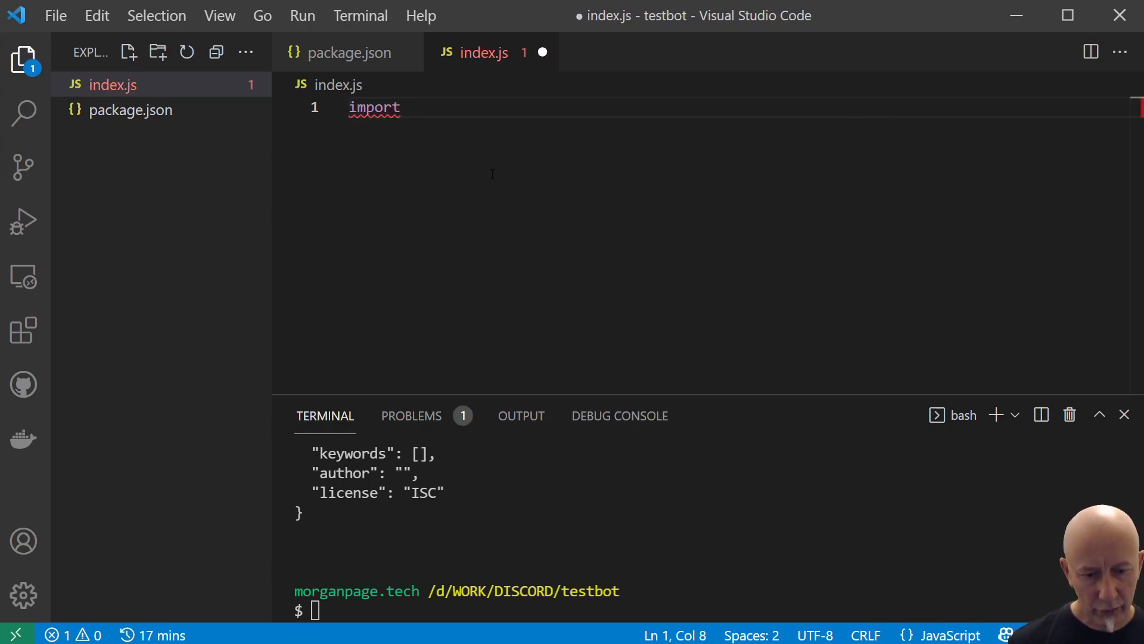
type("{")
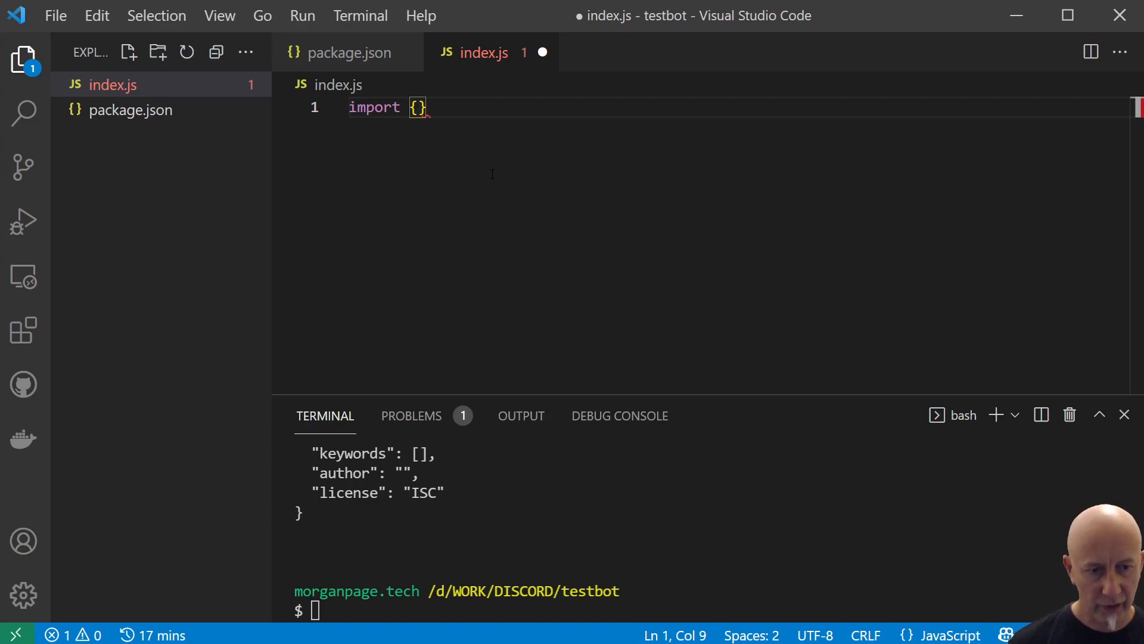
type("Client} from '@loopback/testlab';")
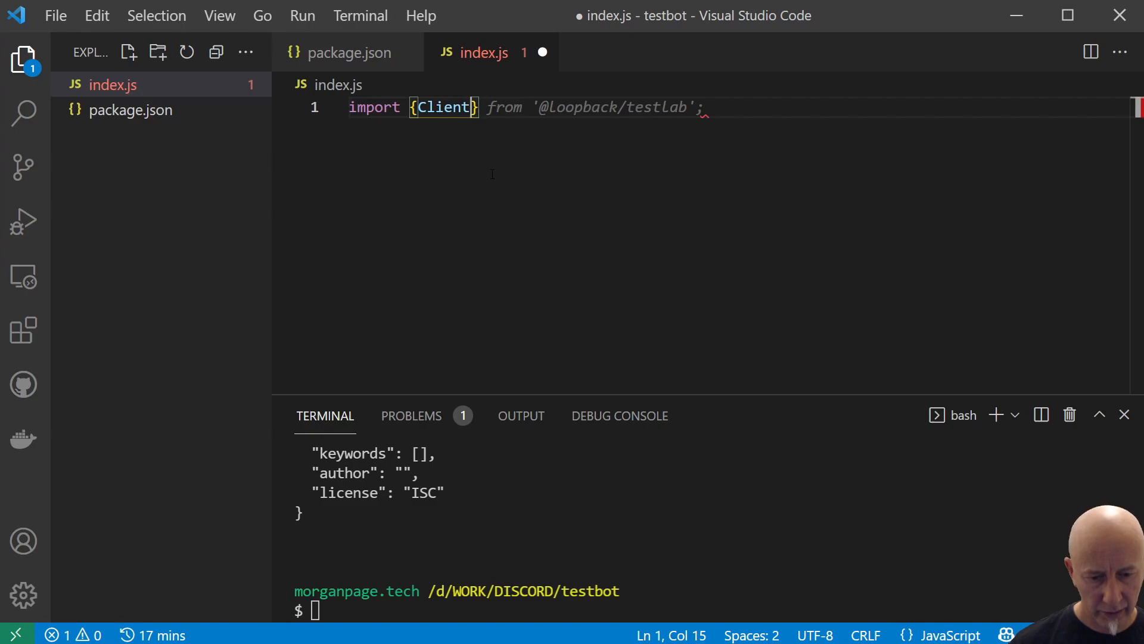
type(",Inten")
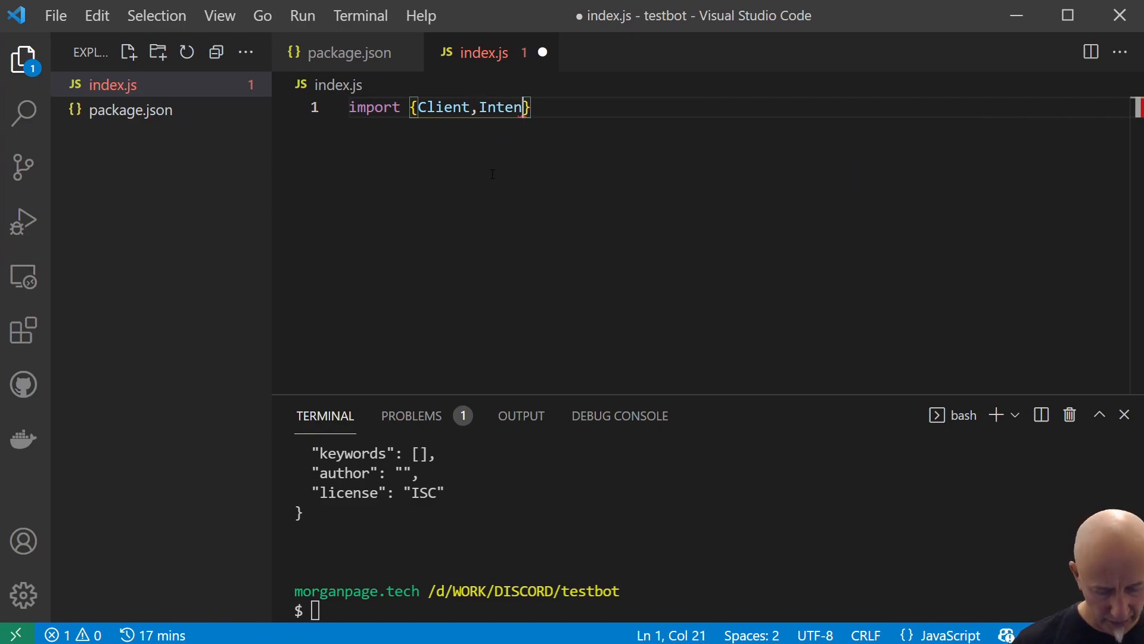
type("ts} from 'discord.js';")
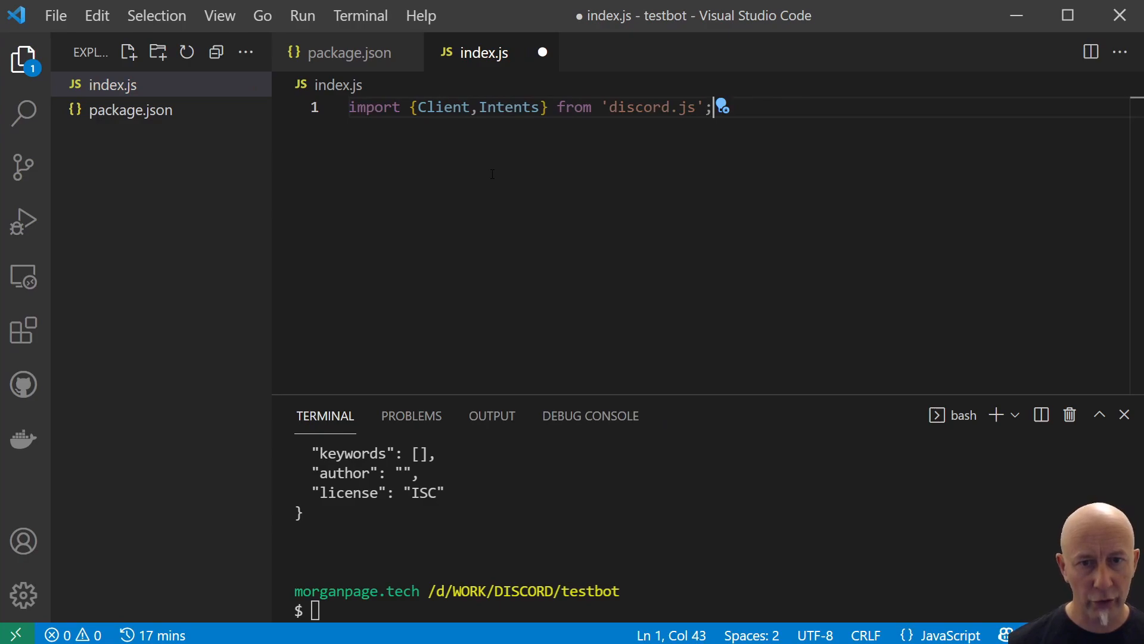
key("ctrl+s")
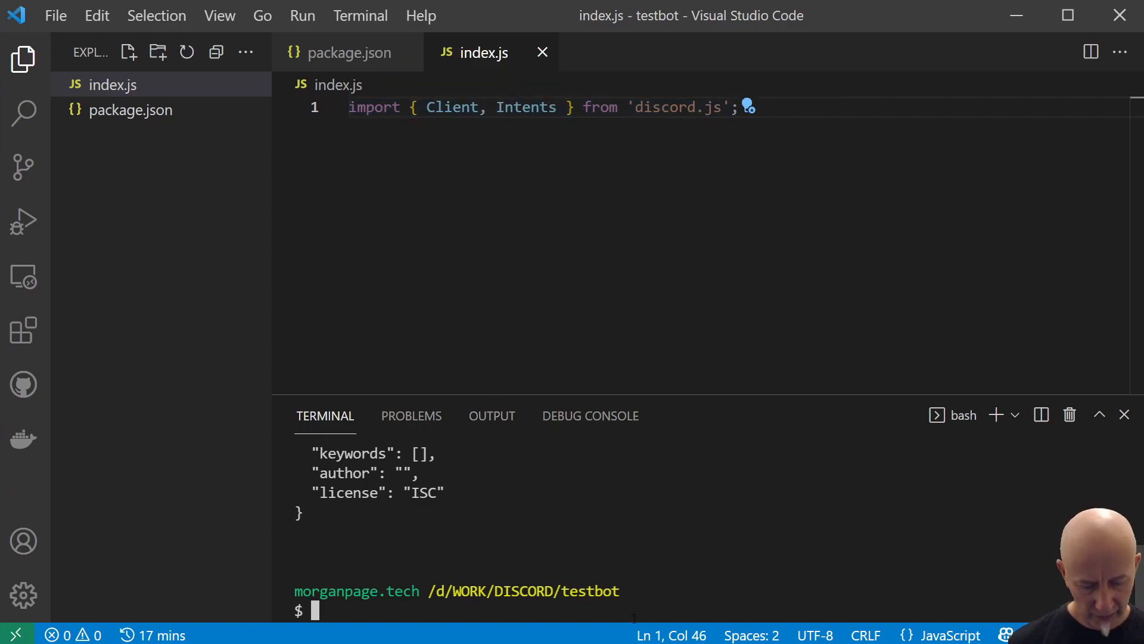
Run npm i discord.js in the terminal to install the package.
type("n")
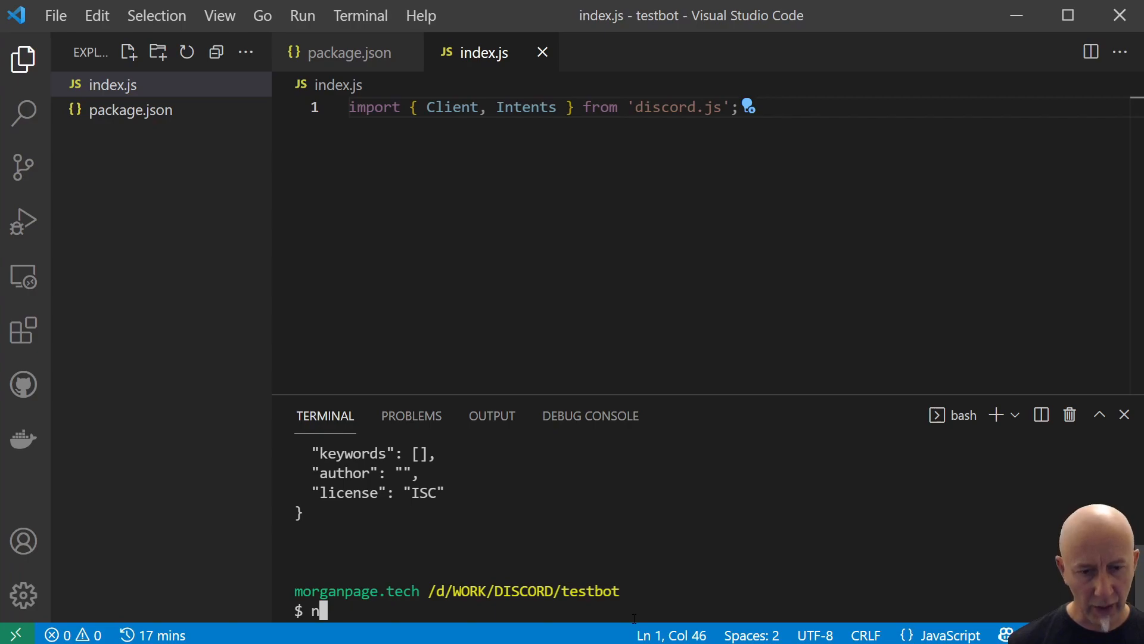
type("pm i")
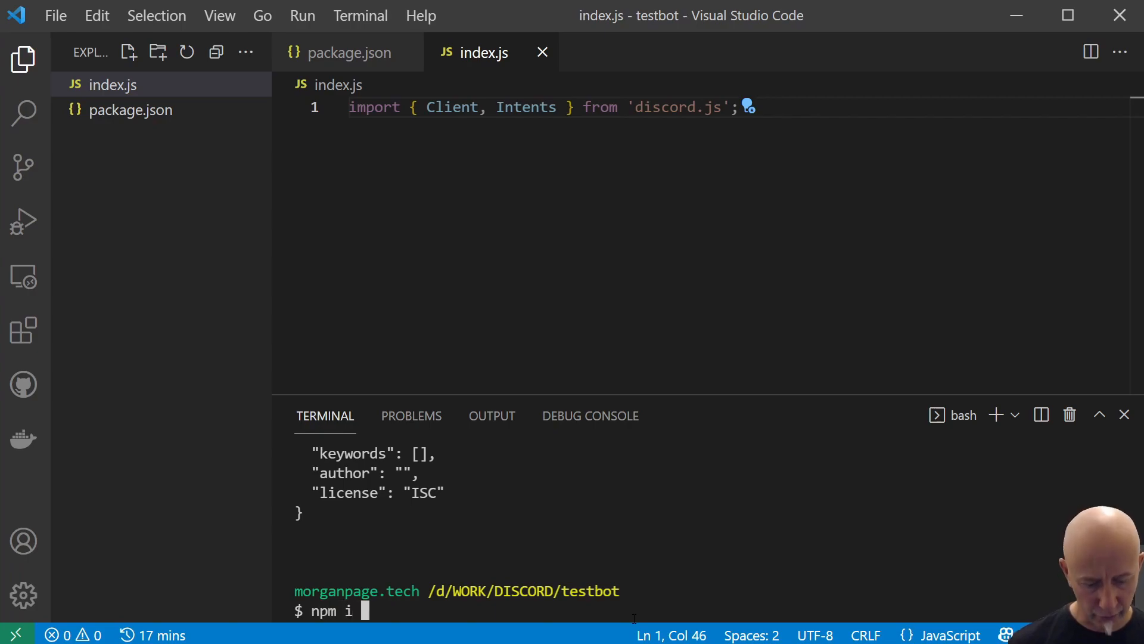
type("discord.")
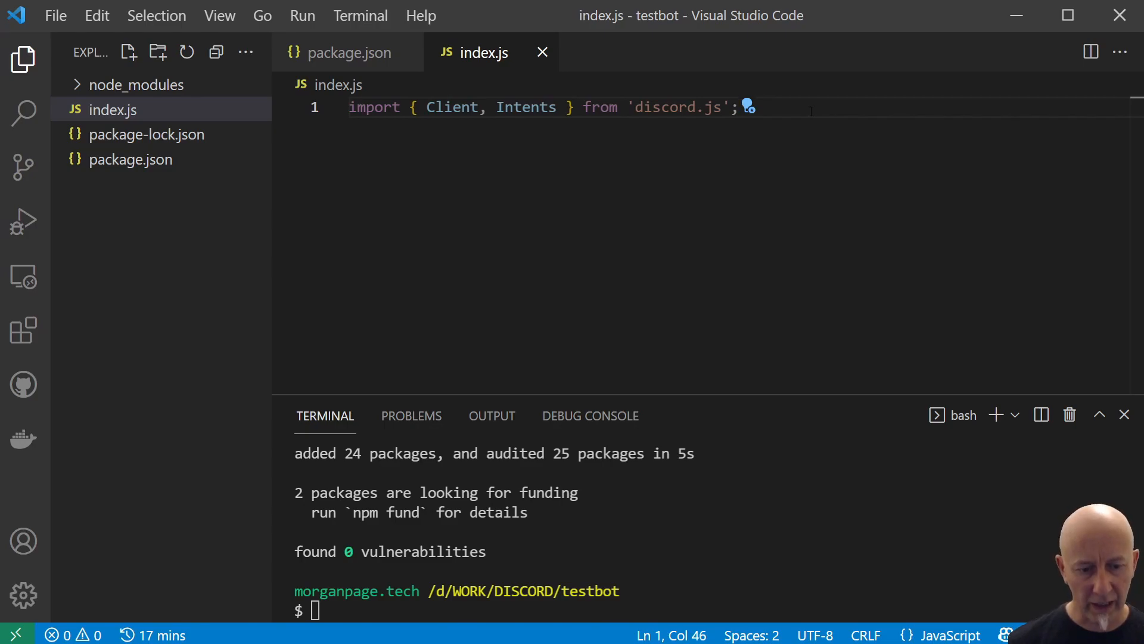
Create the client with Intents.FLAGS.GUILDS and GUILD_MESSAGES intents.
type("c")
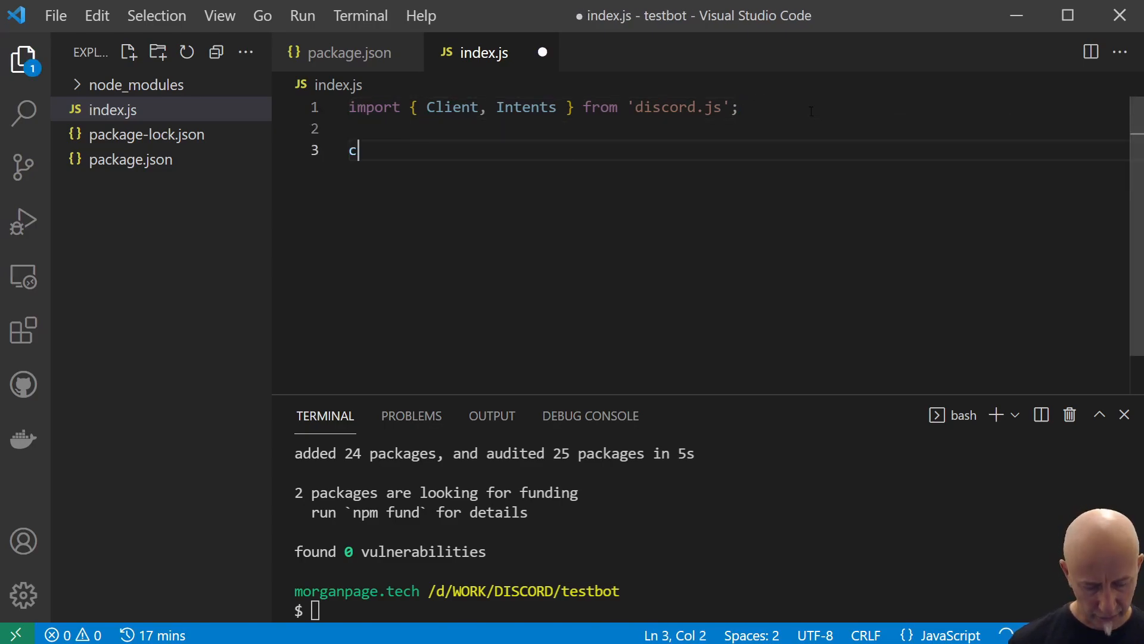
type("onst client = new Client({")
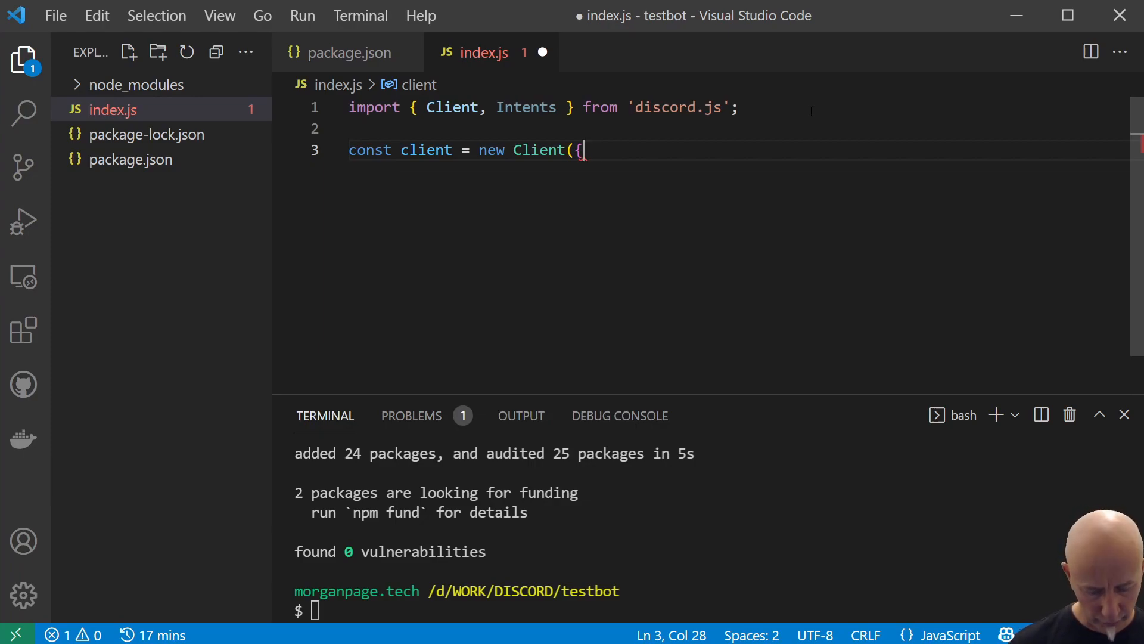
type("intents:")
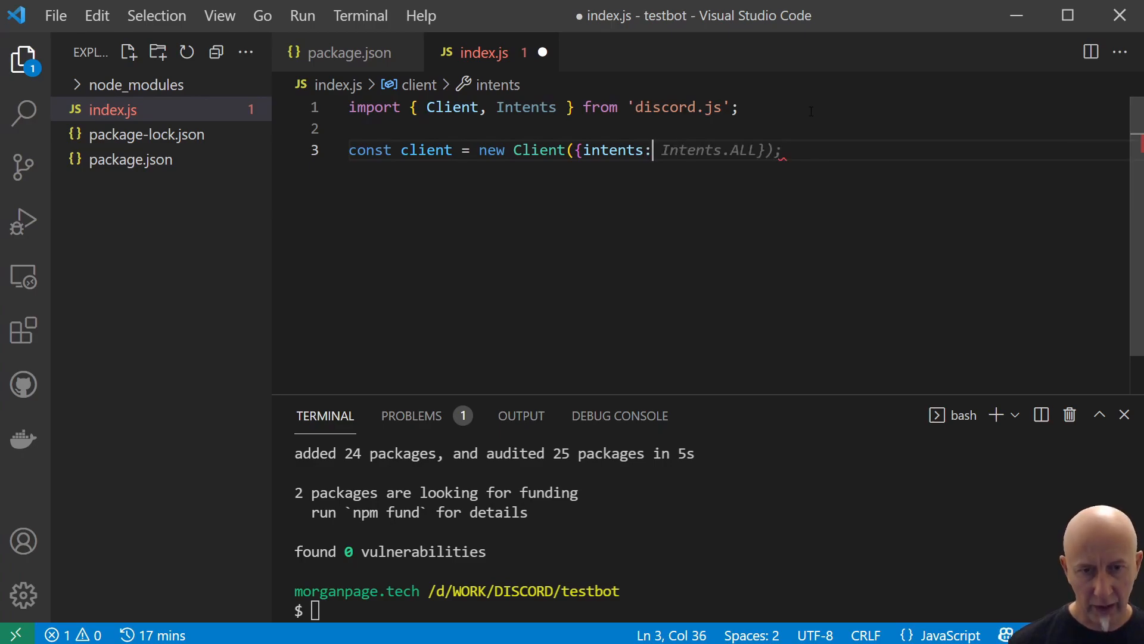
type("[]")
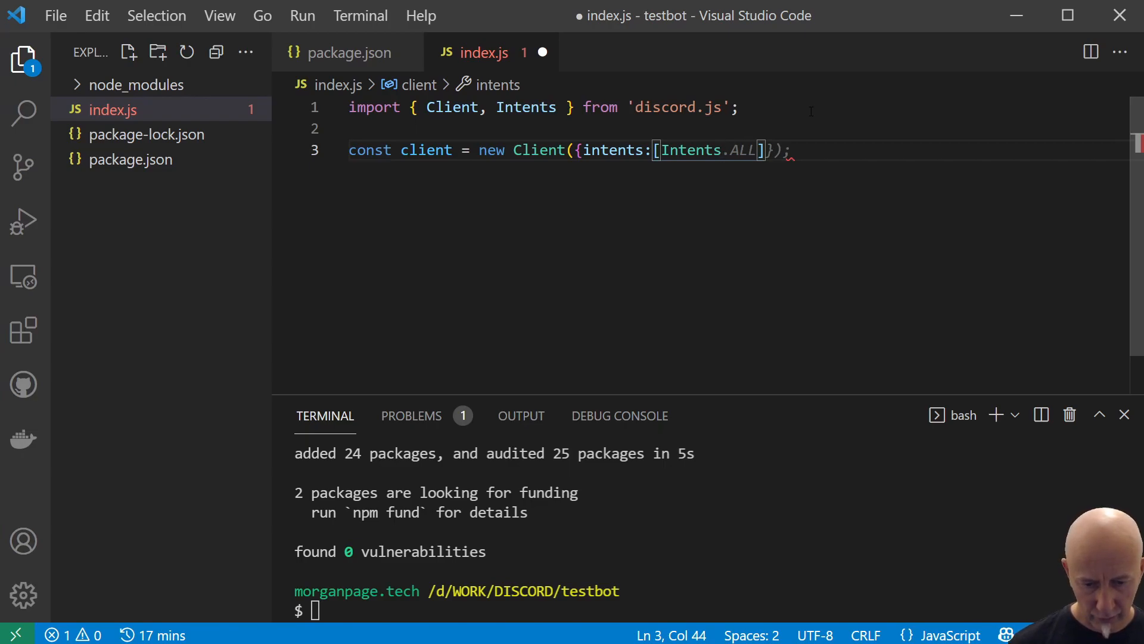
type("Fl")
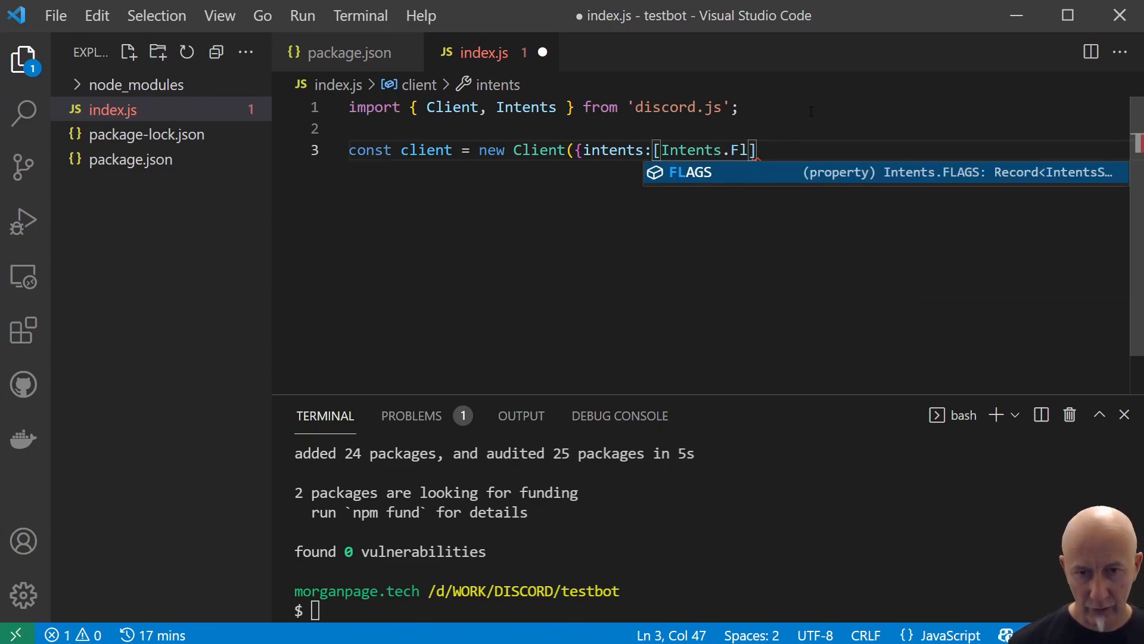
key("Tab")
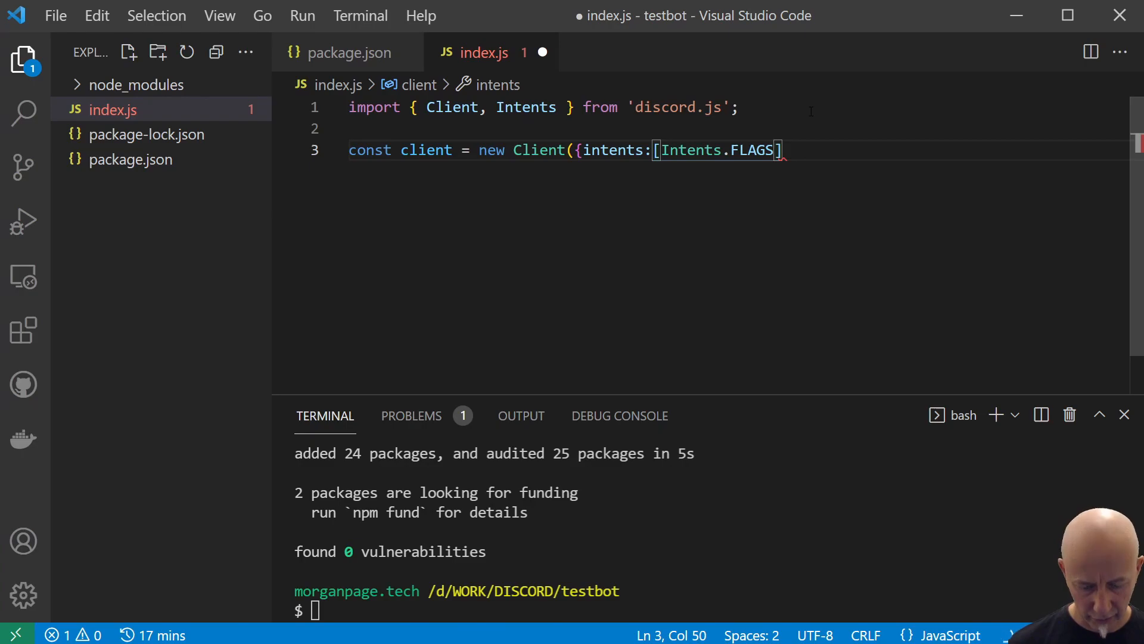
type(".GUILDS")
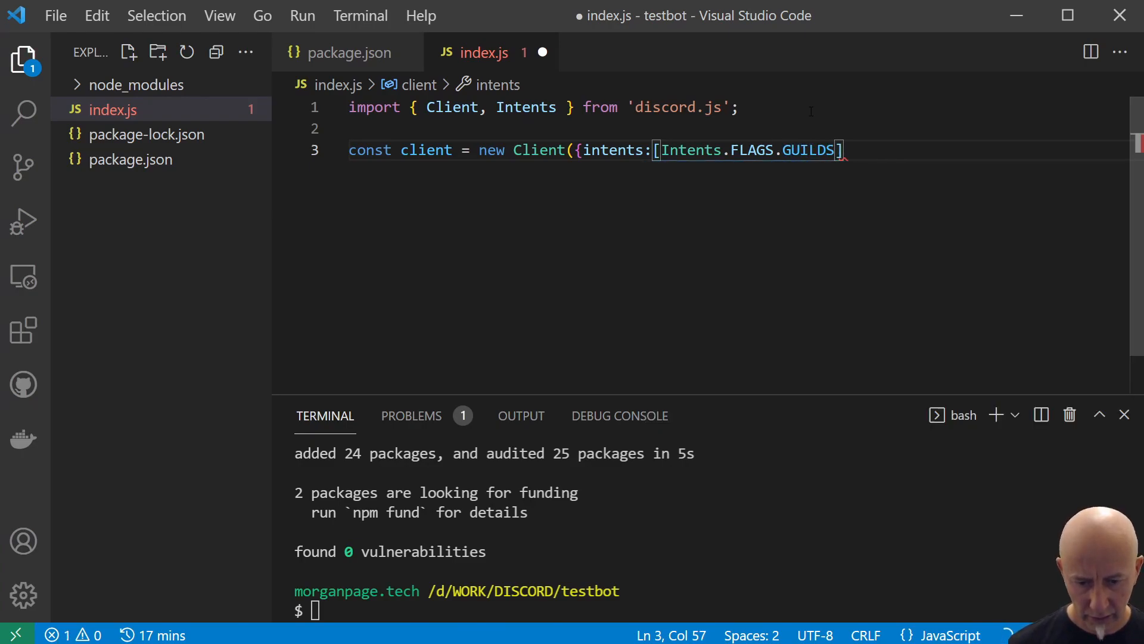
type(",Intents")
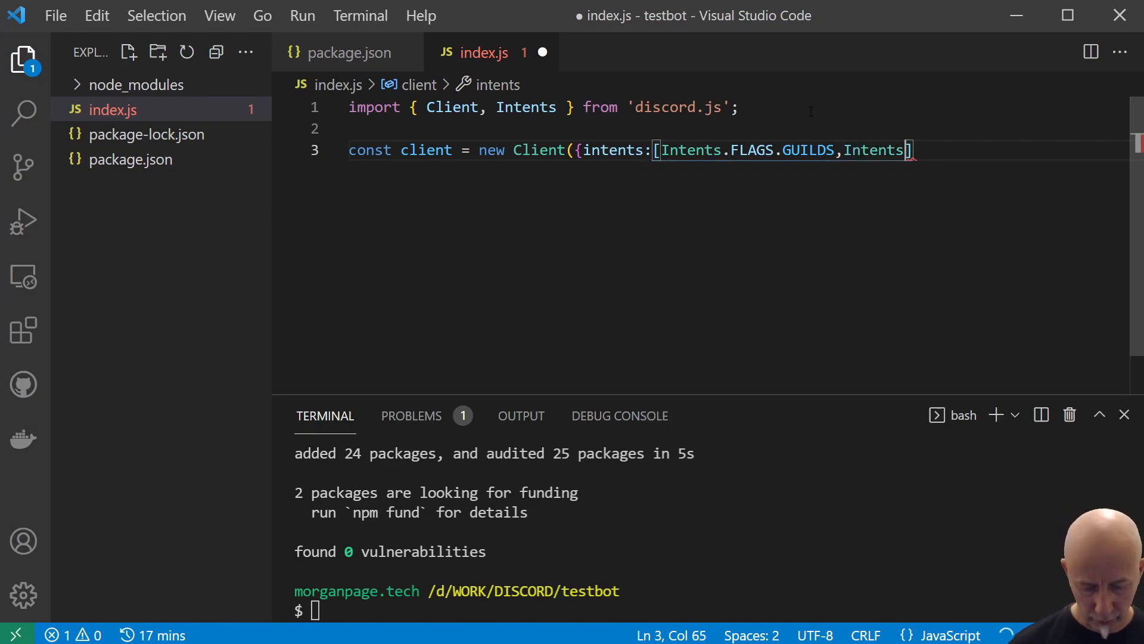
type(".FLAGS")
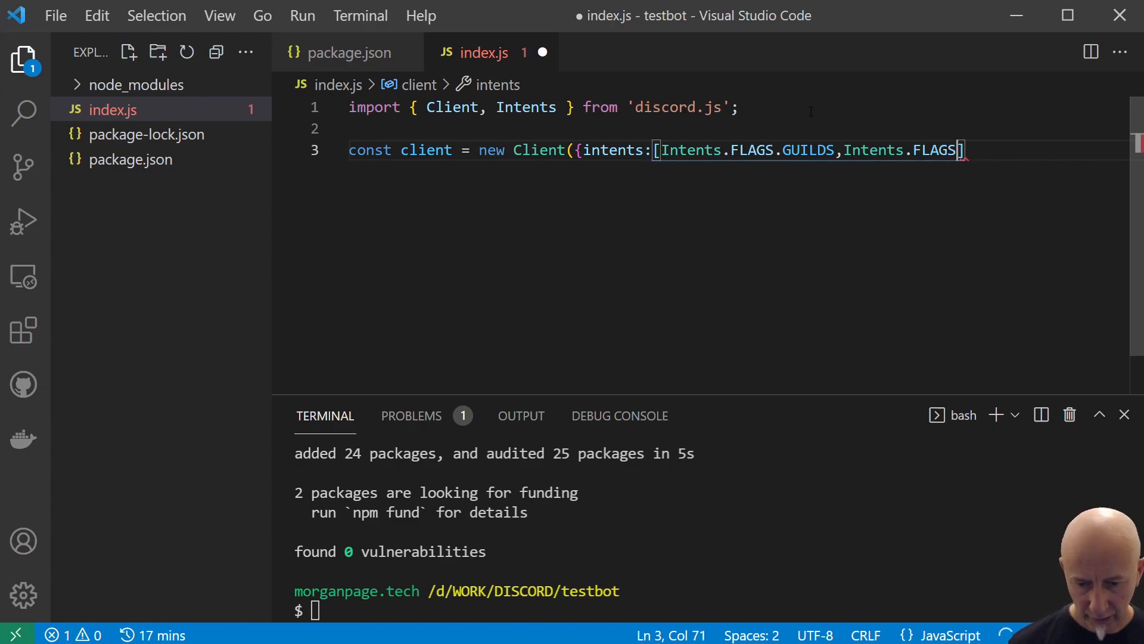
type(".GUILD_MESSAGES")
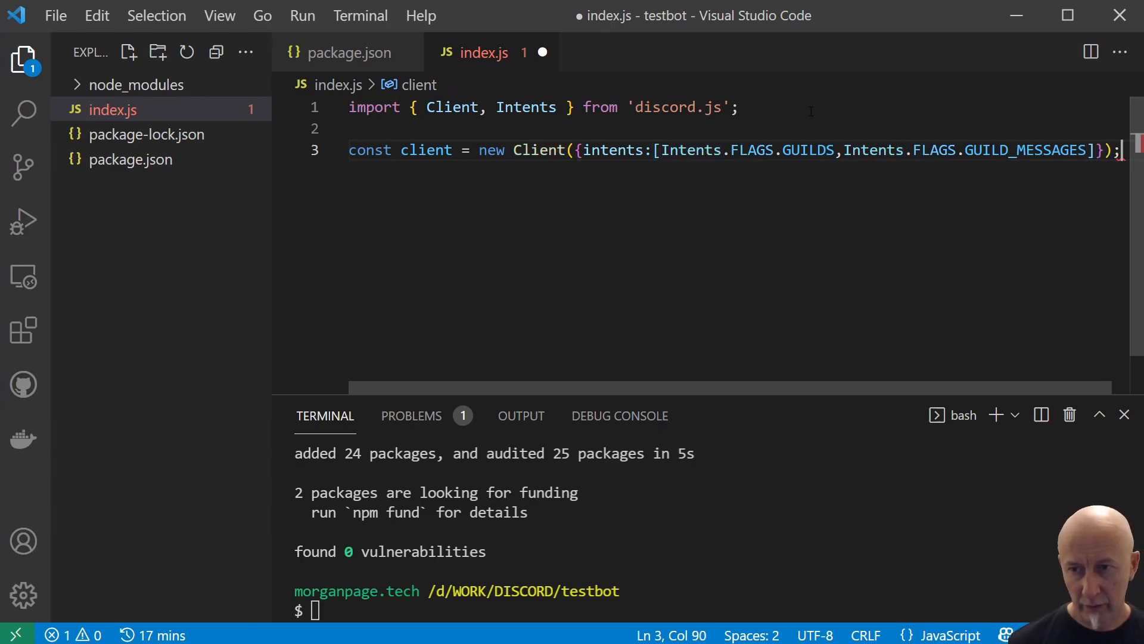
key("Enter")
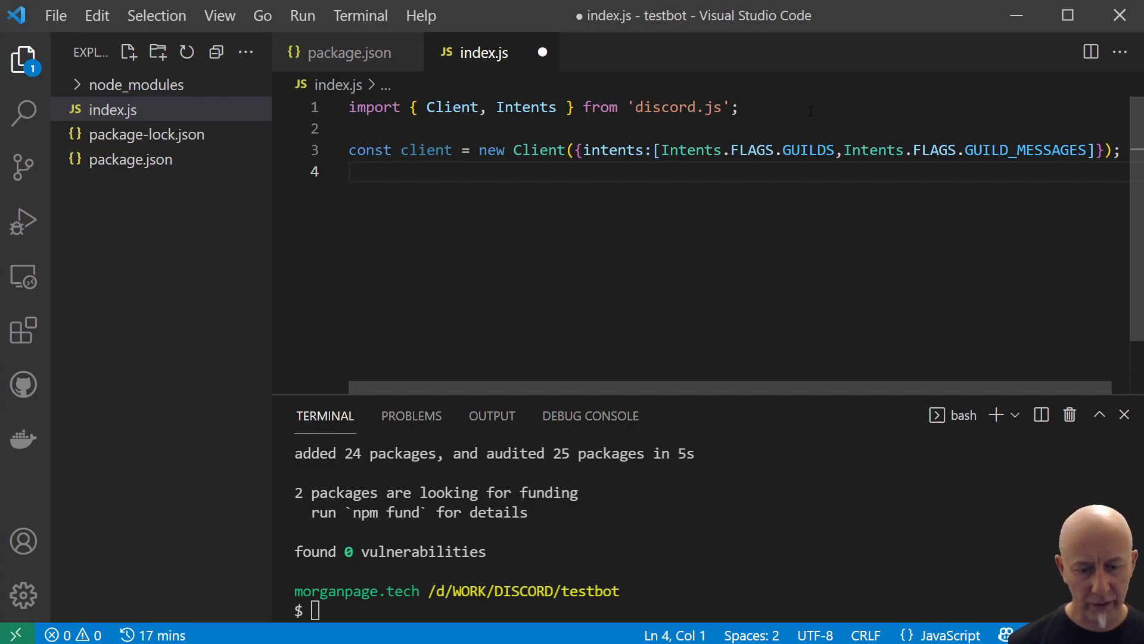
key("enter")
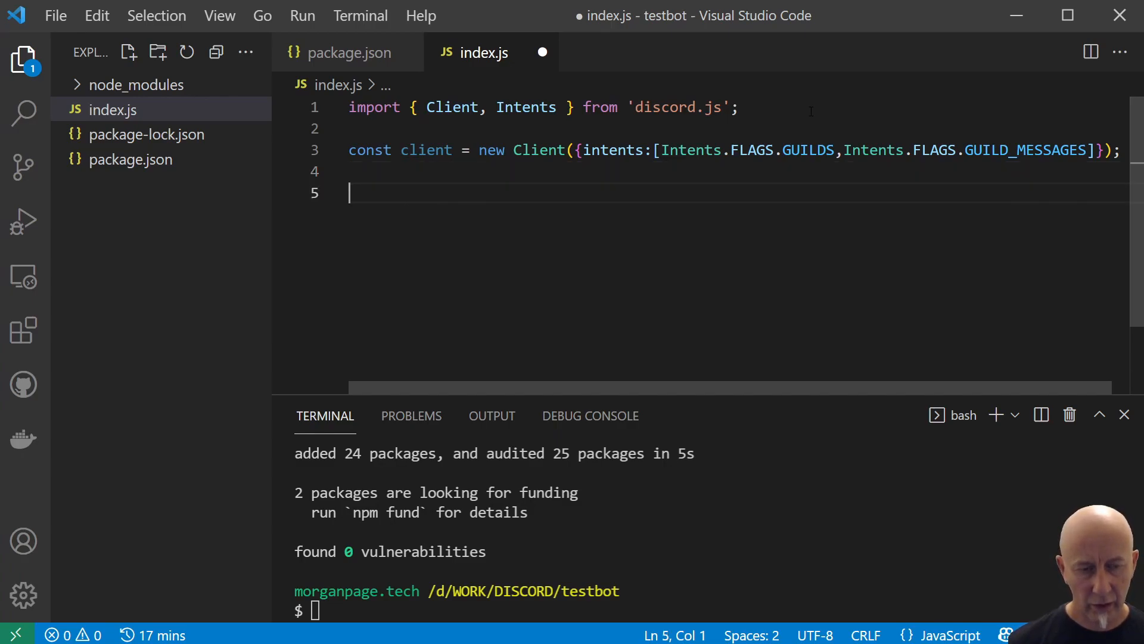
Add a client.once('ready') handler that logs Ready! and save.
type("client")
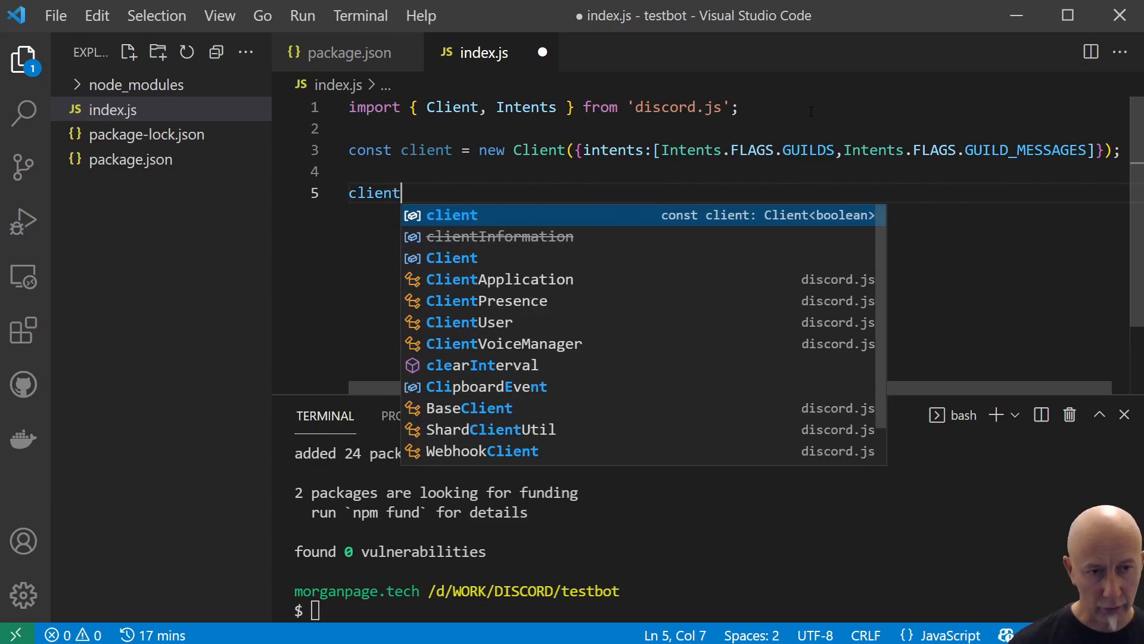
type(".i")
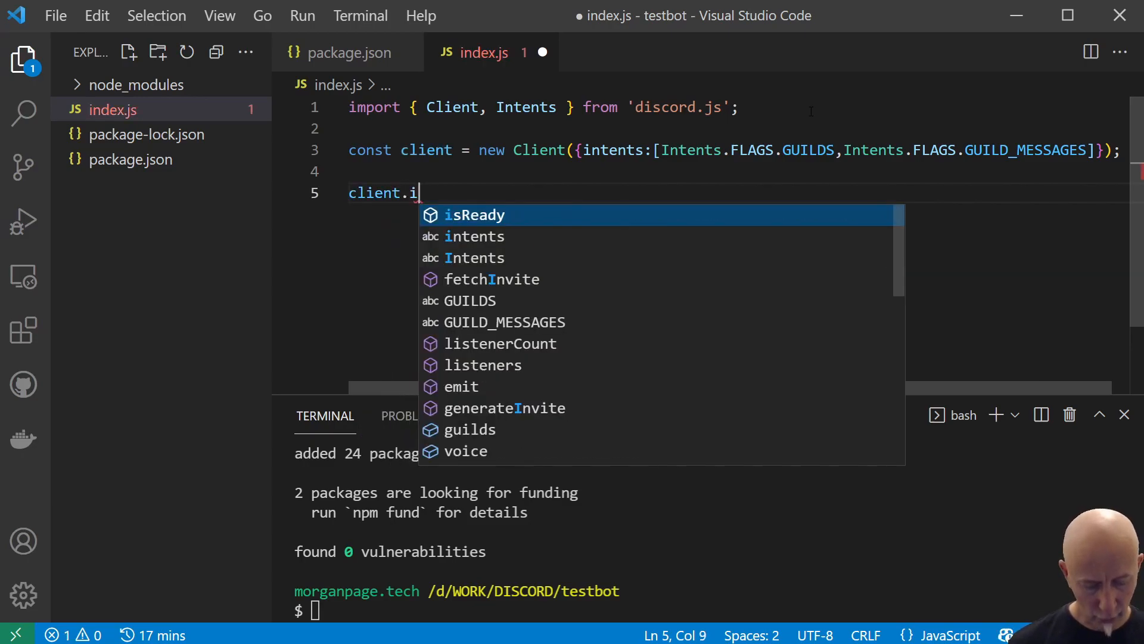
type("once")
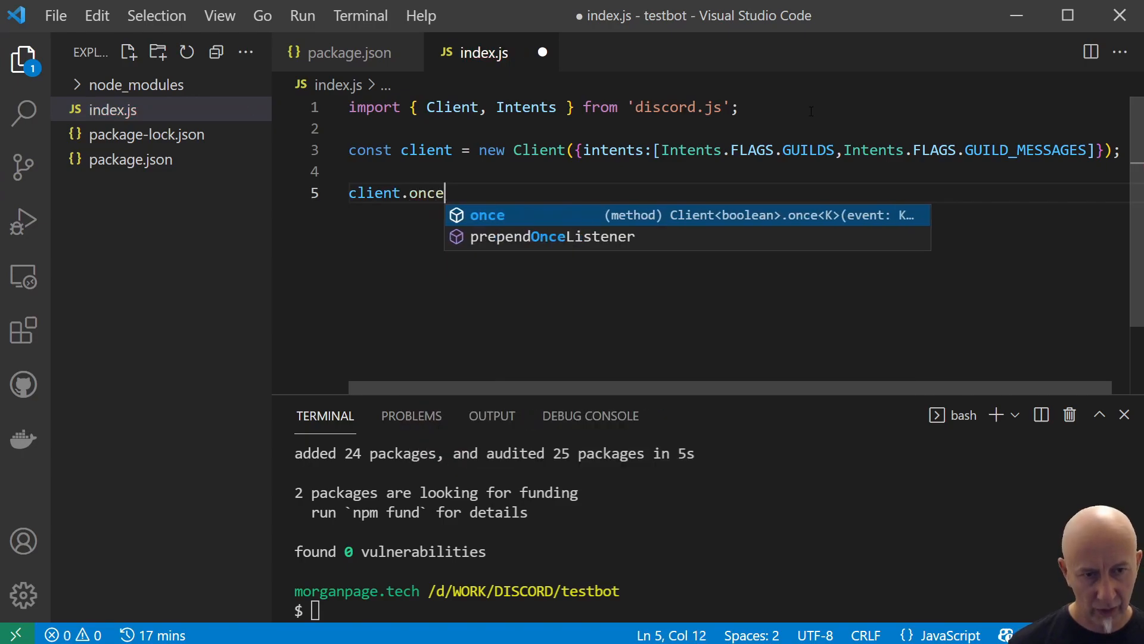
type("('')")
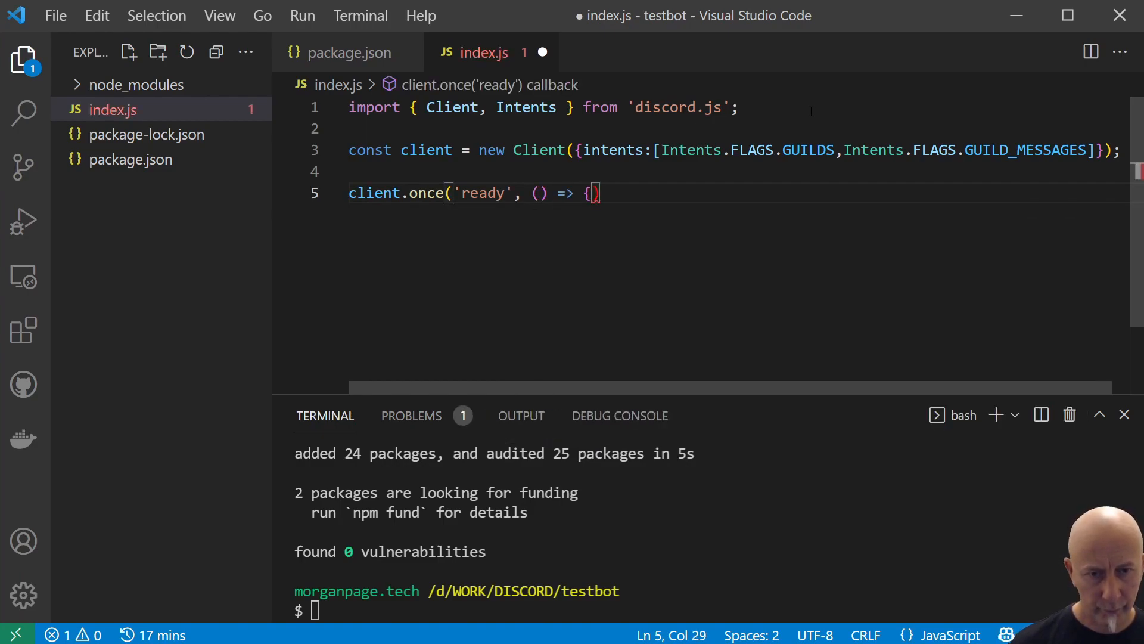
key("Enter")
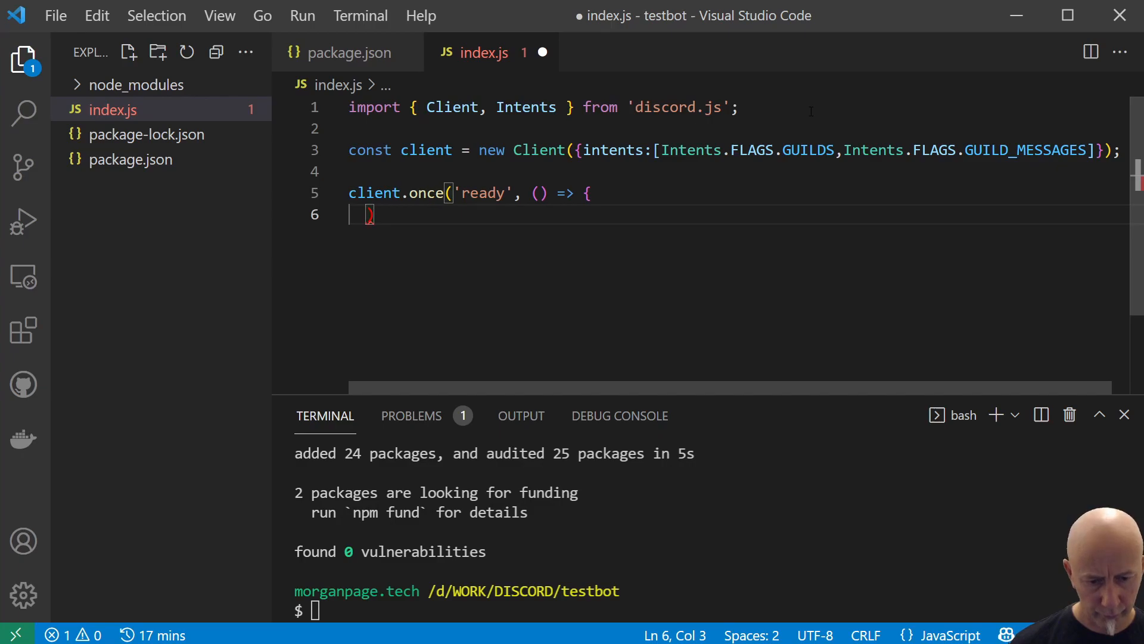
type("cons")
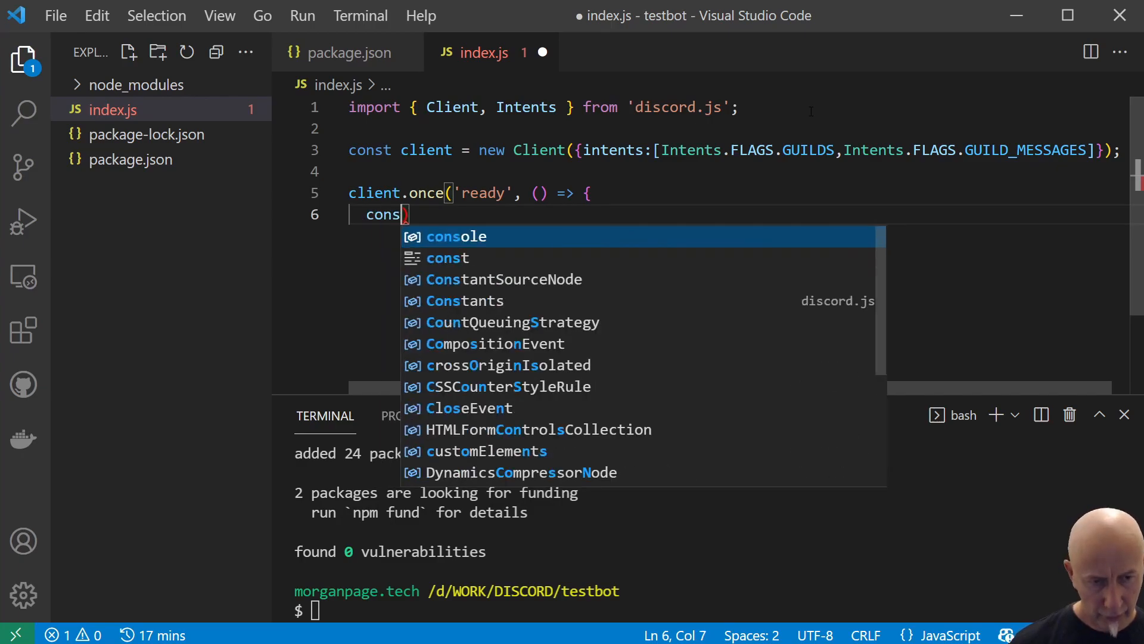
type("ole.l")
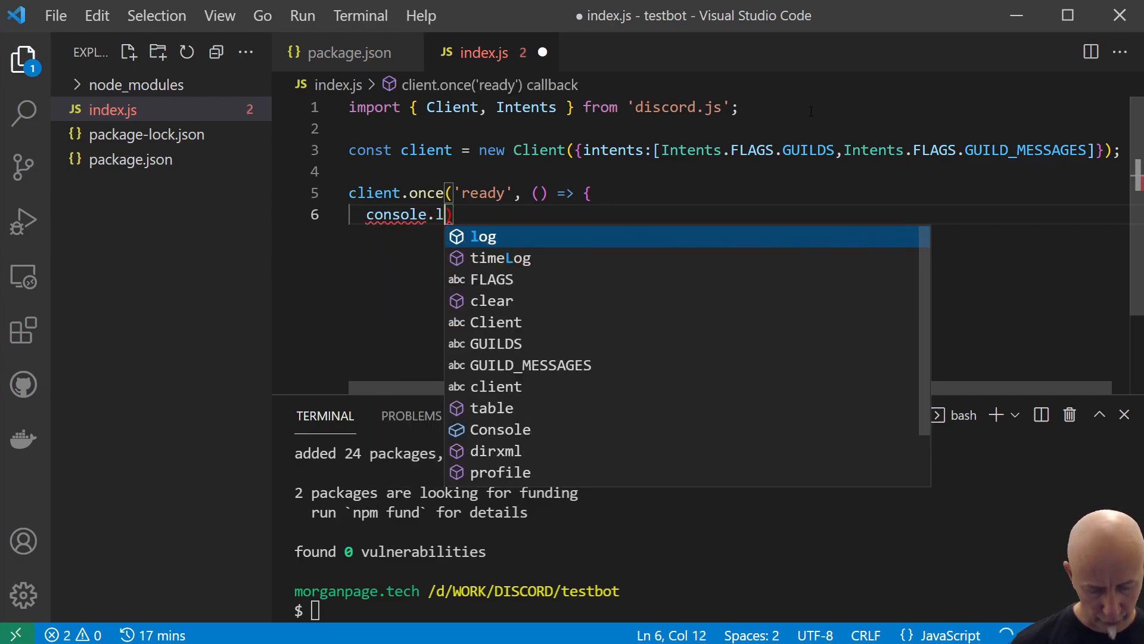
type("og")
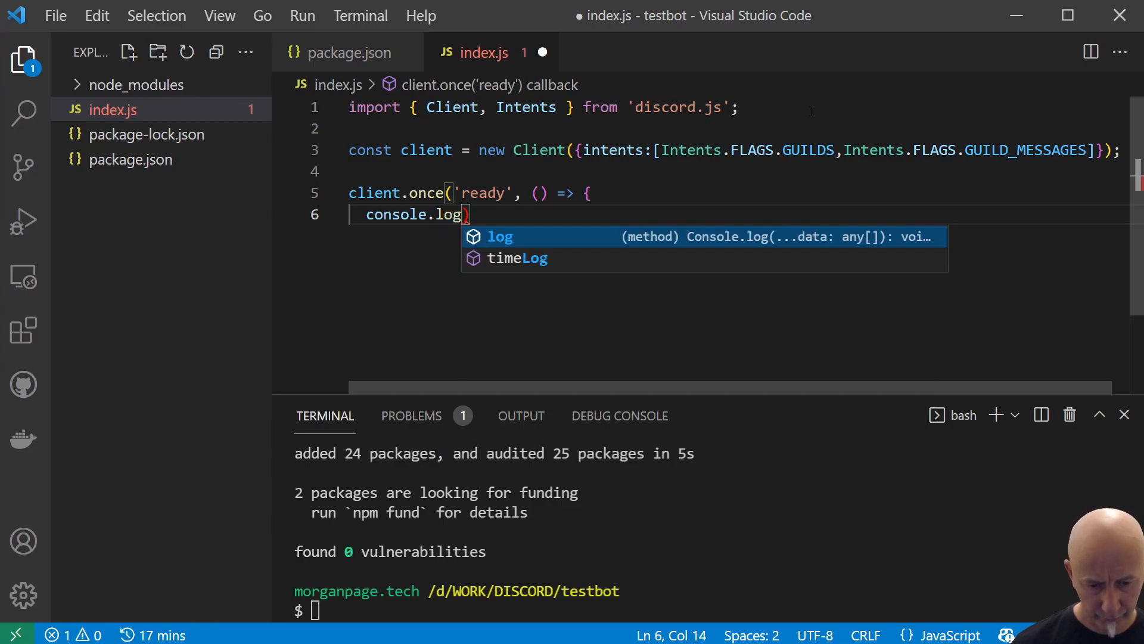
type("(\"Ready!")
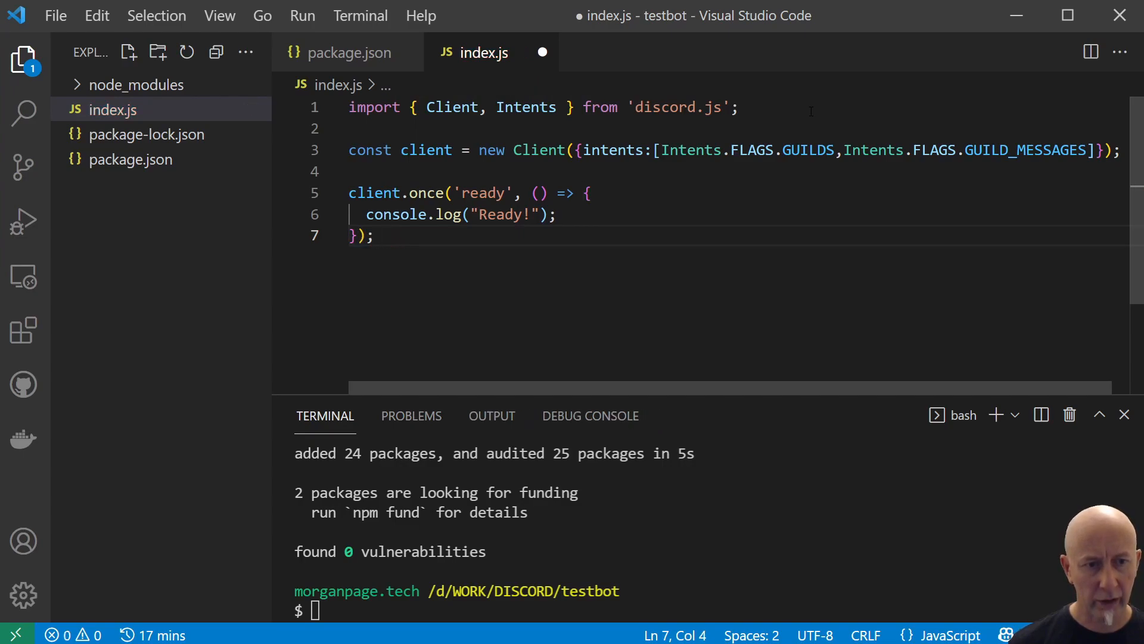
key("ctrl+s")
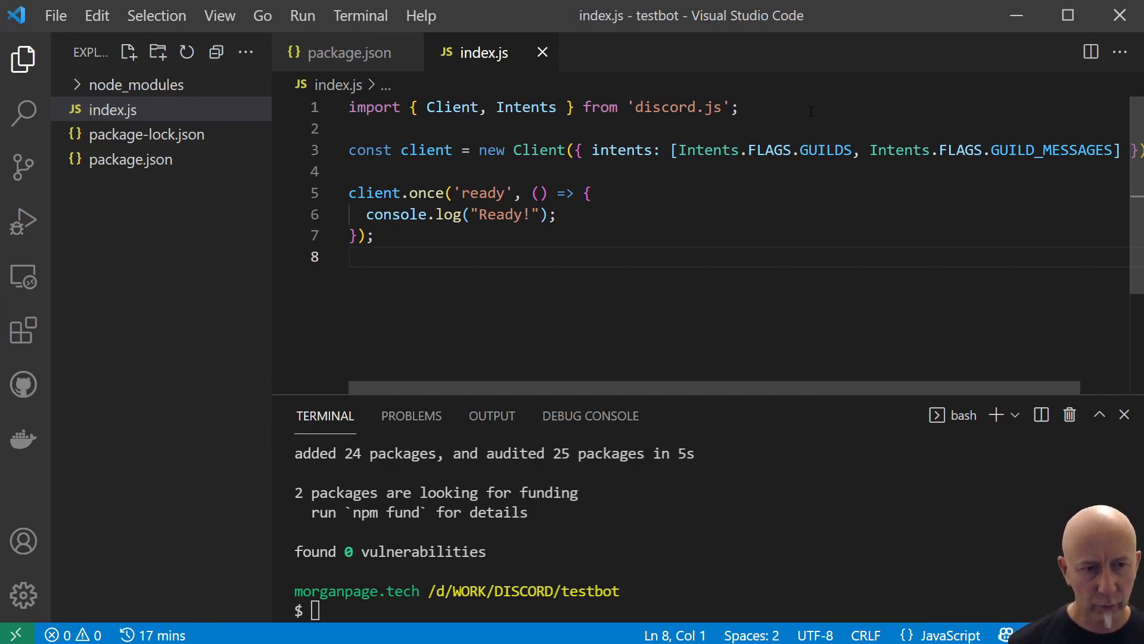
Add client.login("") with an empty token placeholder and switch to the browser.
type("client")
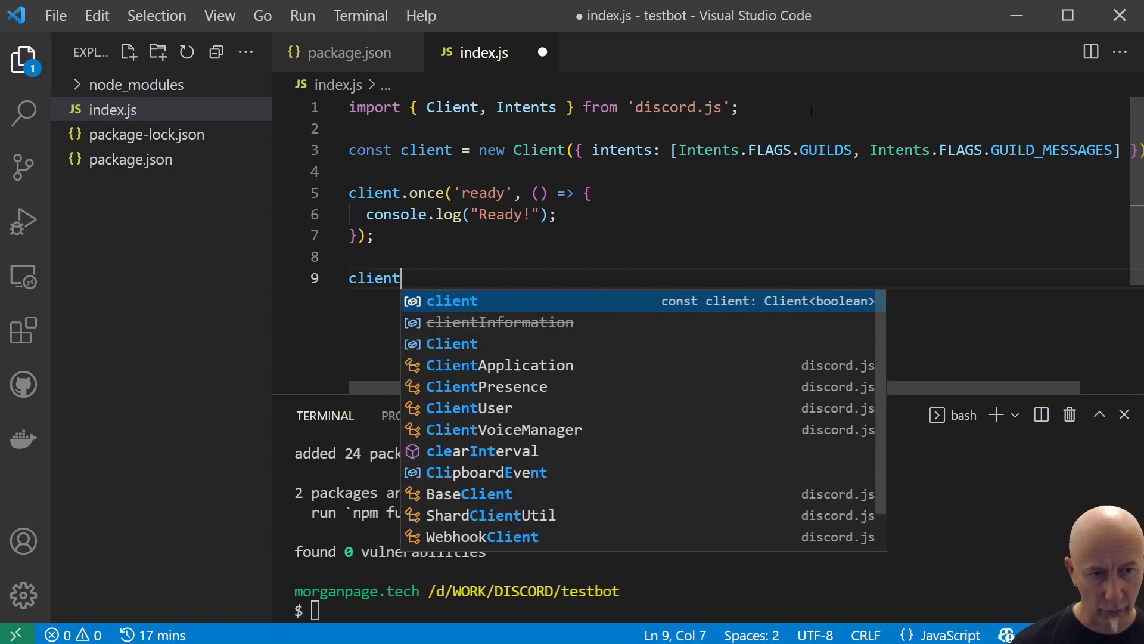
type(".login(£")
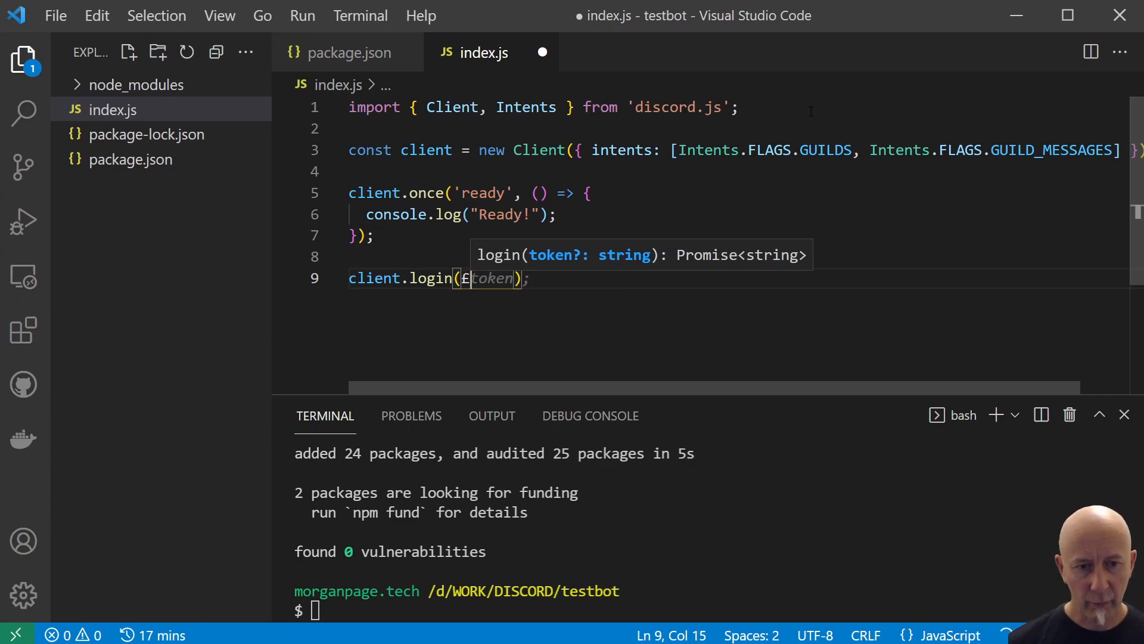
type("\"\"")
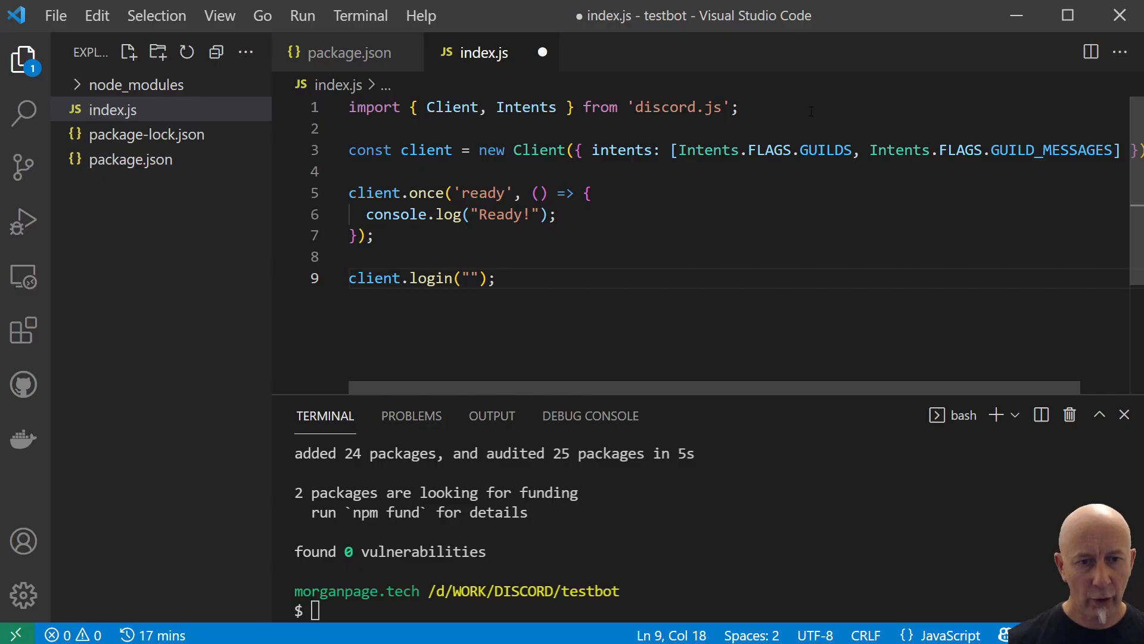
left_click(737, 29)
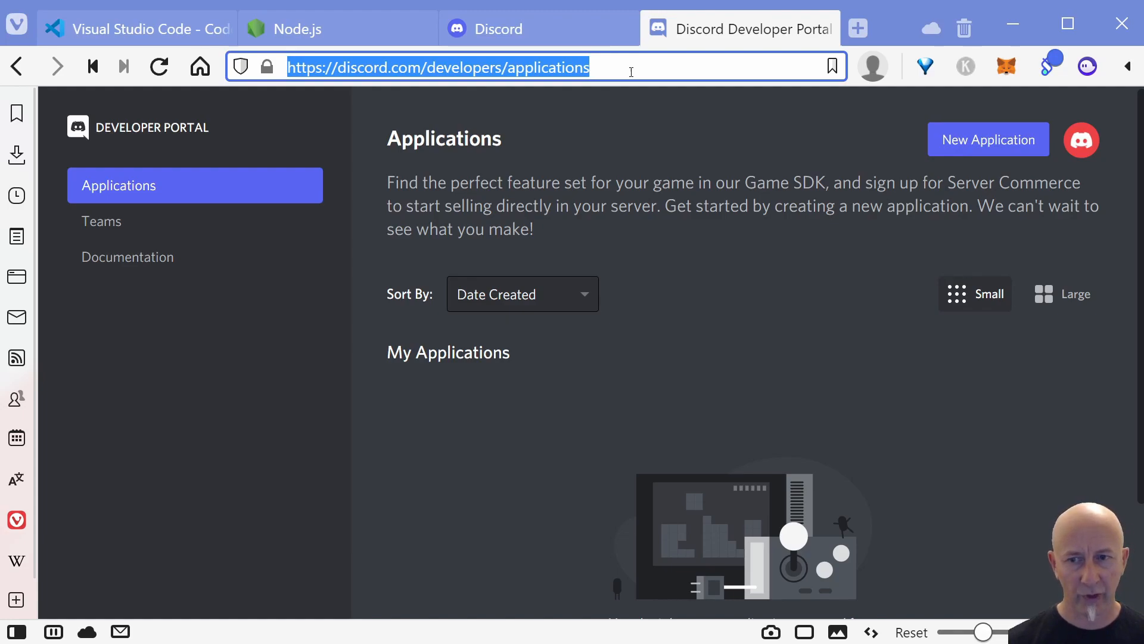
mouse_move(716, 247)
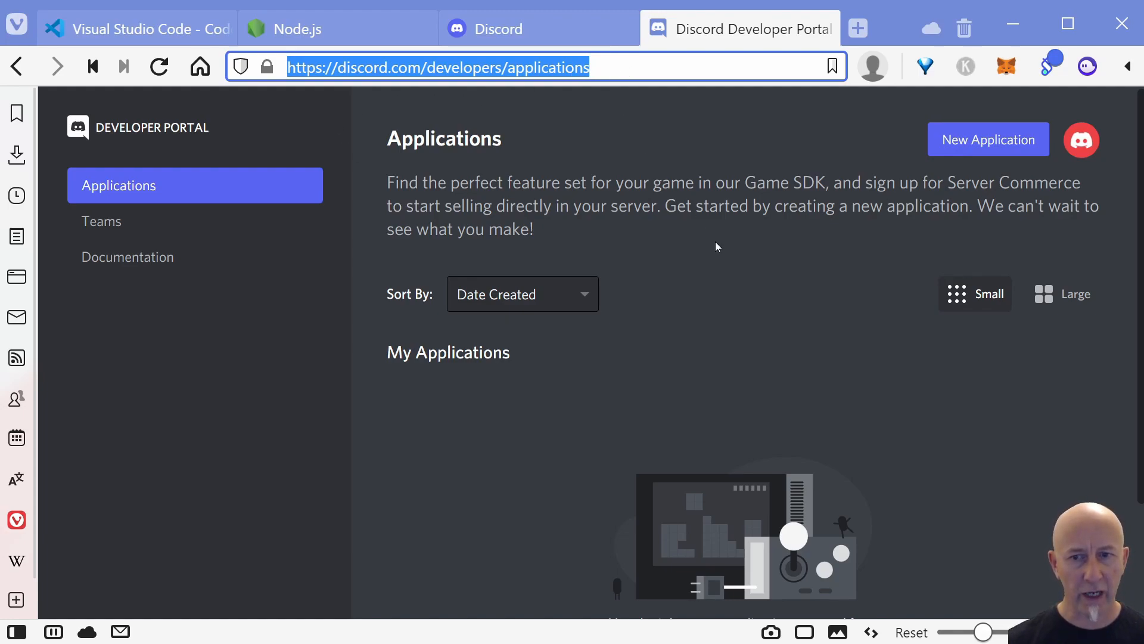
Create a new Developer Portal application named TestBot.
left_click(987, 140)
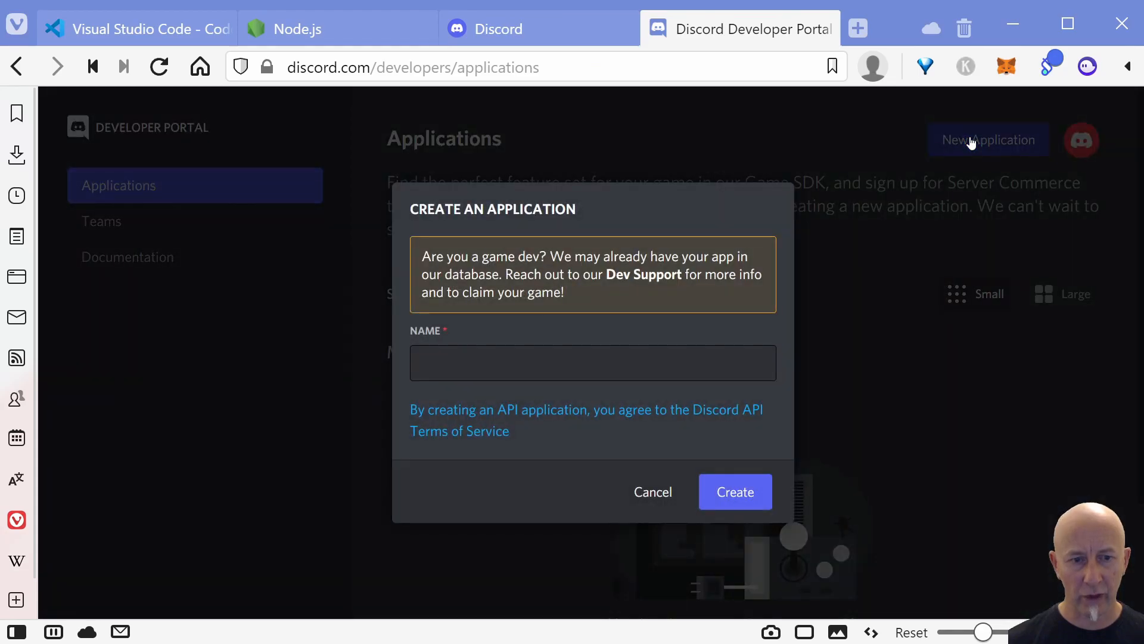
left_click(592, 362)
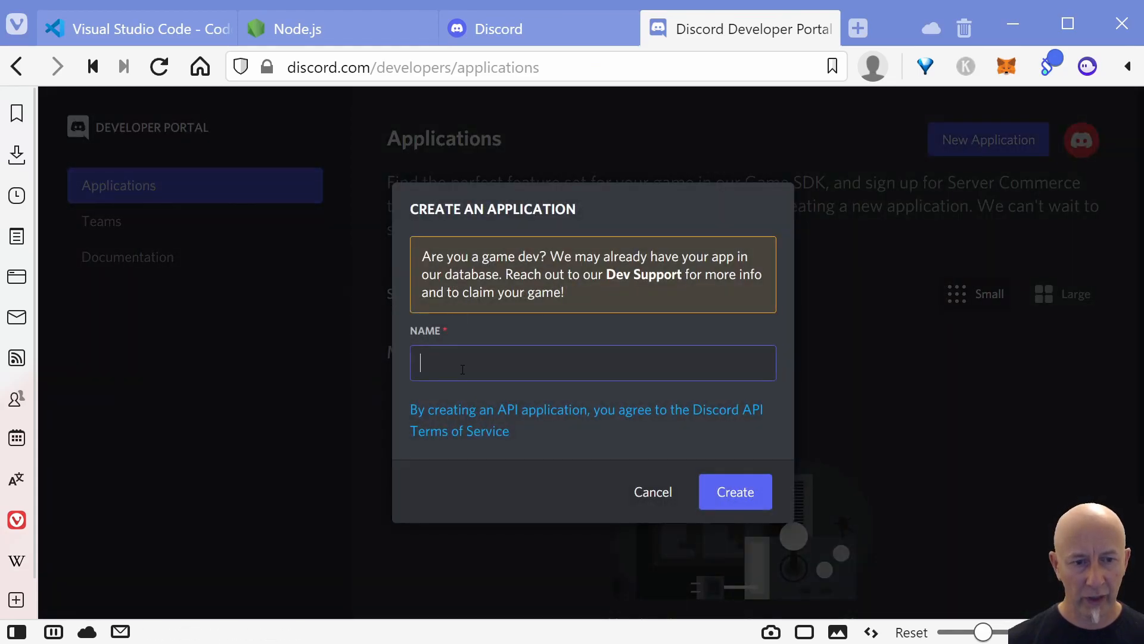
type("TestBot")
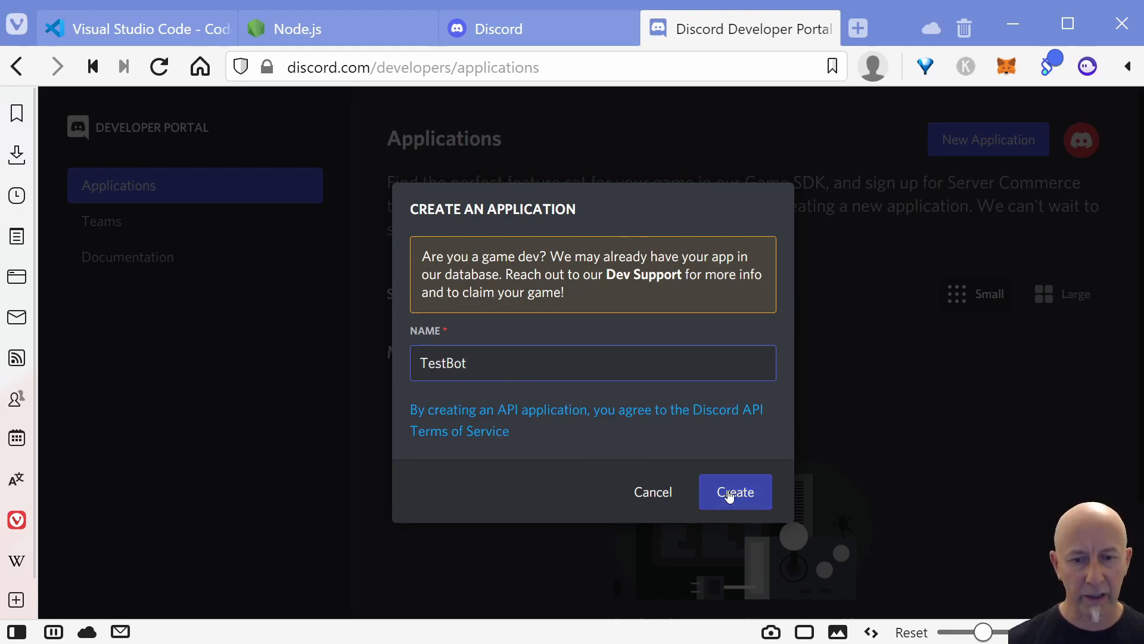
left_click(735, 491)
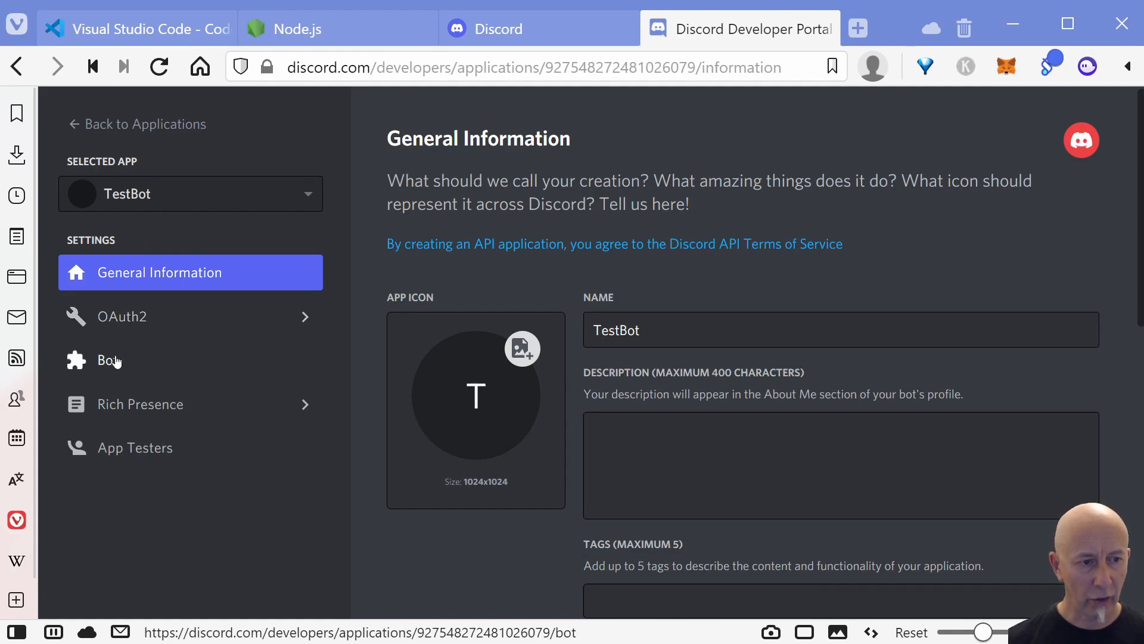
Try to add a bot user, which fails because the TestBot username is too common.
left_click(107, 360)
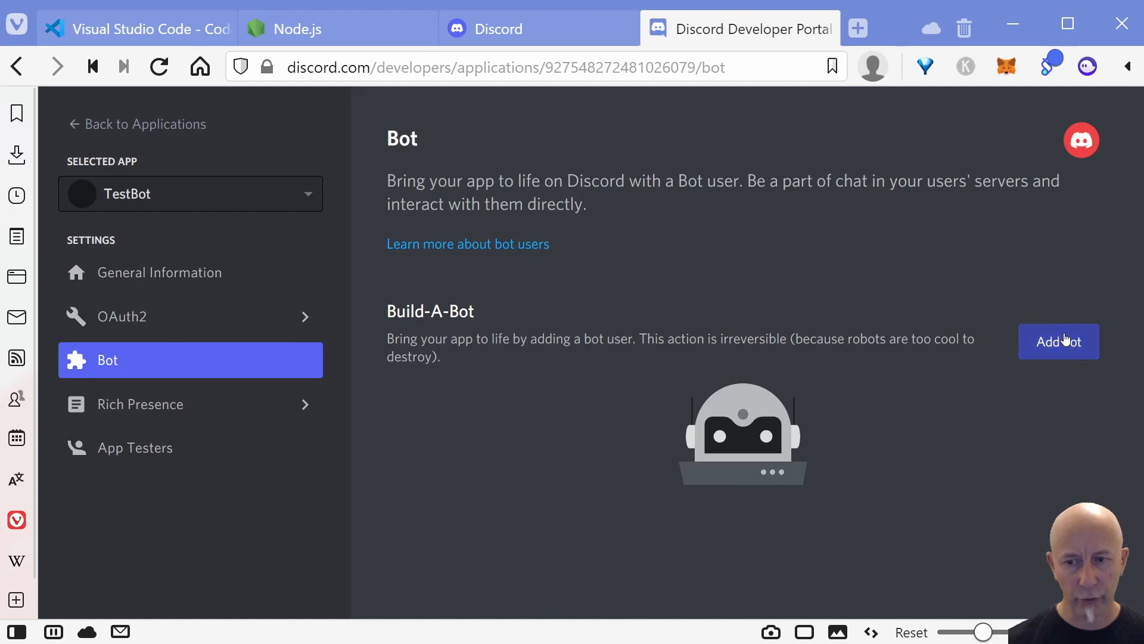
left_click(1059, 341)
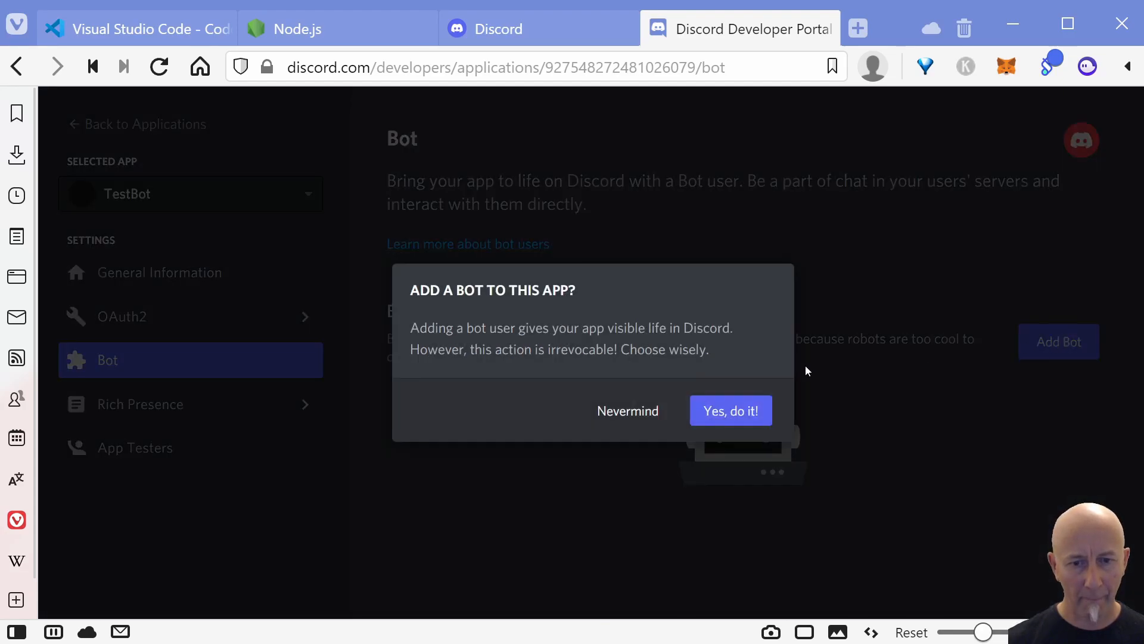
left_click(731, 410)
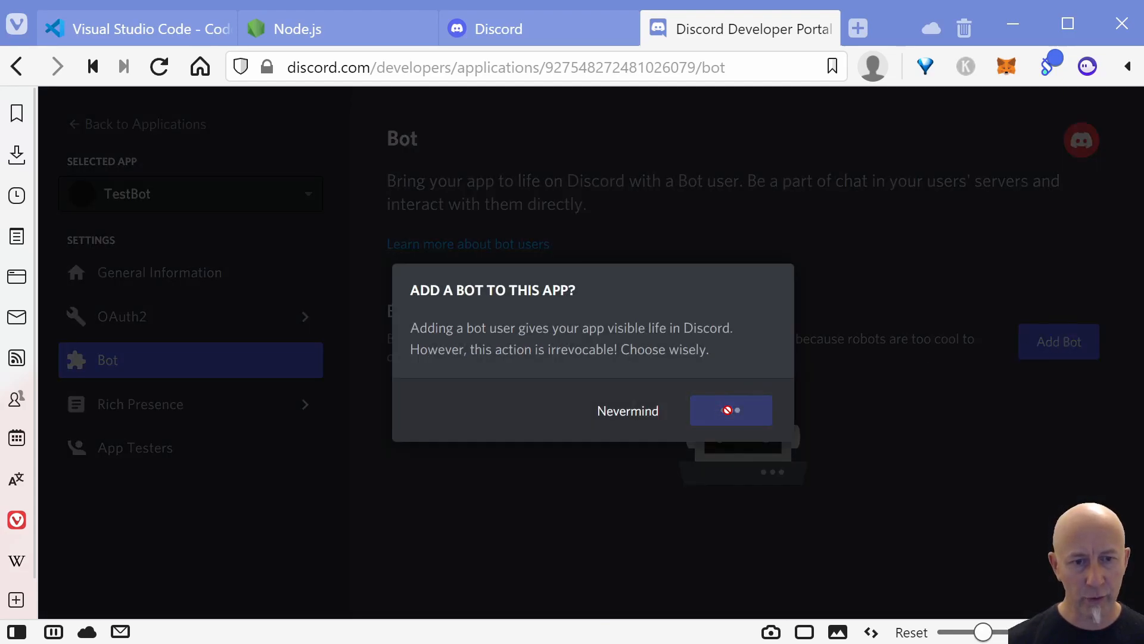
left_click(730, 408)
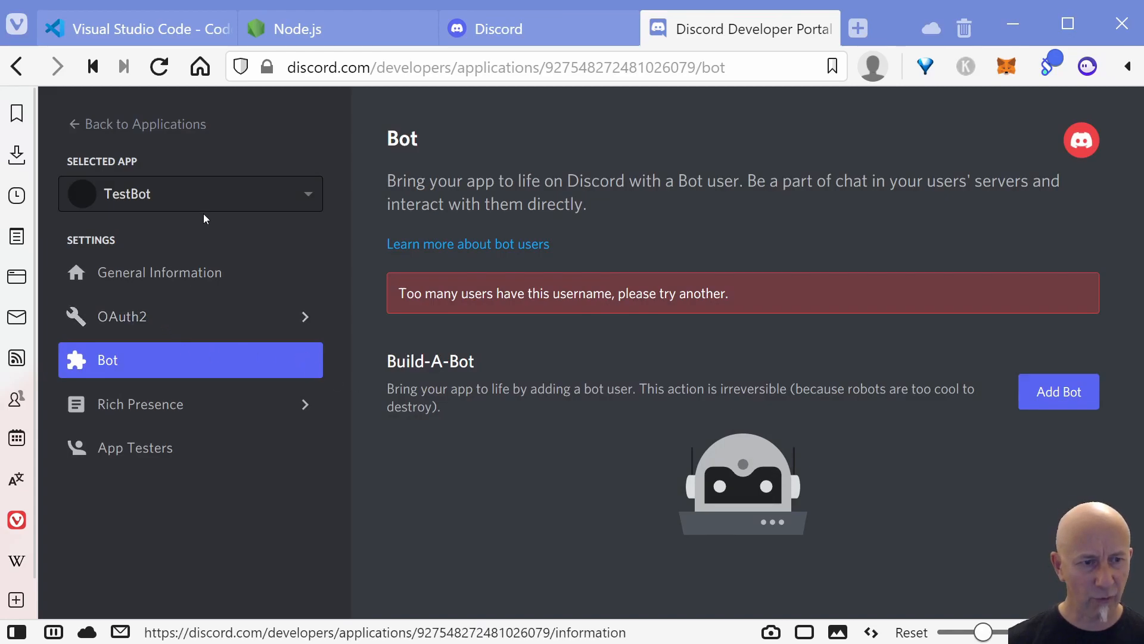
Rename the application to SuperAwesomeTestBot on General Information and save changes.
left_click(159, 272)
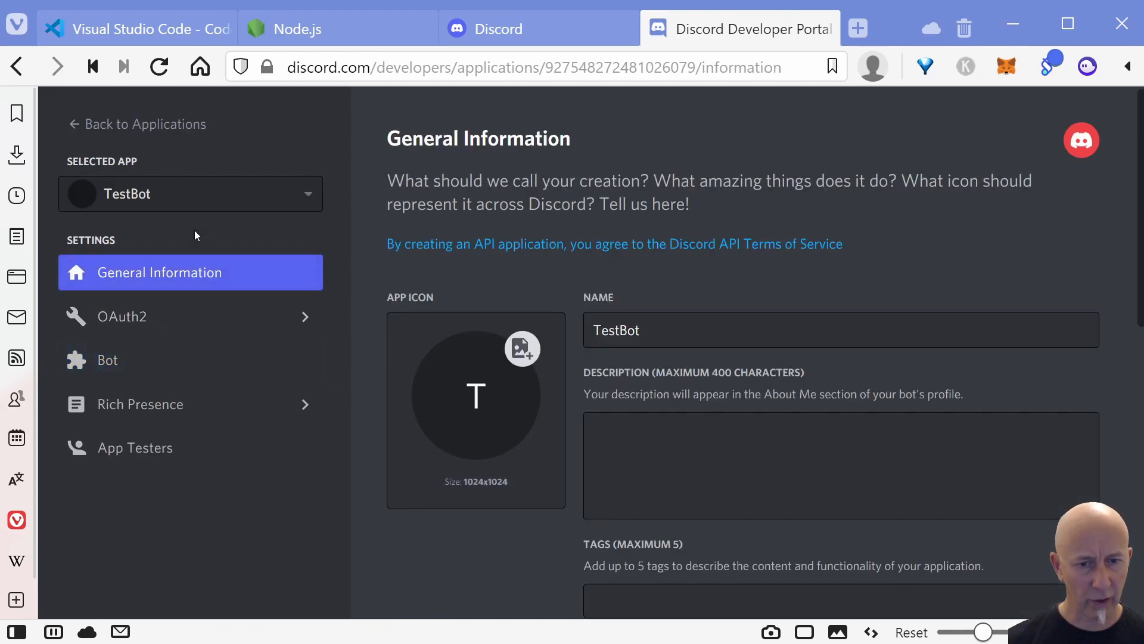
left_click(839, 331)
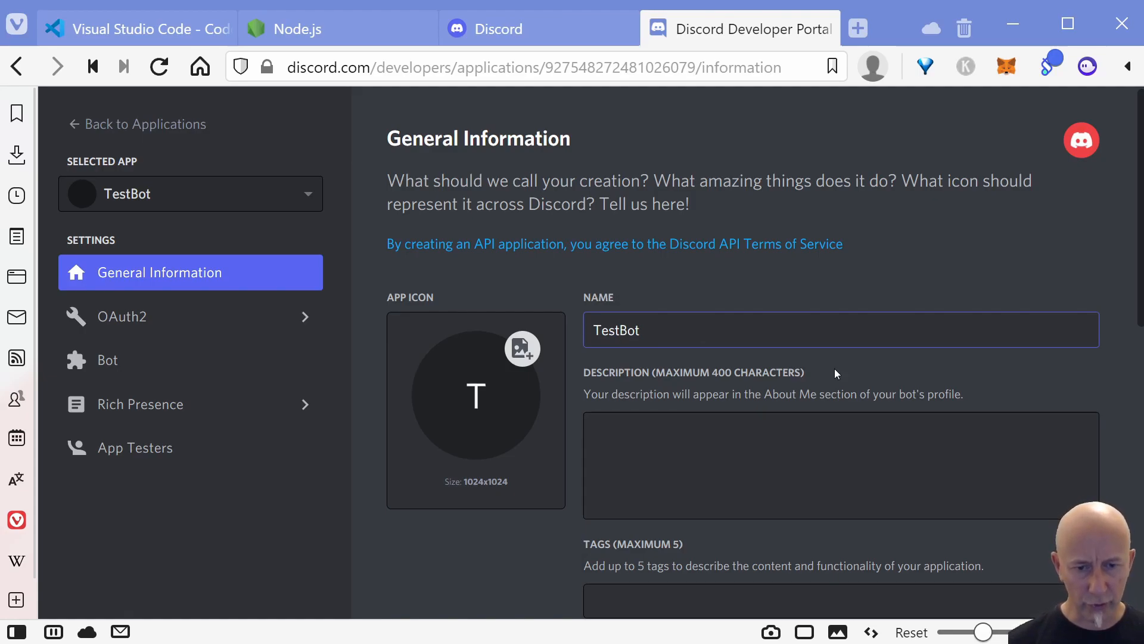
left_click(596, 330)
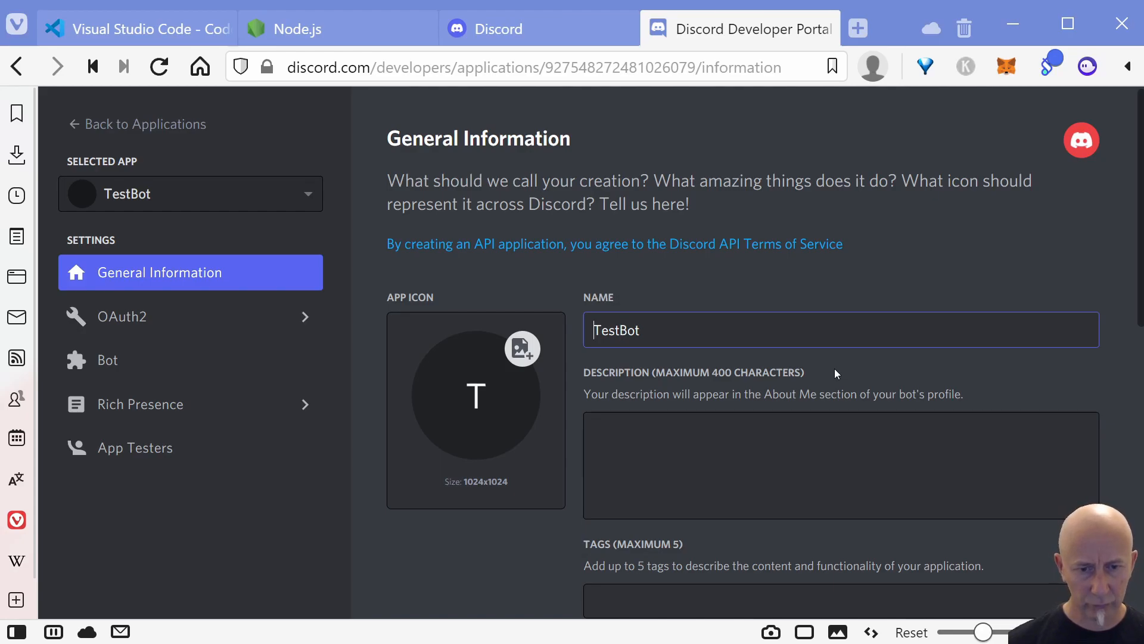
type("SuperAwesome")
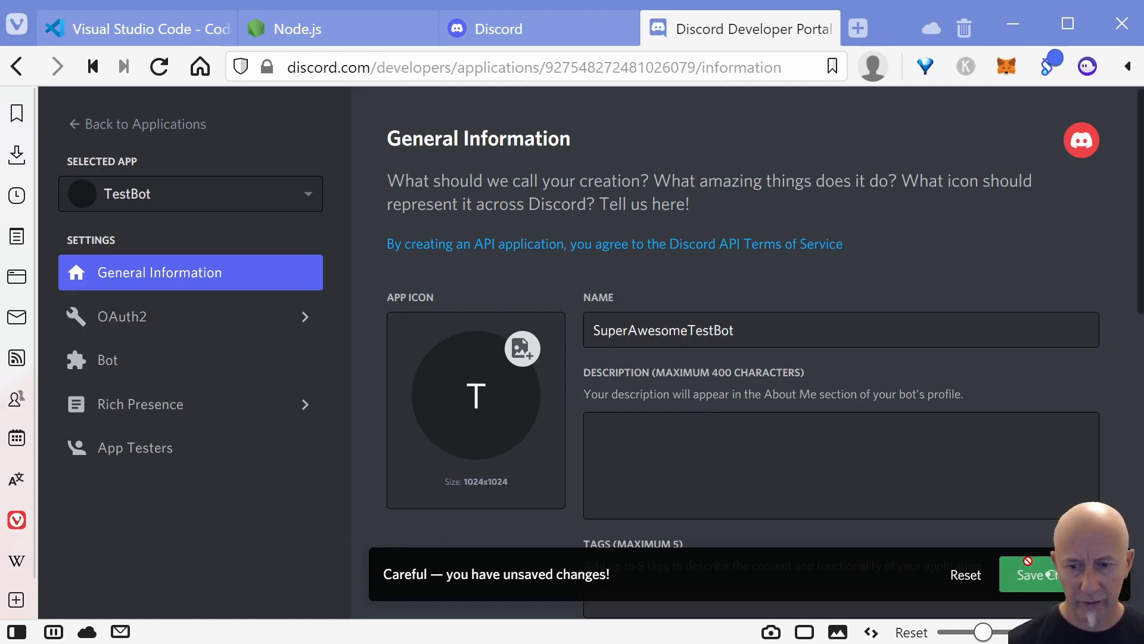
left_click(1029, 575)
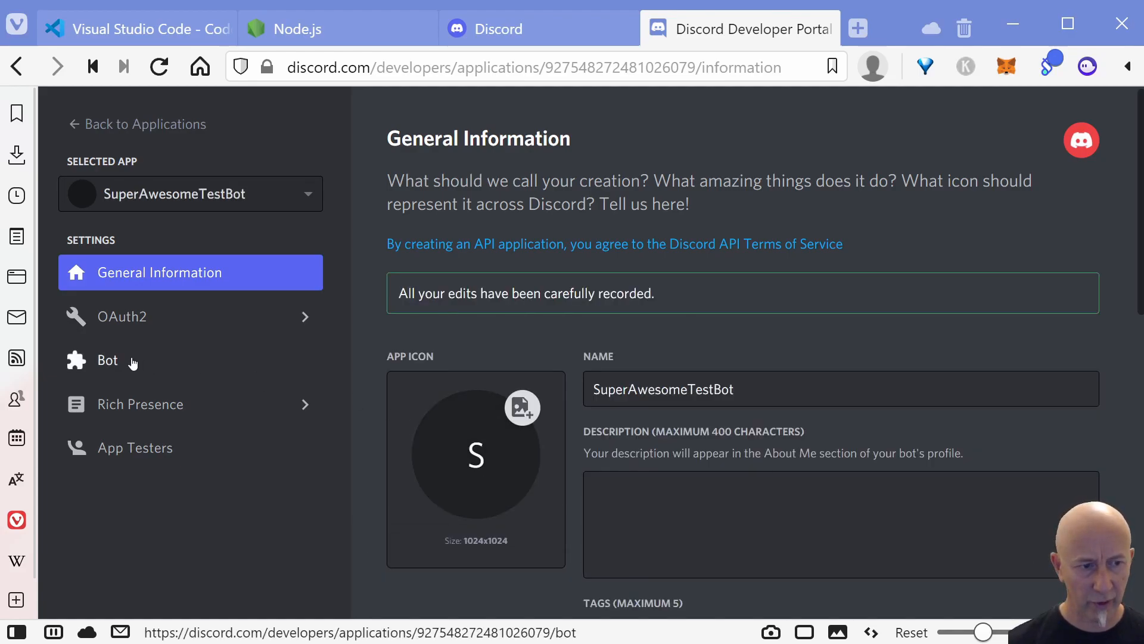
Add the SuperAwesomeTestBot bot user and copy its token.
left_click(107, 359)
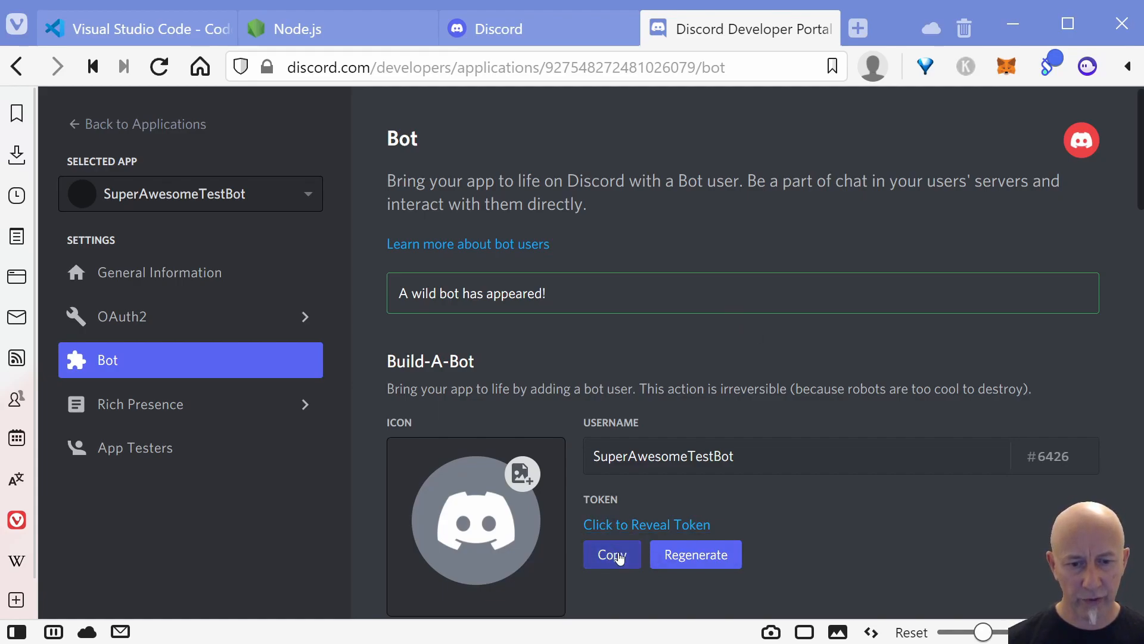
left_click(611, 554)
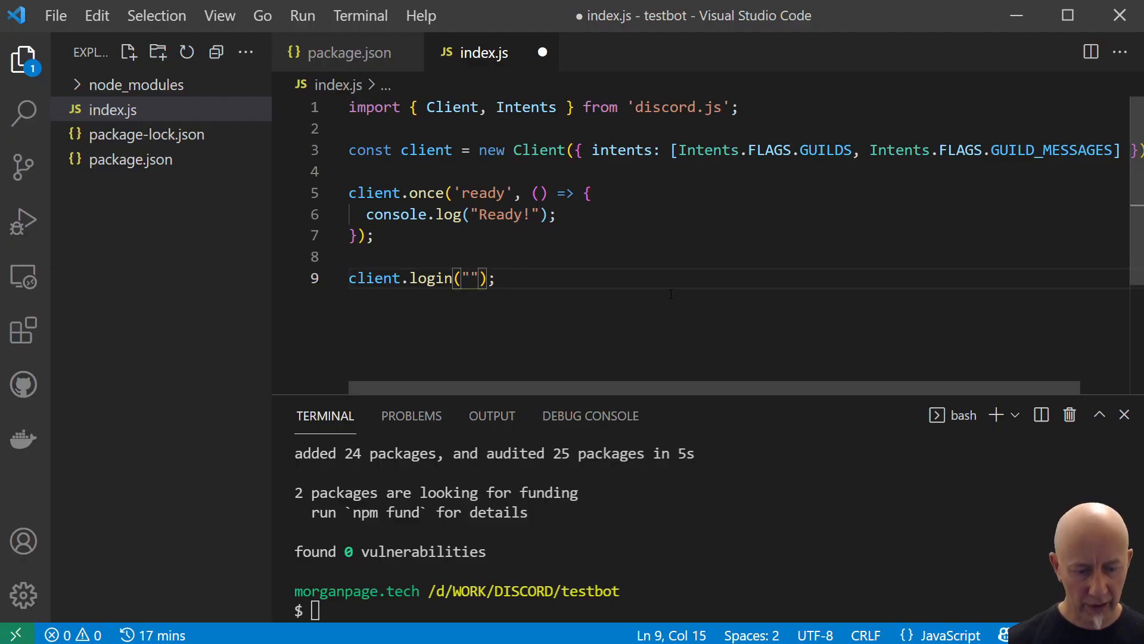
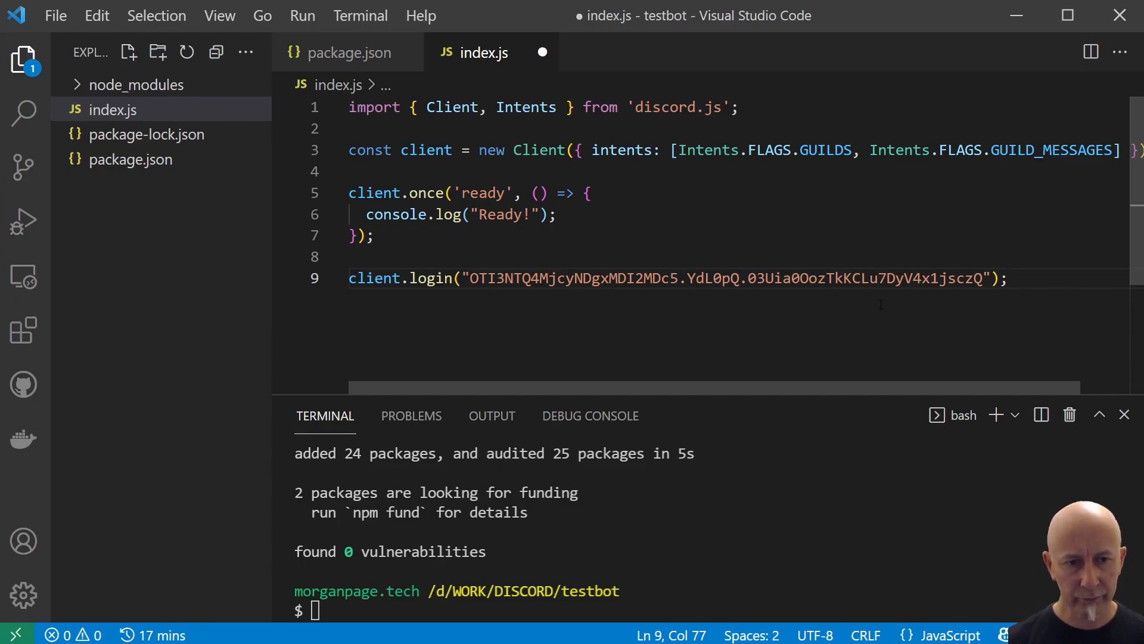
Paste the token into client.login, save, and run npm start so the bot prints Ready!
key("ctrl+s")
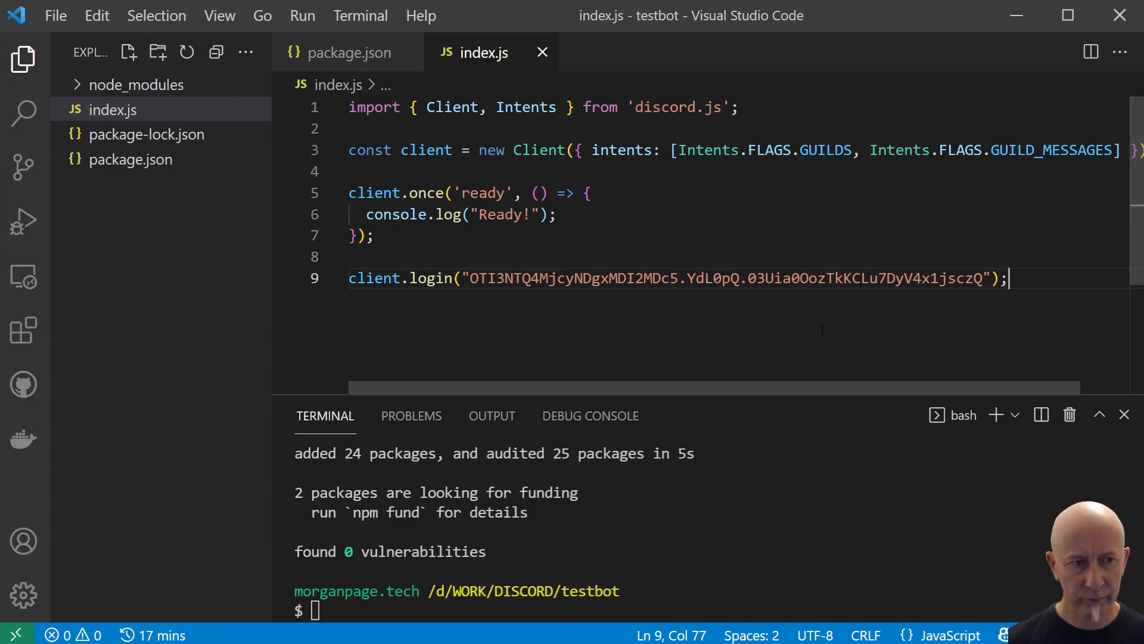
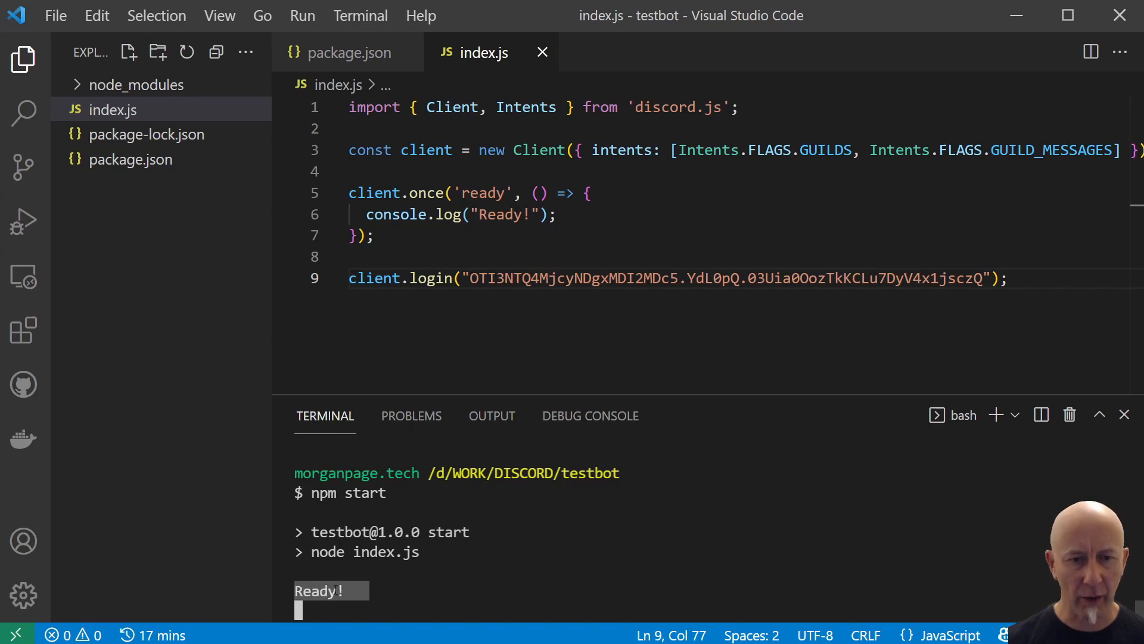
left_click(375, 235)
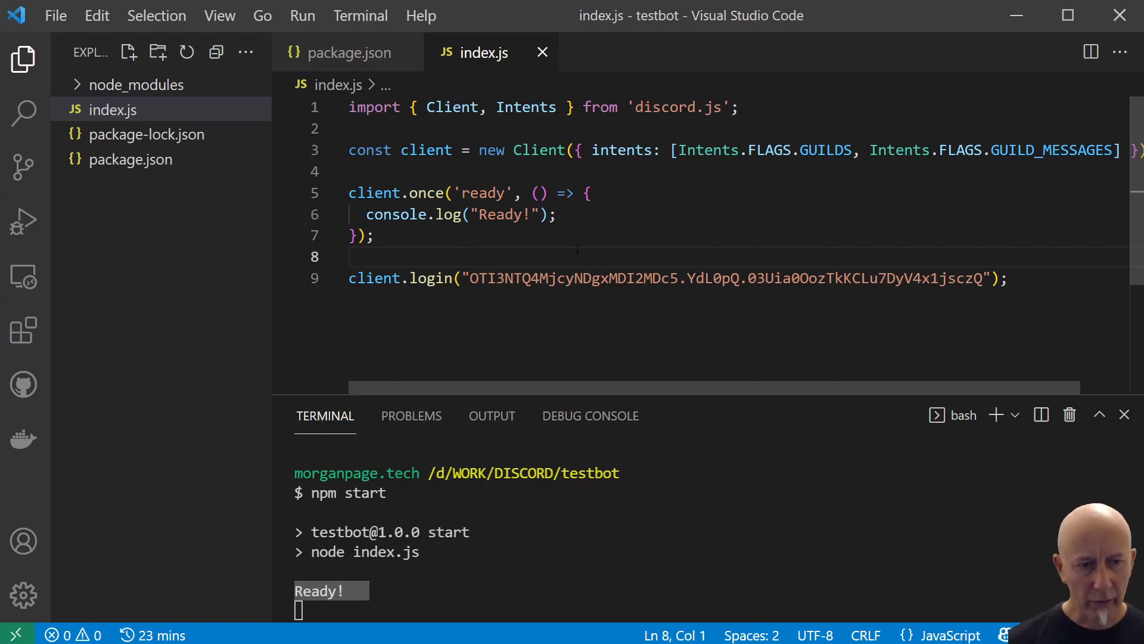
Add a client.on("messageCreate") handler logging message.content and save index.js.
key("Enter")
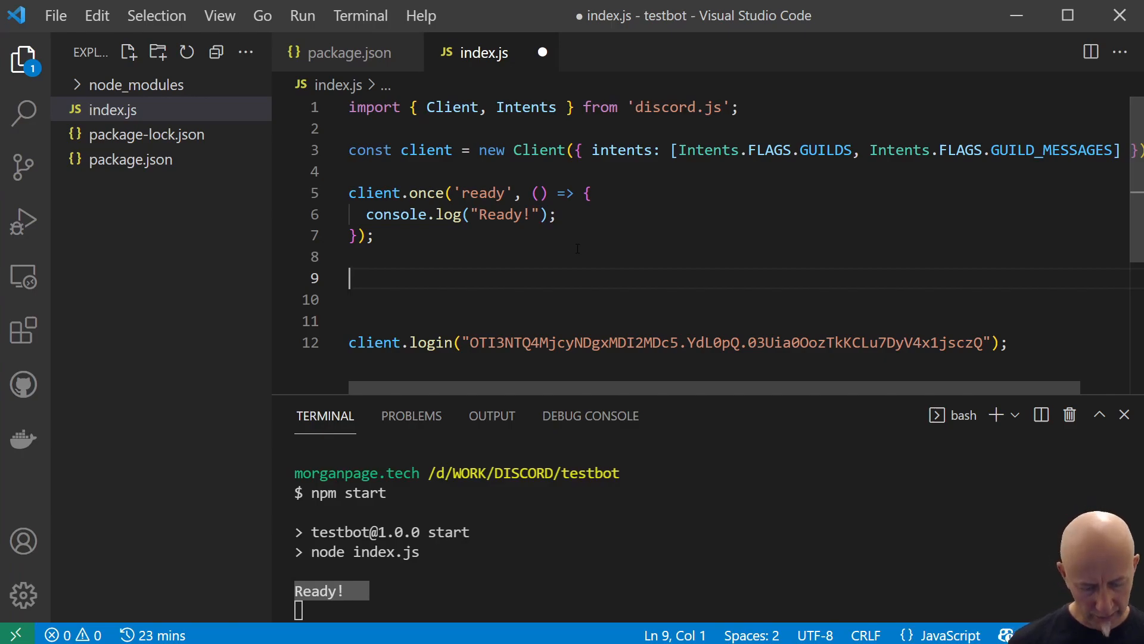
type("client")
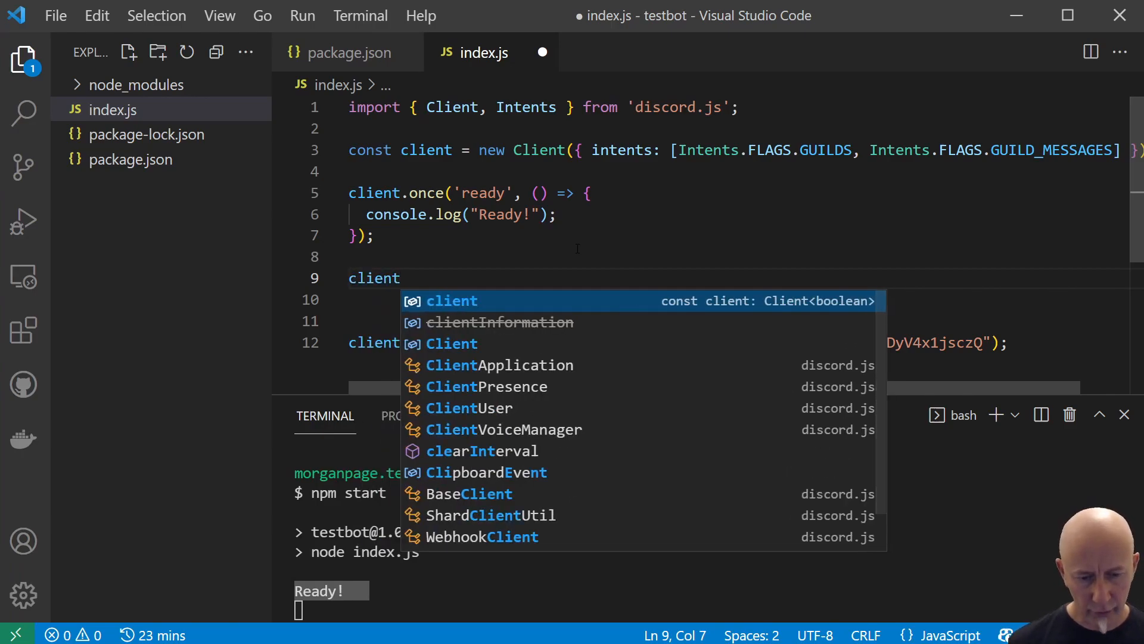
type(".on(")
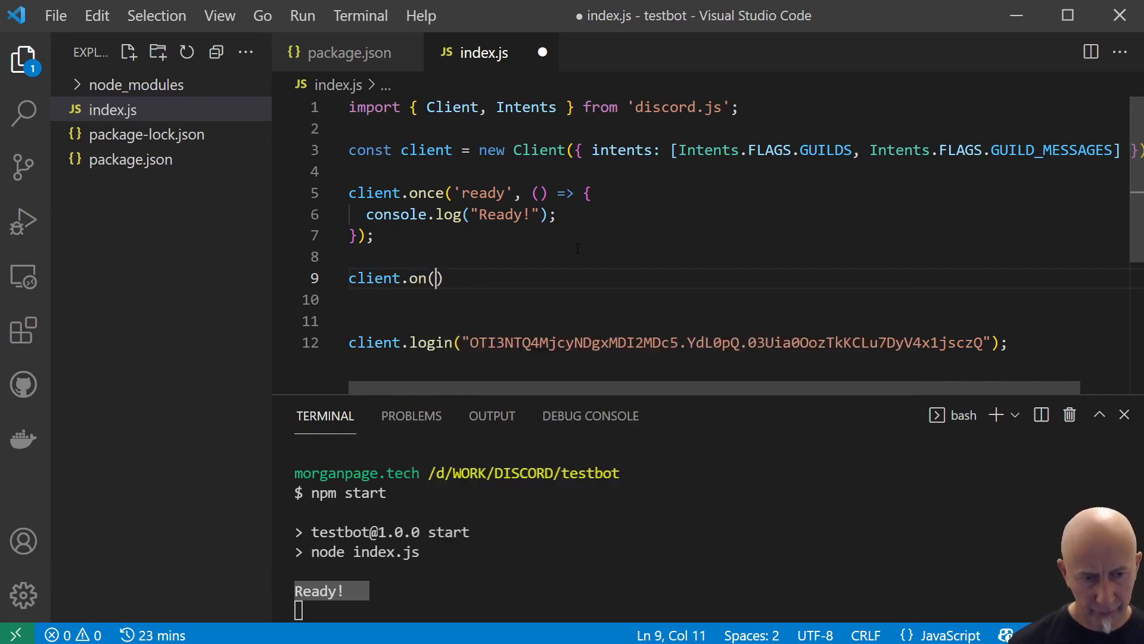
type("\"")
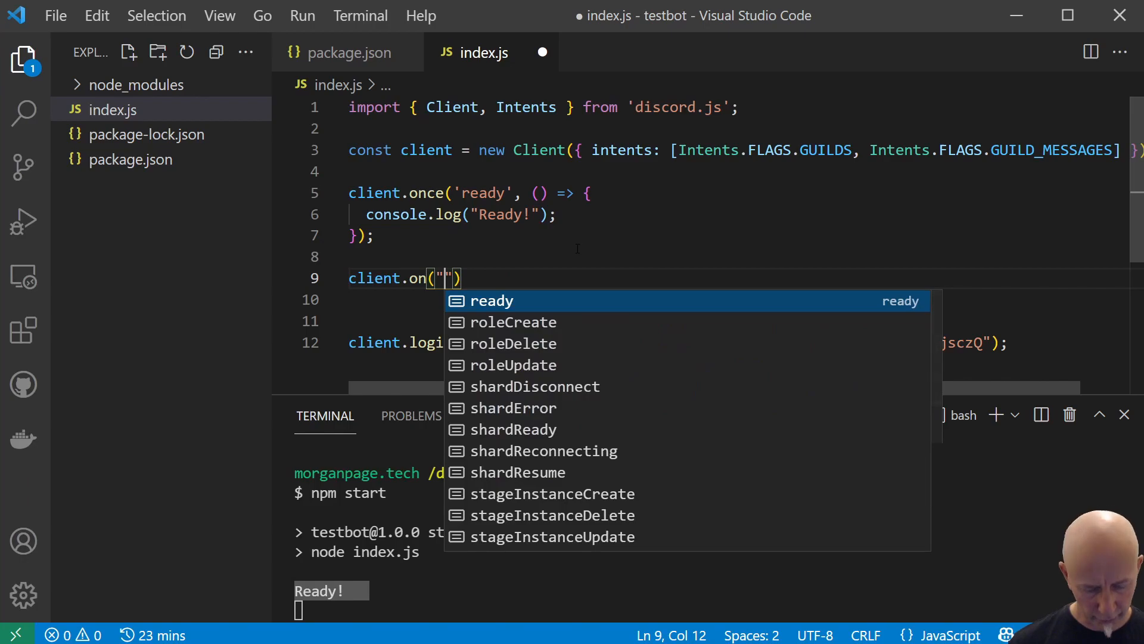
type("messageCreate")
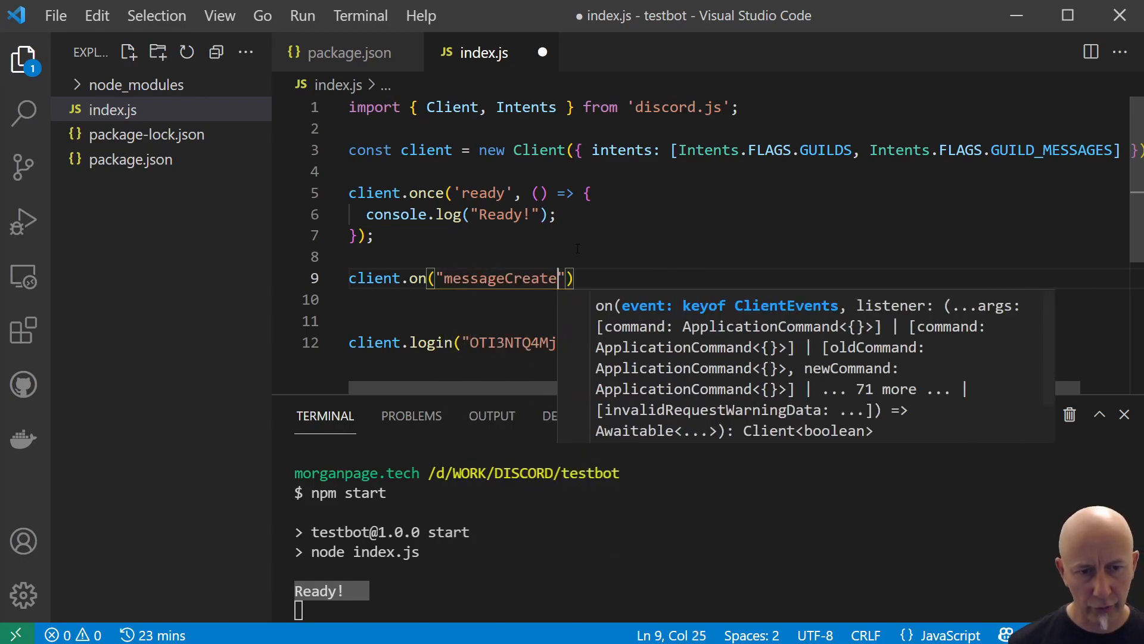
type(", async (message) => {")
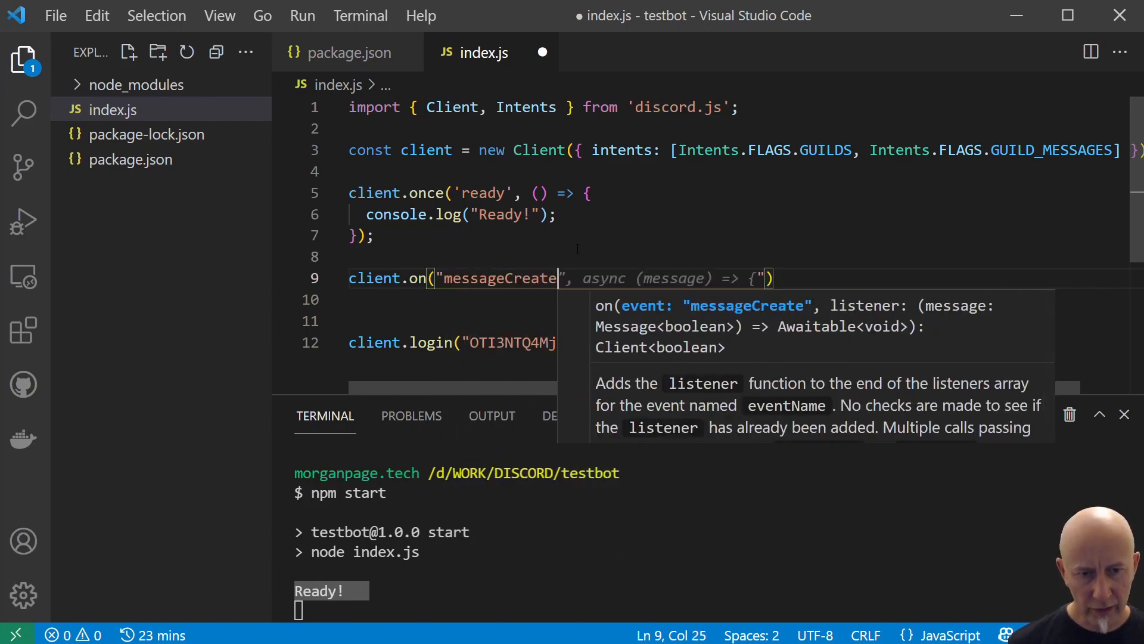
type("message => {")
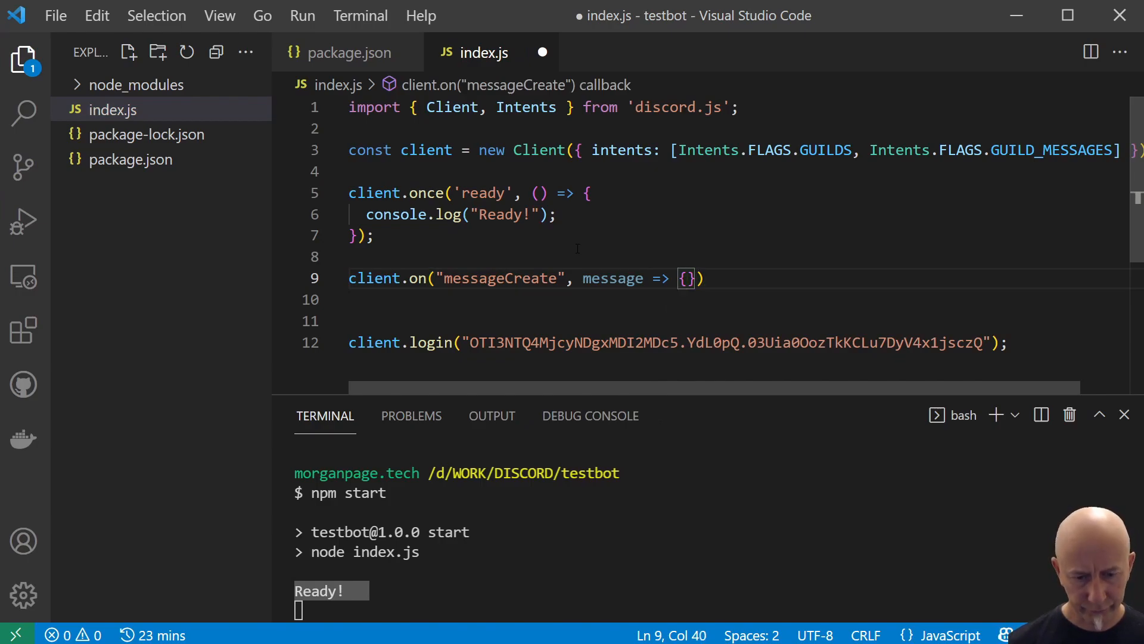
type("console.log(message.content);")
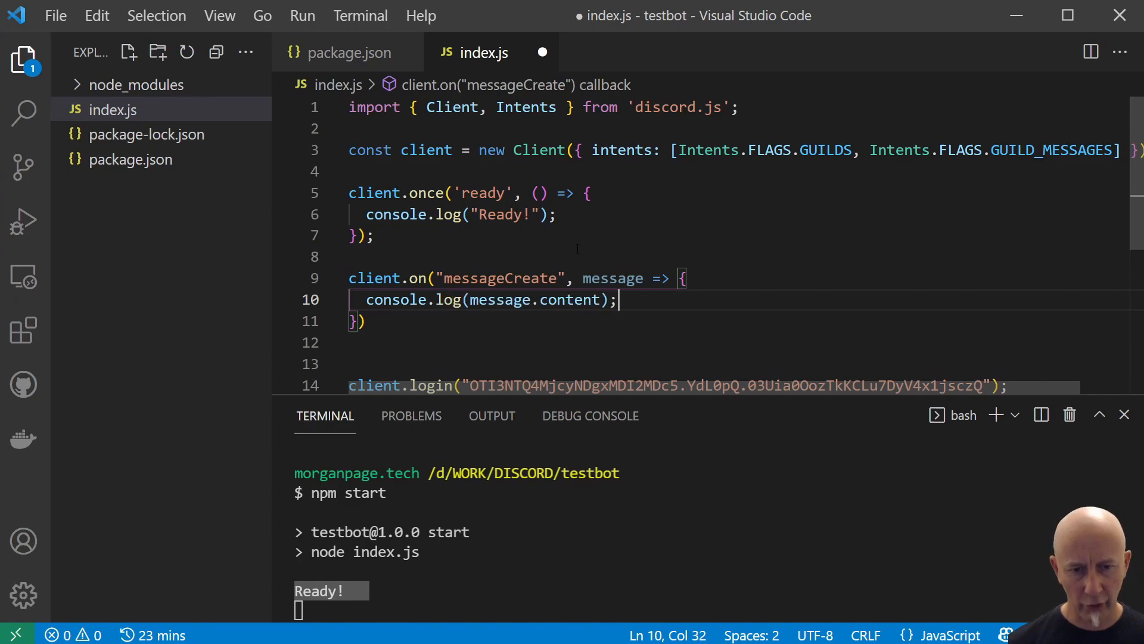
key("ctrl+s")
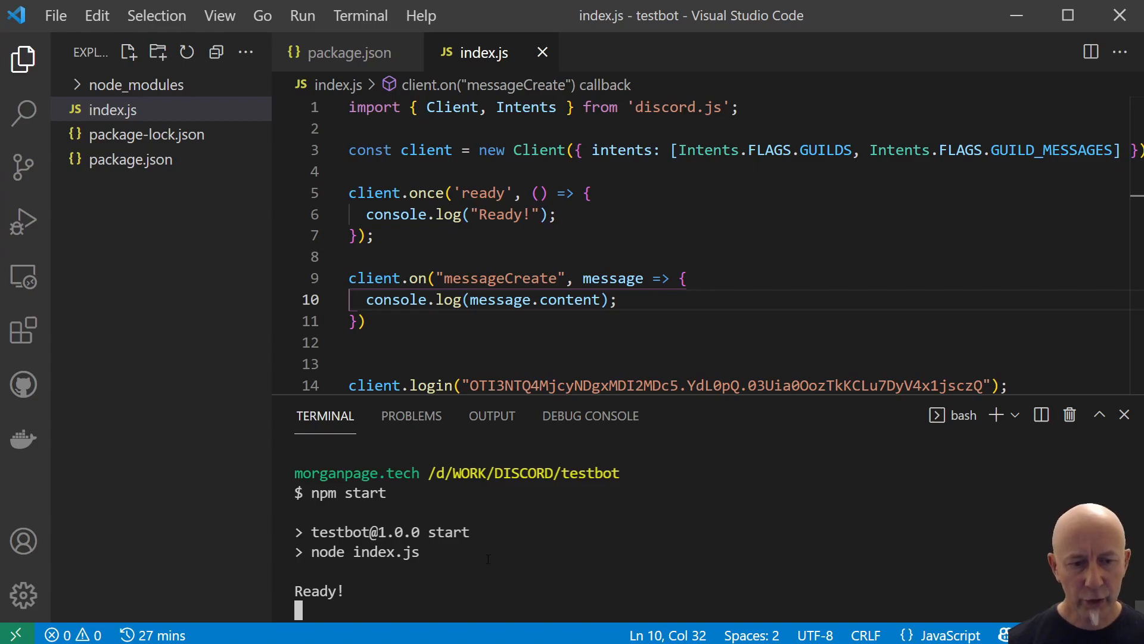
mouse_move(573, 299)
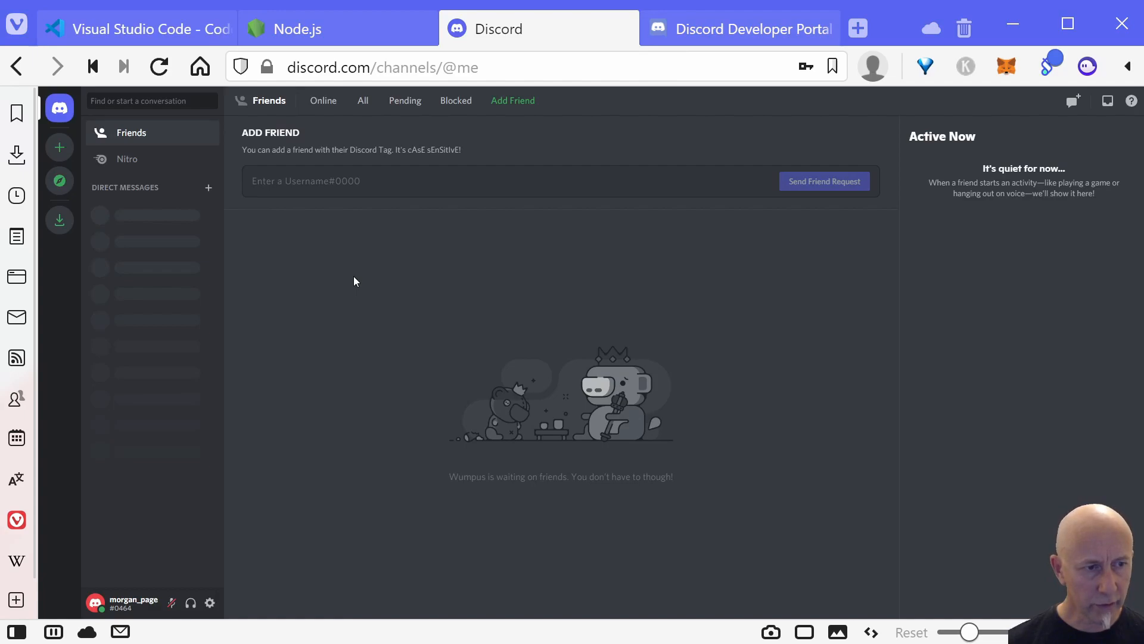
mouse_move(60, 146)
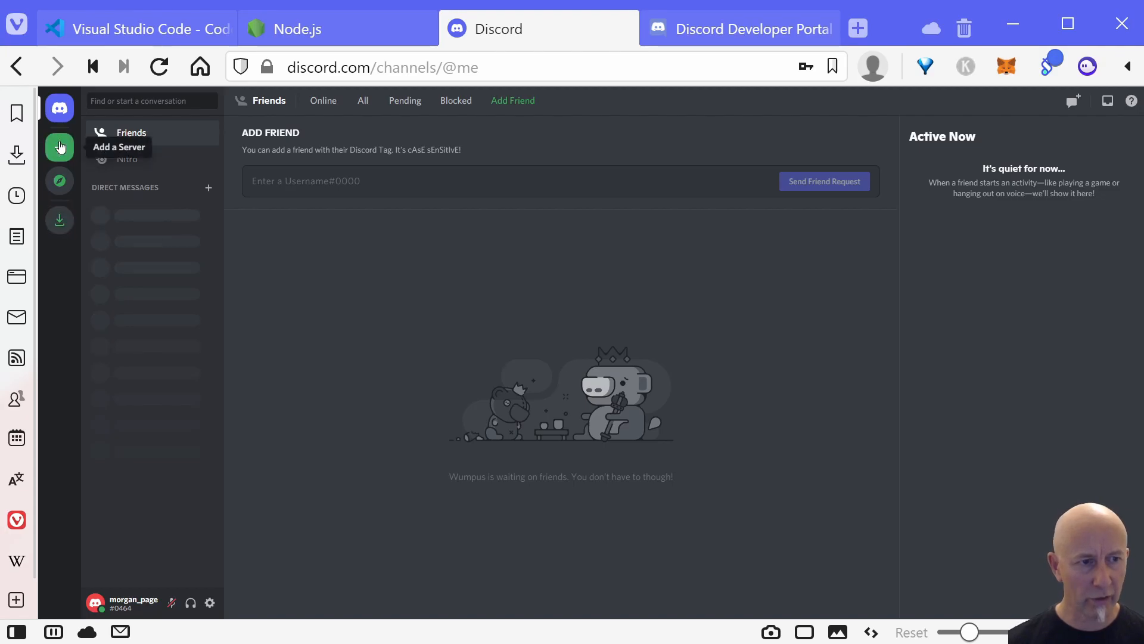
Create a new server of my own from scratch, keeping the default name morgan_page's server.
left_click(59, 147)
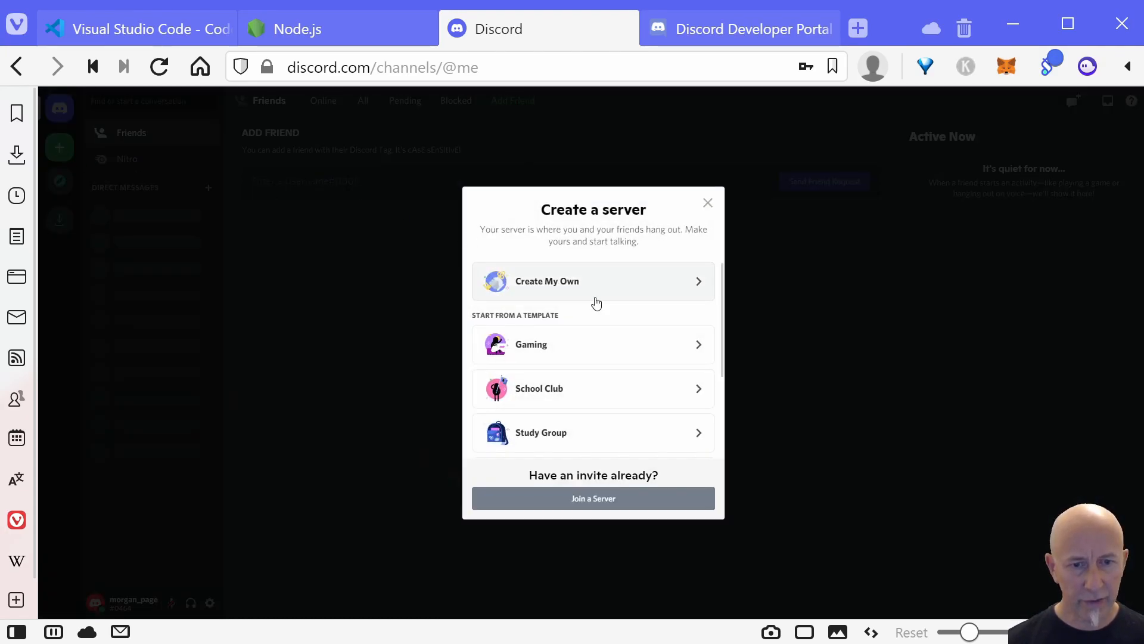
left_click(593, 282)
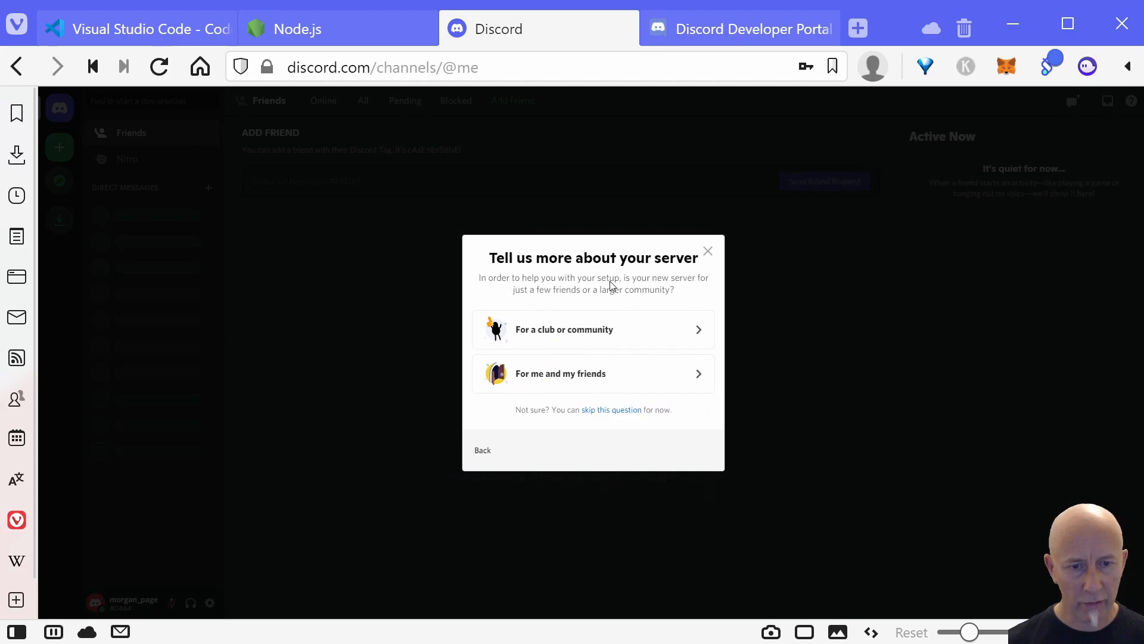
left_click(592, 373)
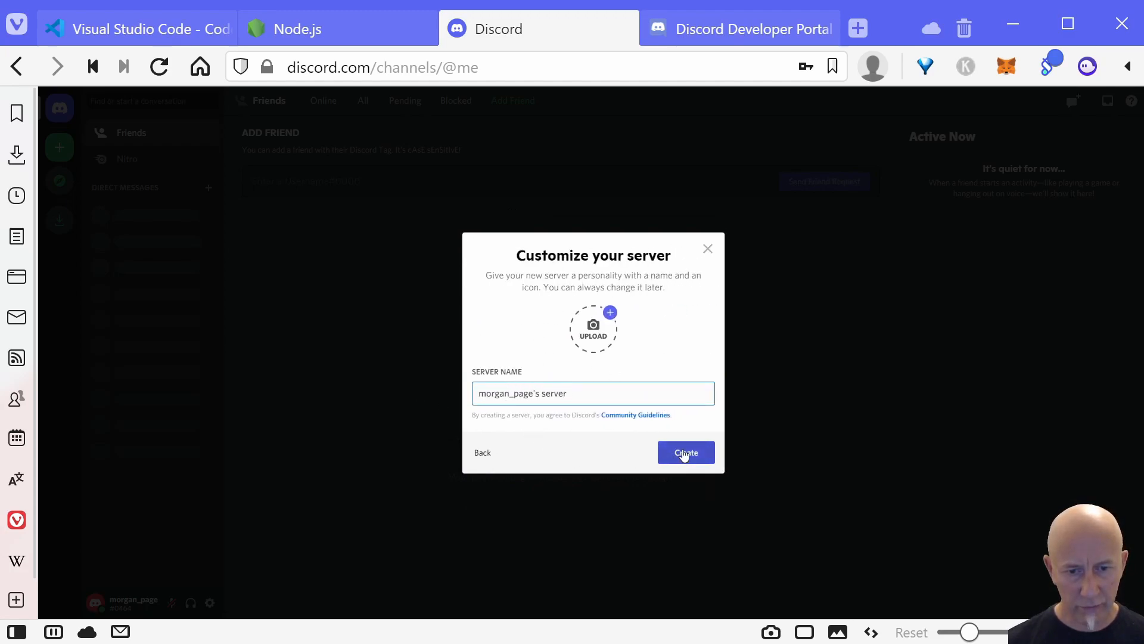
left_click(684, 452)
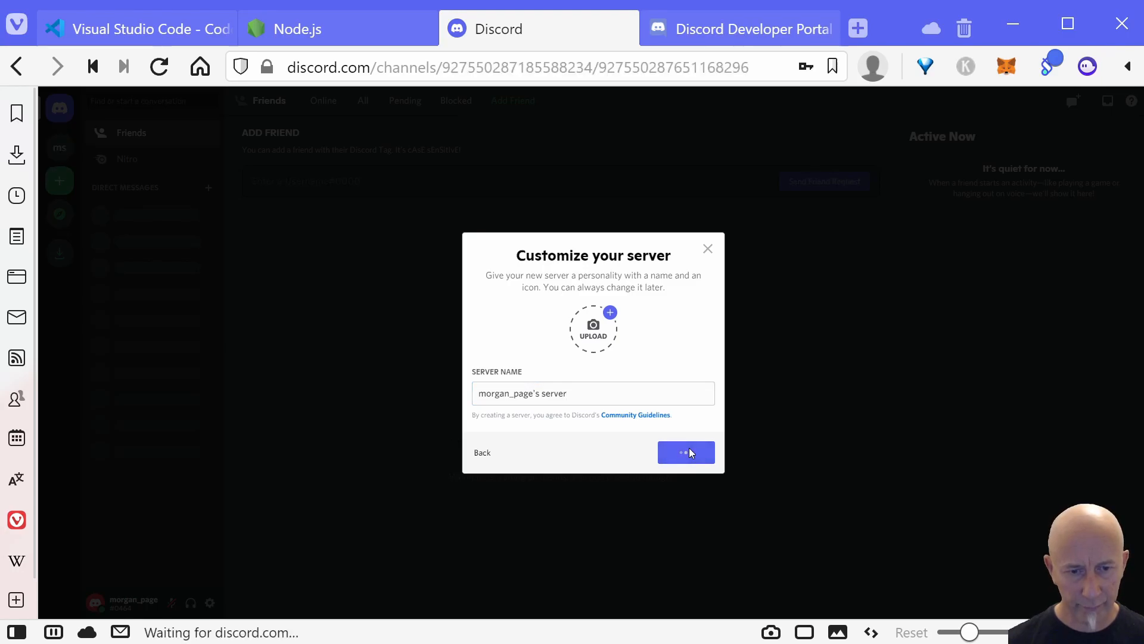
left_click(685, 452)
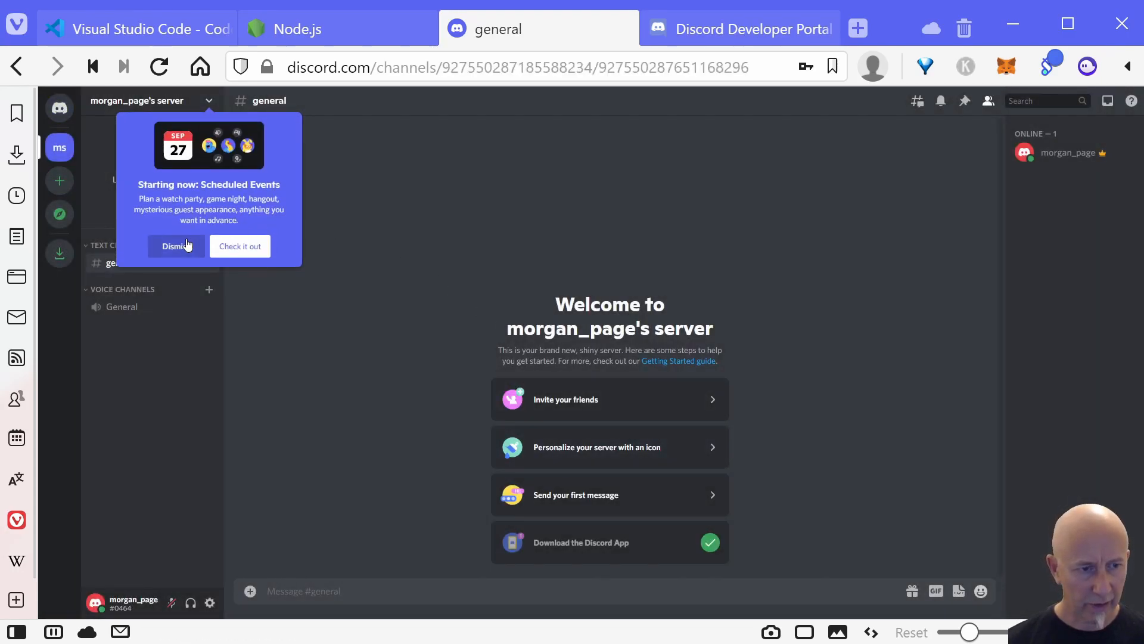
Dismiss the scheduled events and animated server banner announcements.
left_click(175, 245)
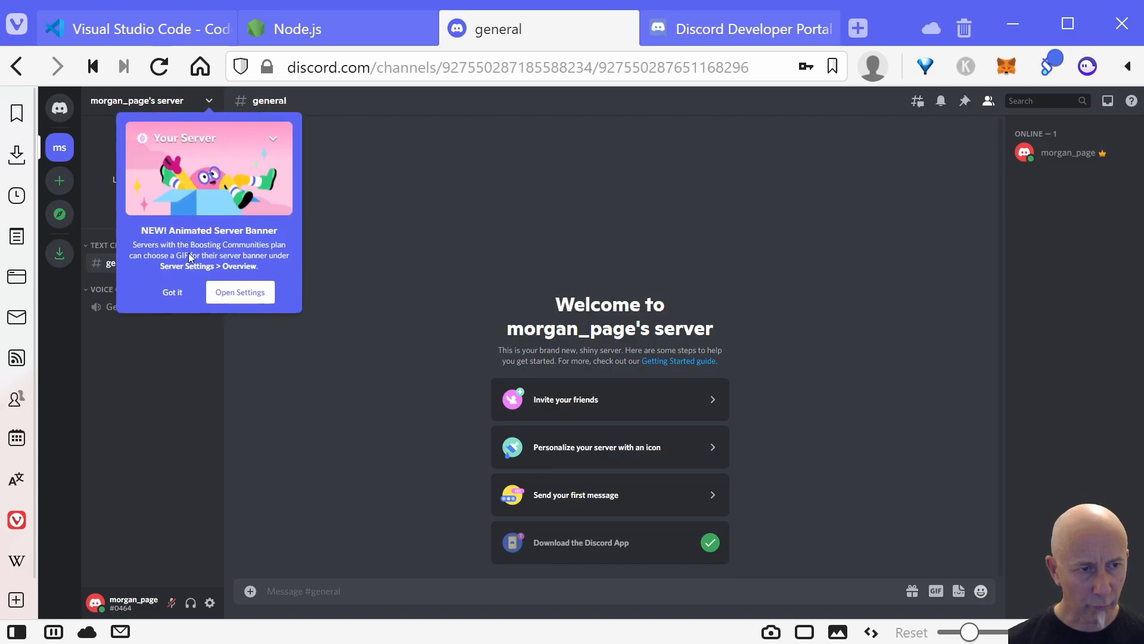
left_click(172, 292)
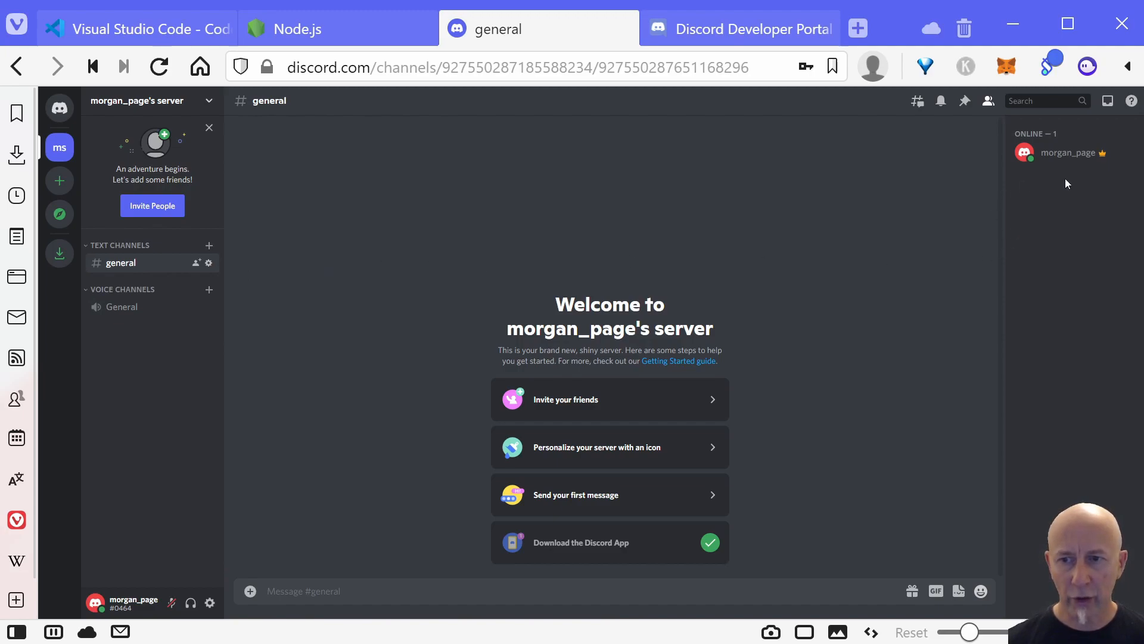
mouse_move(1067, 153)
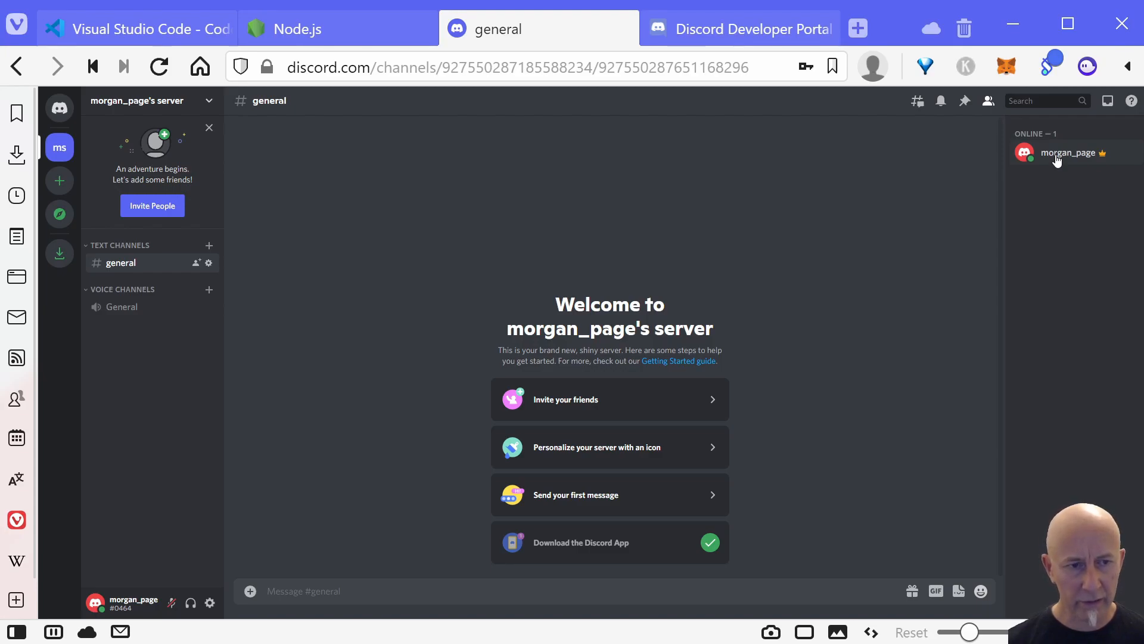
Go to the application's OAuth2 URL Generator and select the bot scope.
left_click(738, 28)
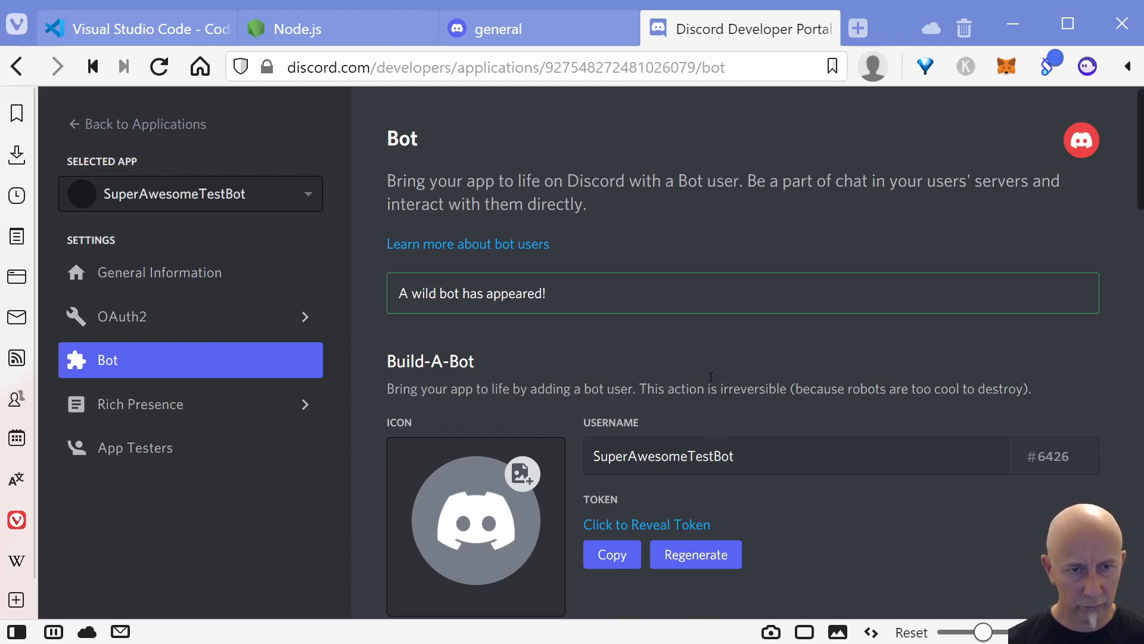
mouse_move(122, 316)
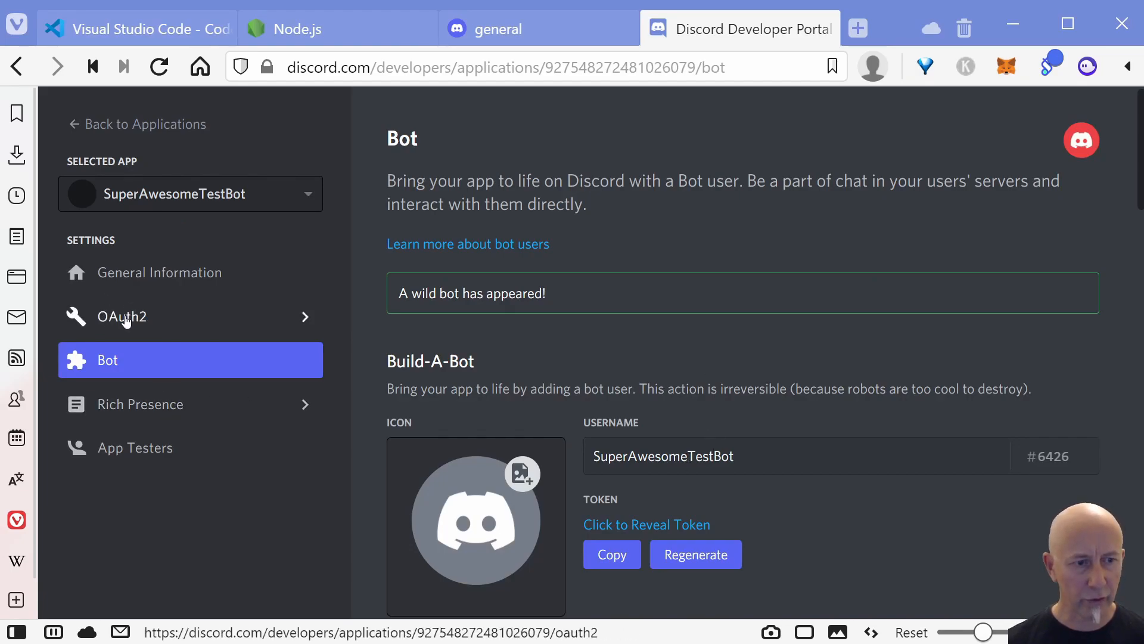
left_click(122, 316)
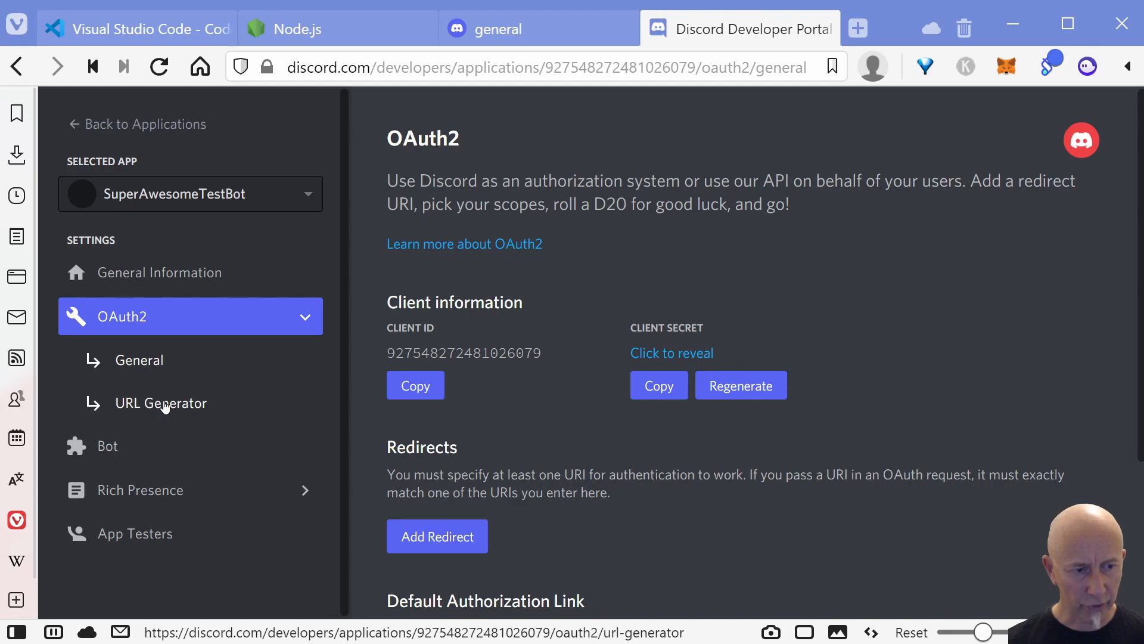
left_click(161, 402)
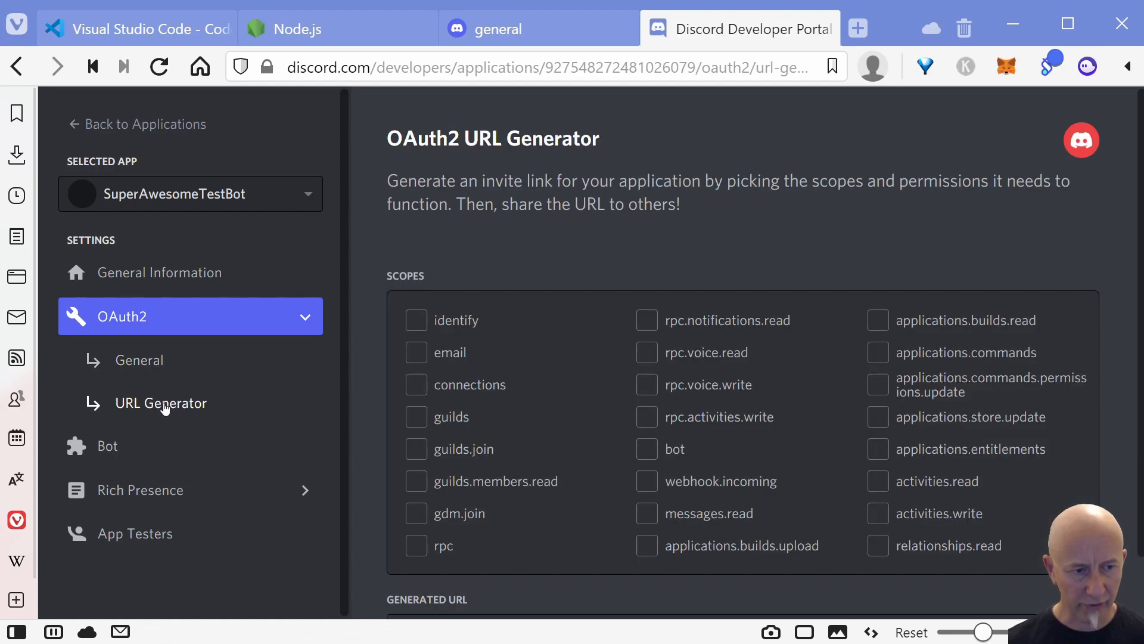
left_click(645, 368)
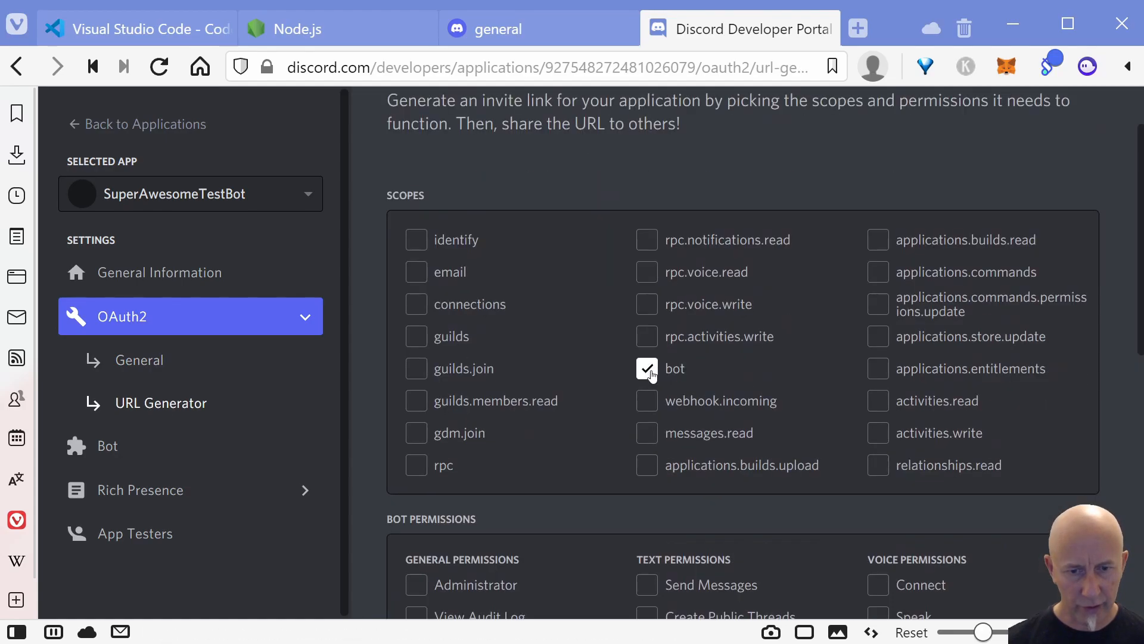
Grant Read Messages/View Channels and Send Messages permissions, then copy the generated invite URL.
scroll("down", 3)
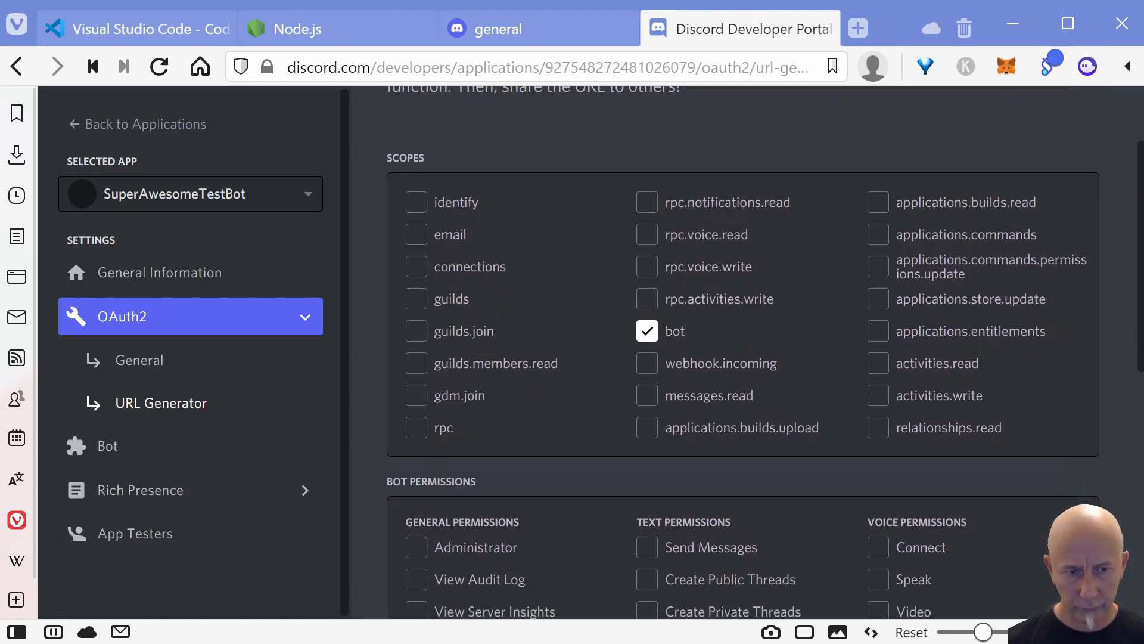
scroll("down", 3)
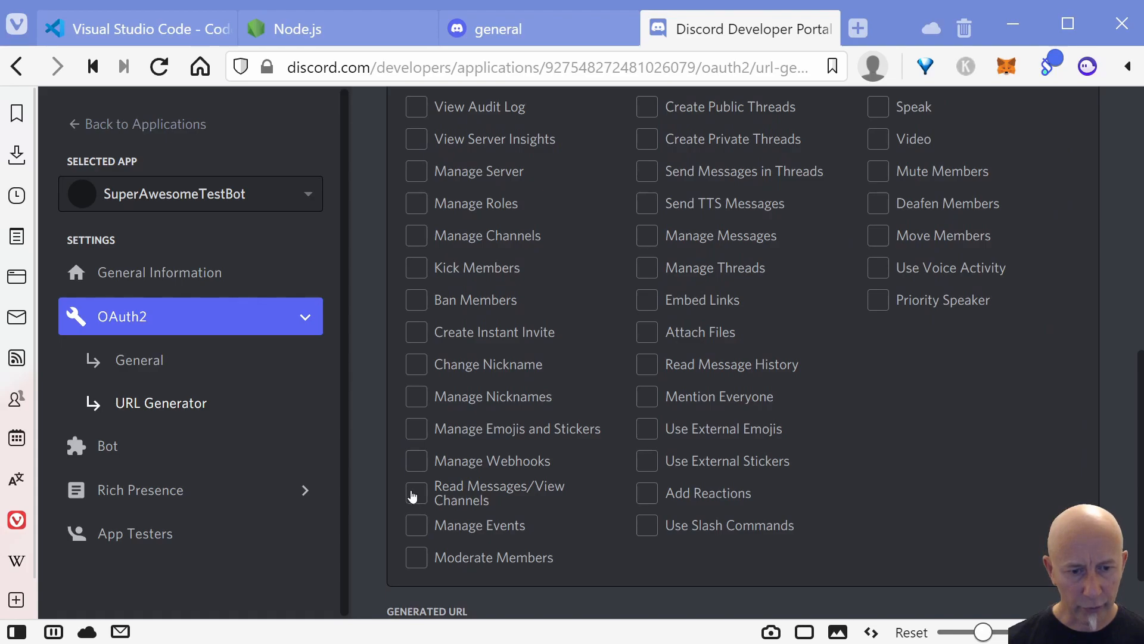
left_click(415, 492)
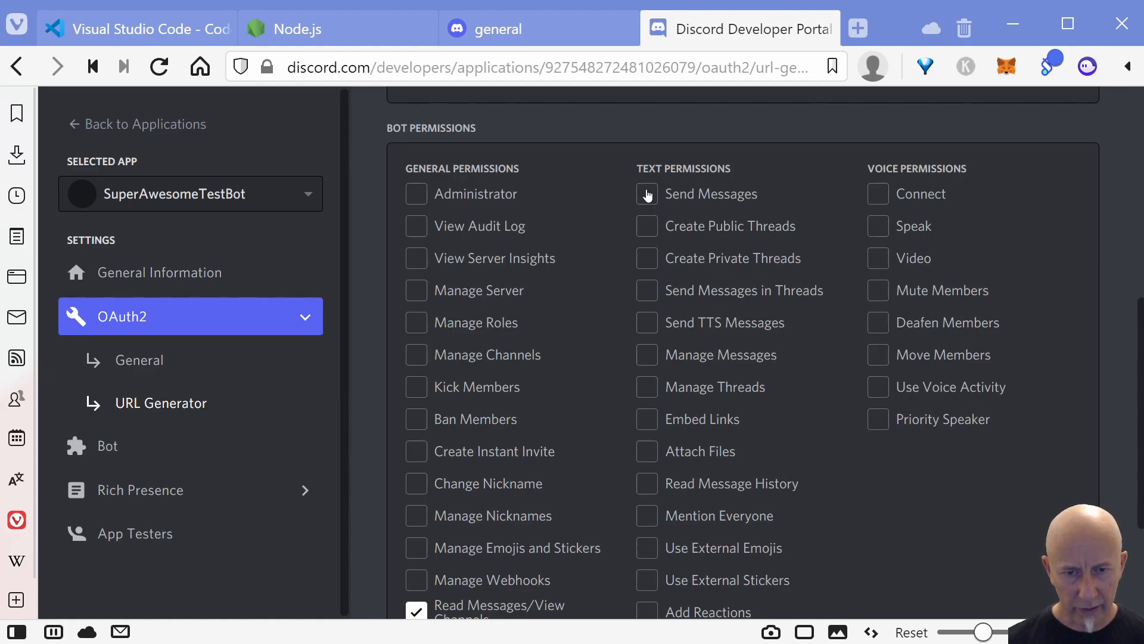
left_click(646, 193)
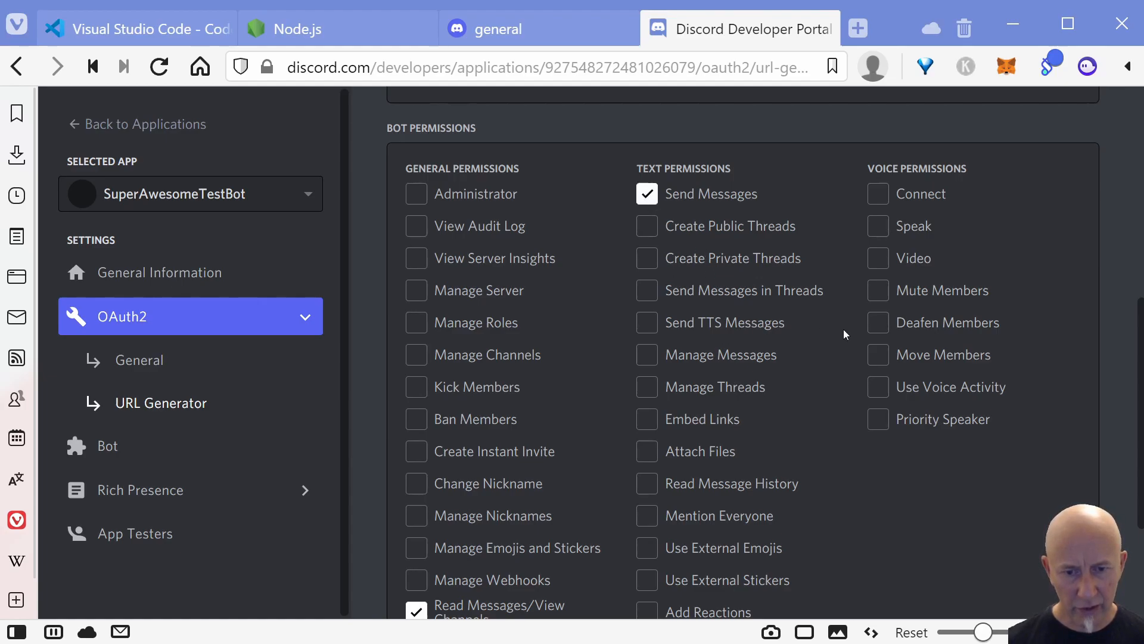
scroll("down", 3)
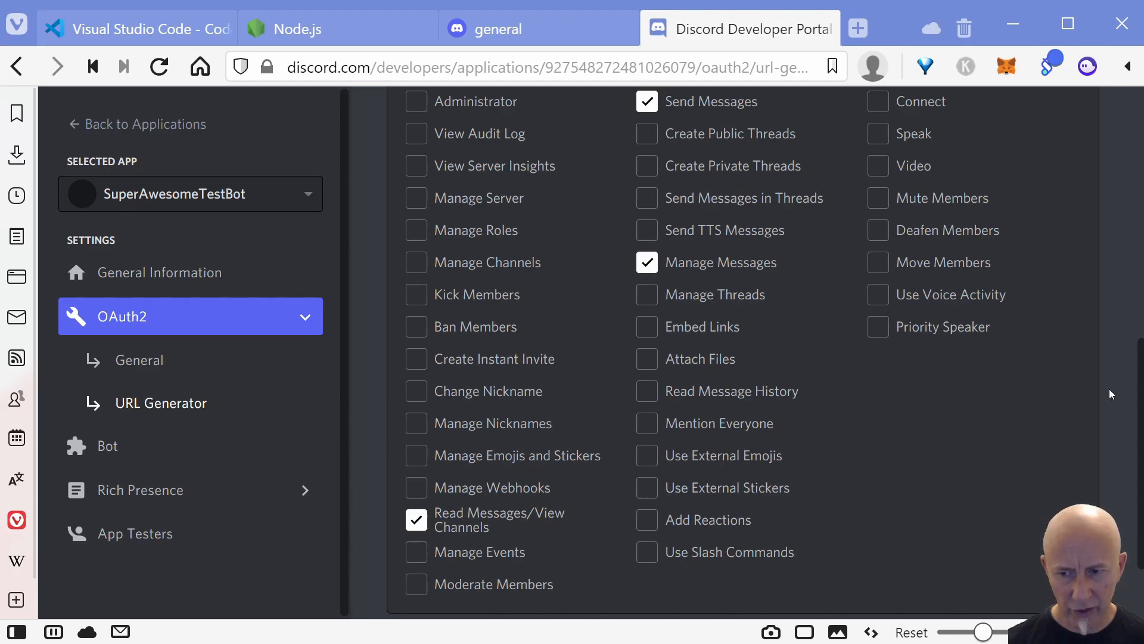
scroll("down", 3)
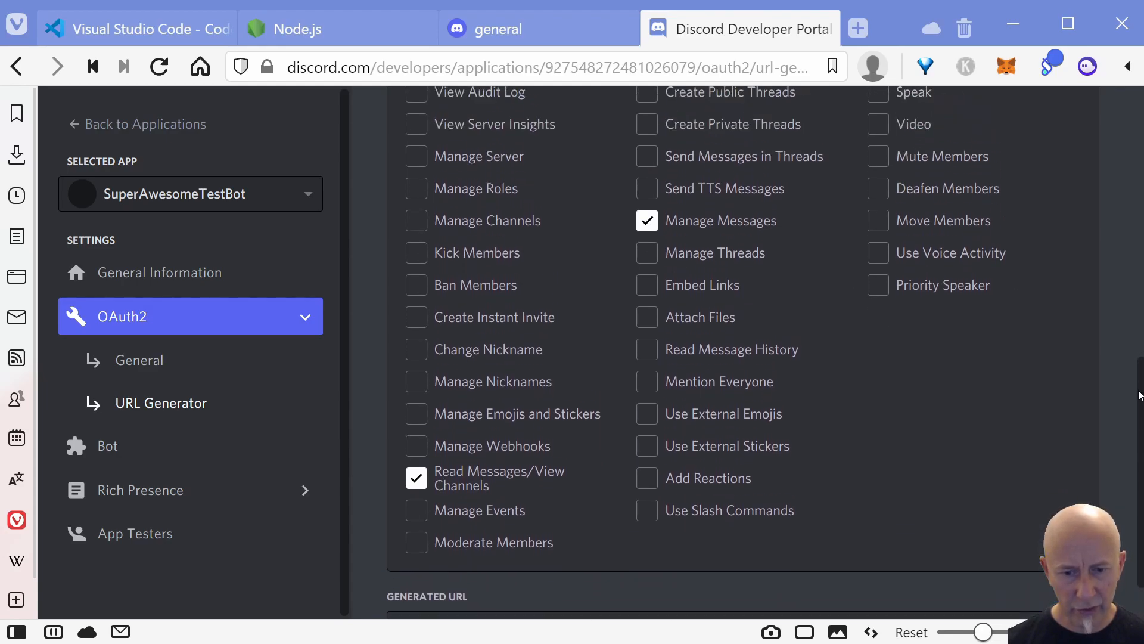
scroll("down", 3)
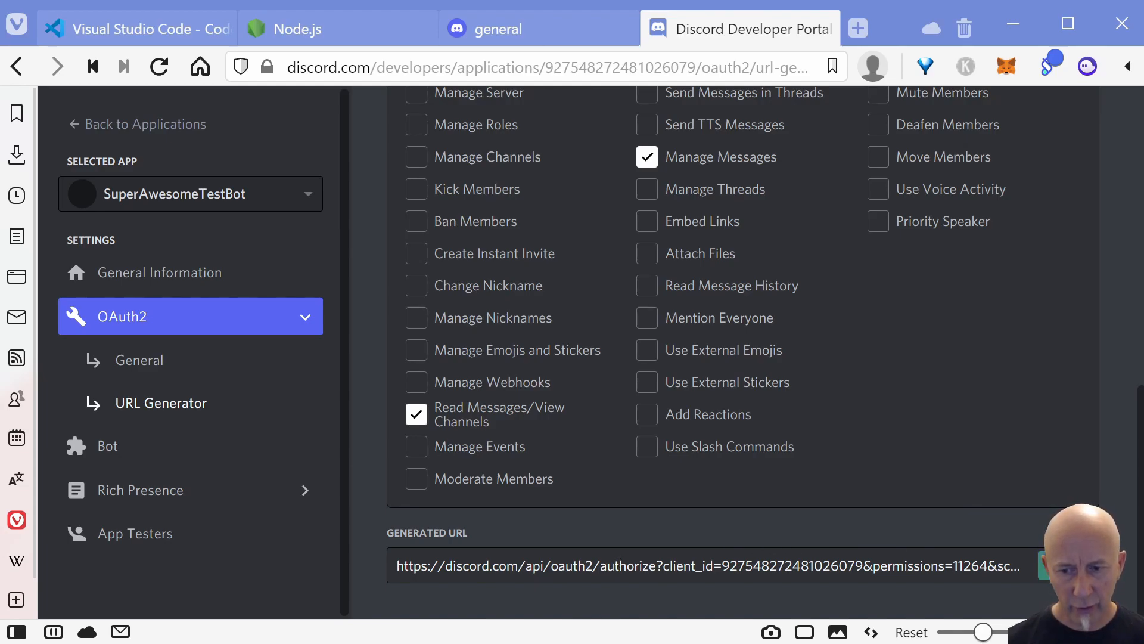
mouse_move(873, 61)
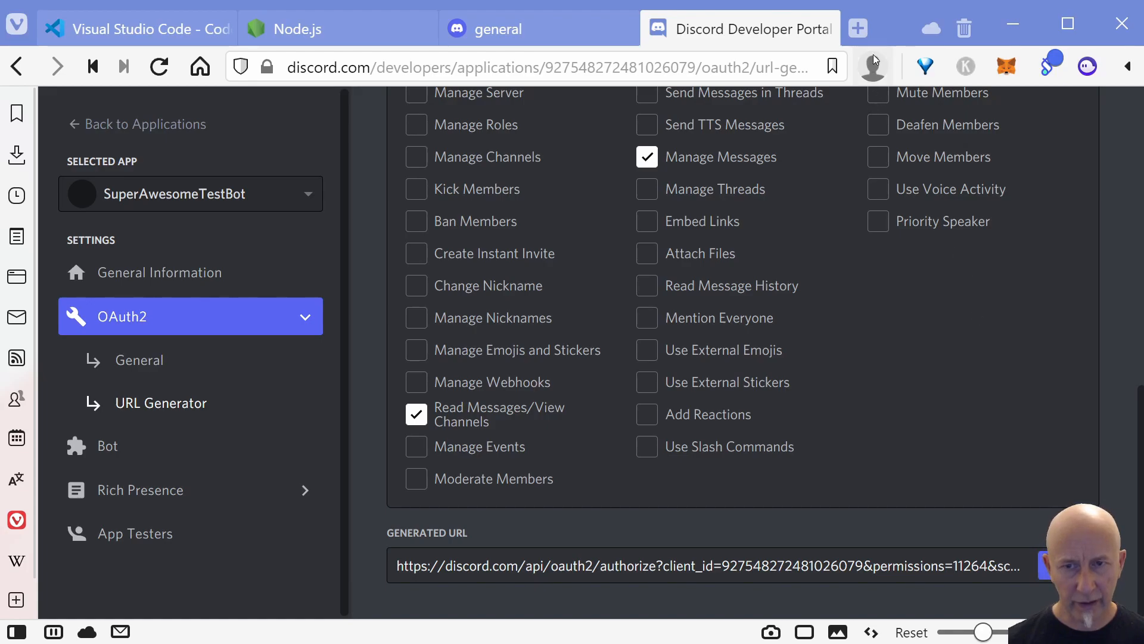
left_click(857, 29)
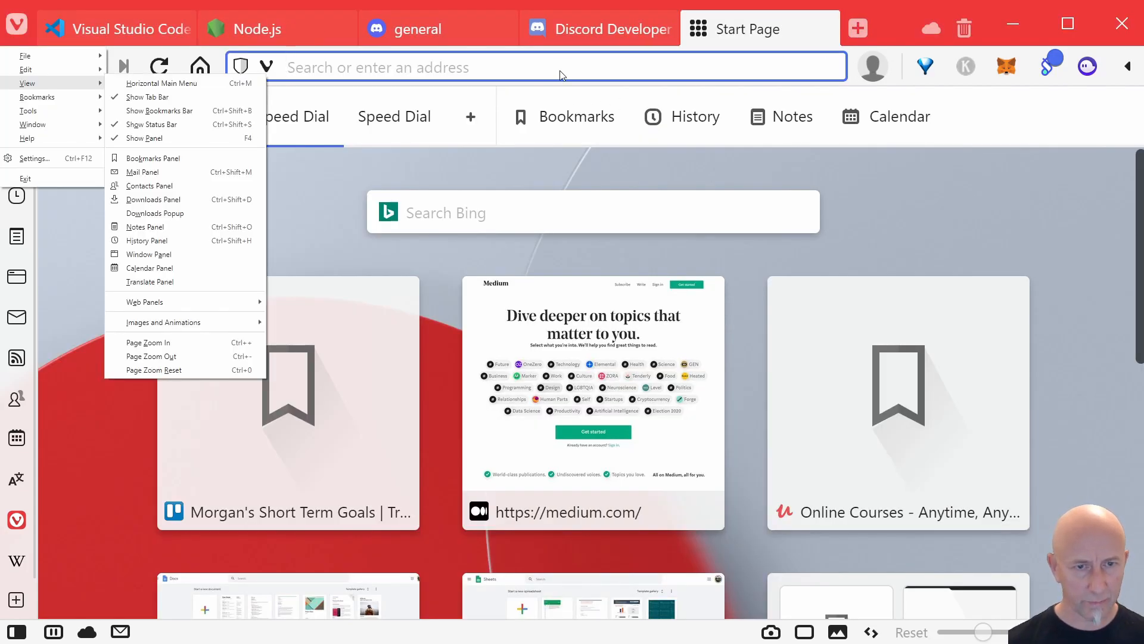
Paste and open the invite URL in a new tab and pick morgan_page's server as the destination.
right_click(554, 67)
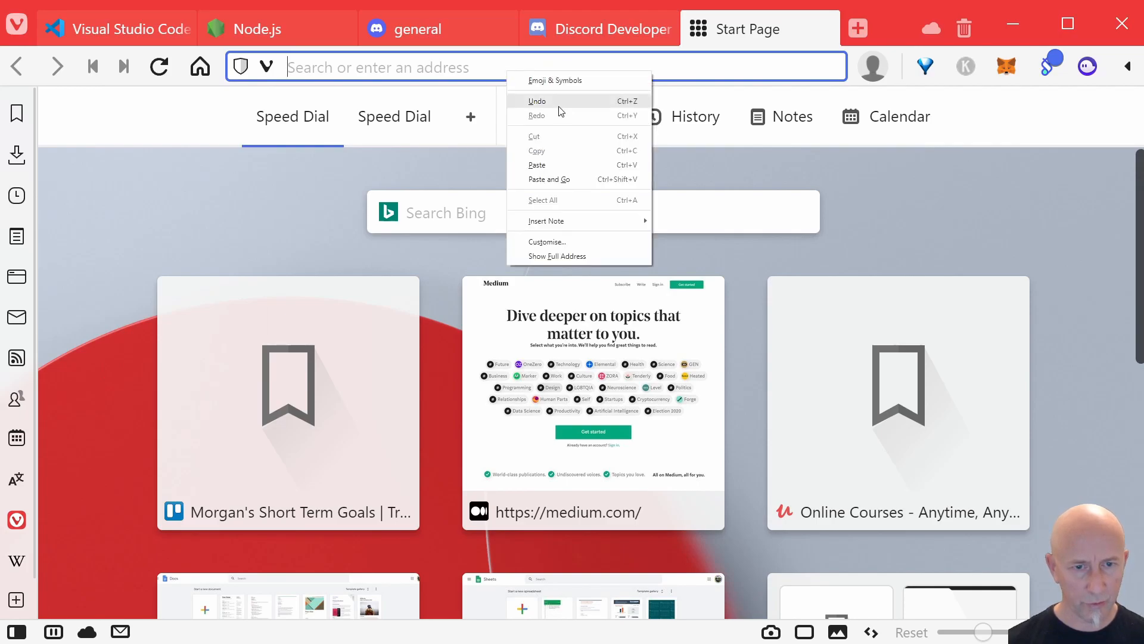
left_click(548, 179)
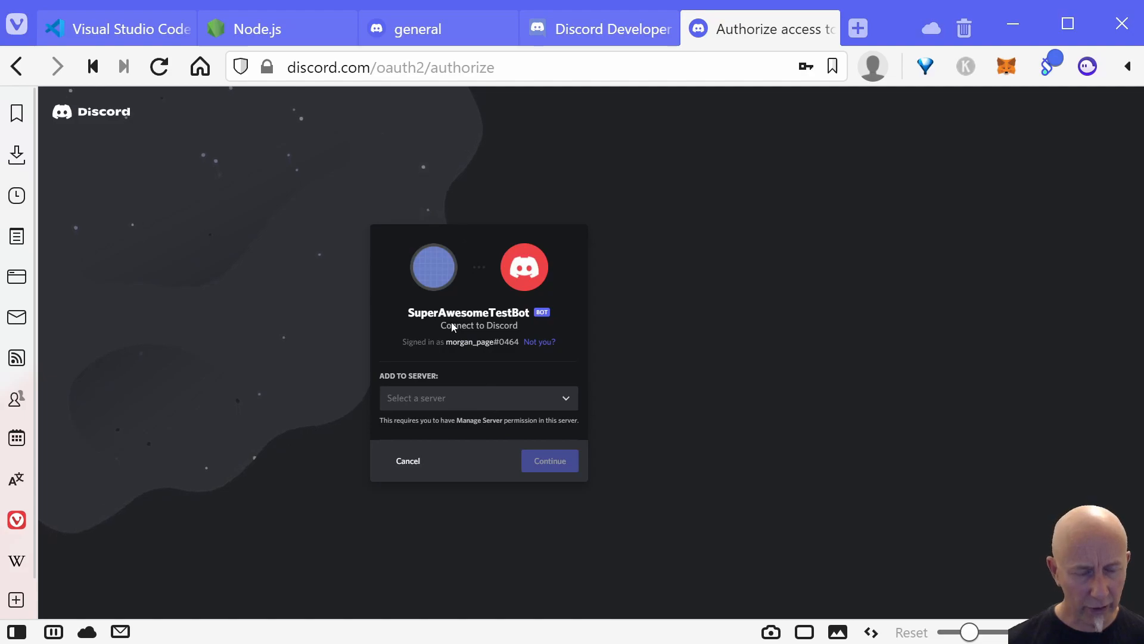
left_click(477, 398)
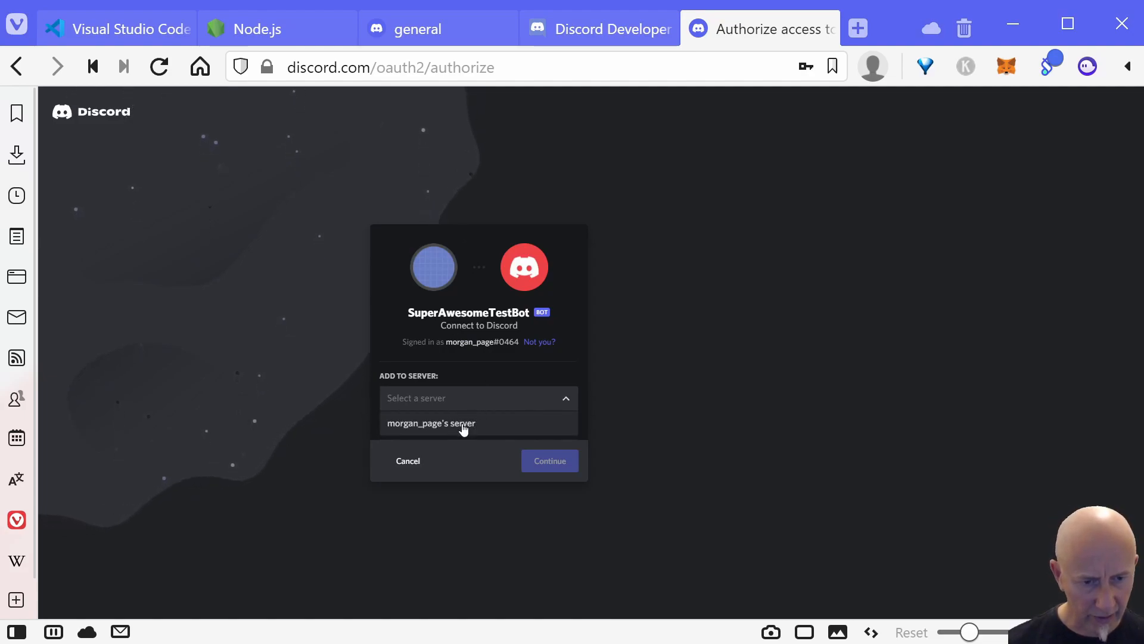
left_click(431, 424)
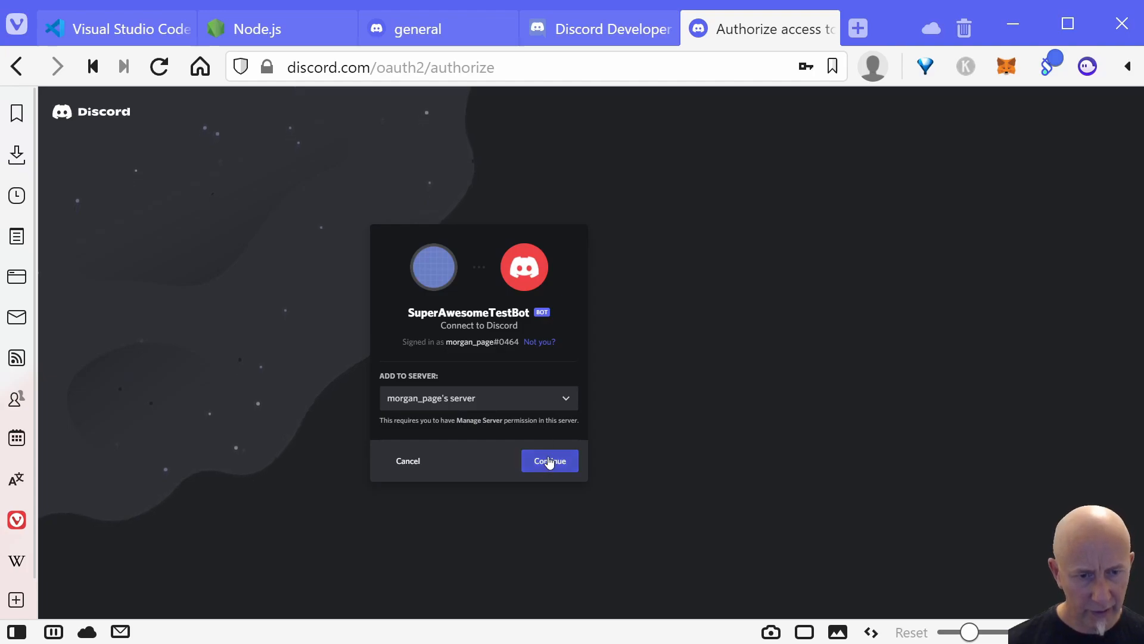
Authorize SuperAwesomeTestBot with the listed permissions and return to the general channel.
left_click(550, 460)
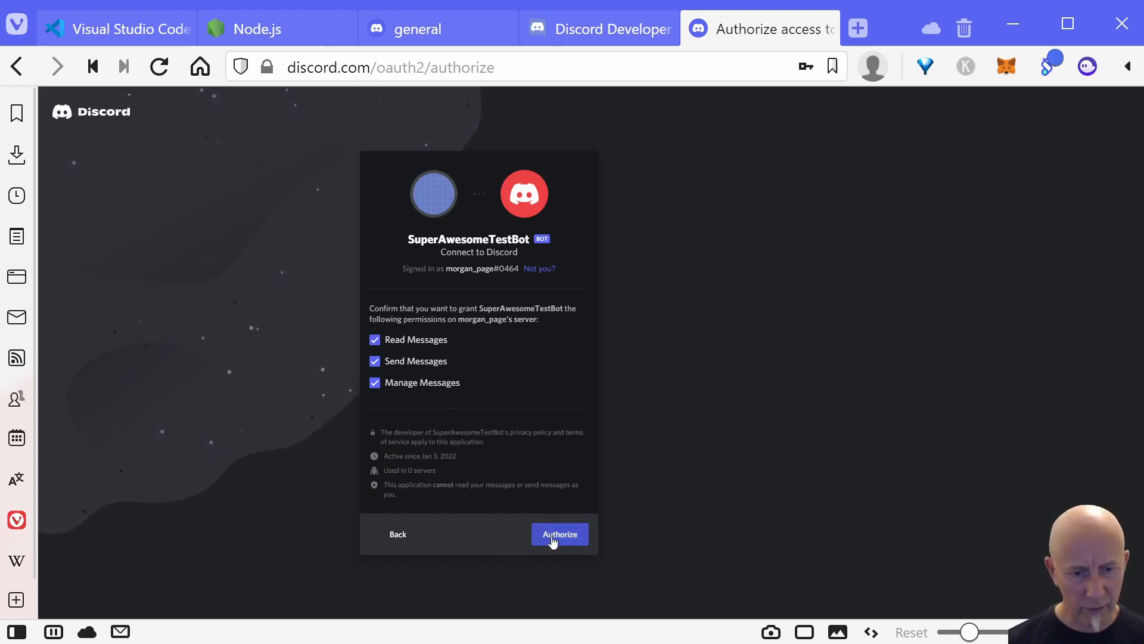
left_click(560, 534)
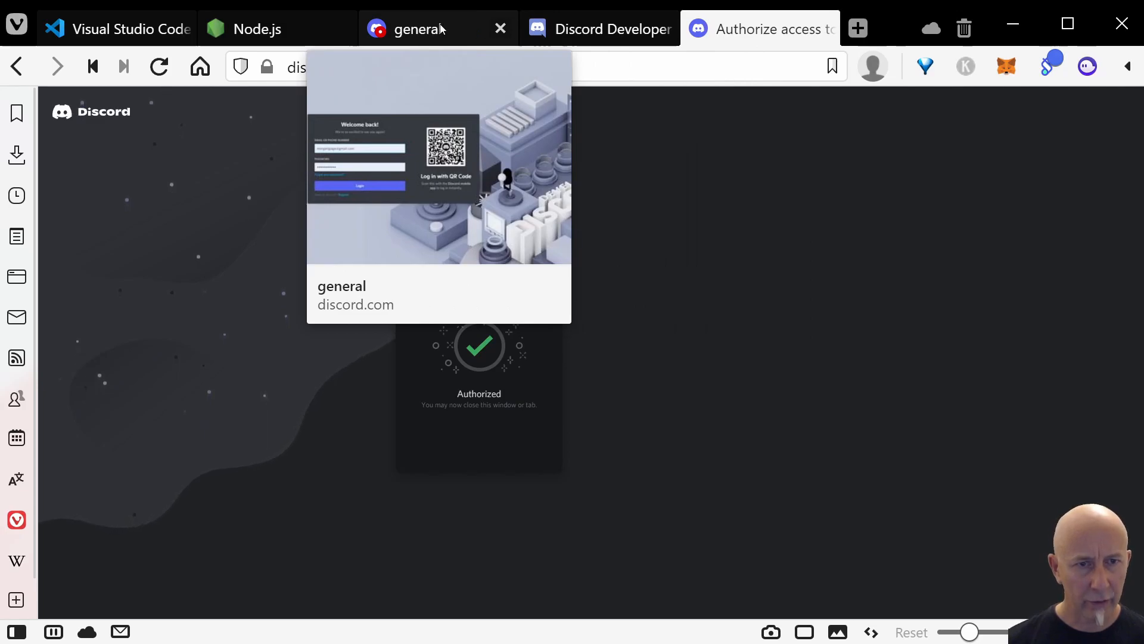
left_click(419, 28)
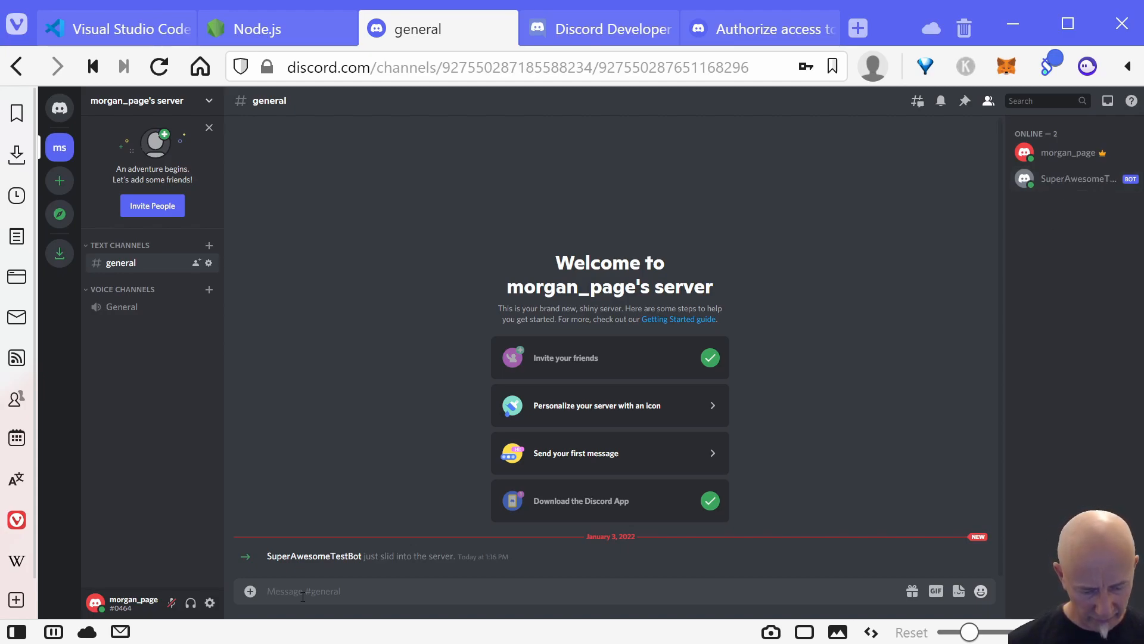
Post 'hello' in the #general channel so the running bot logs it.
type("hello")
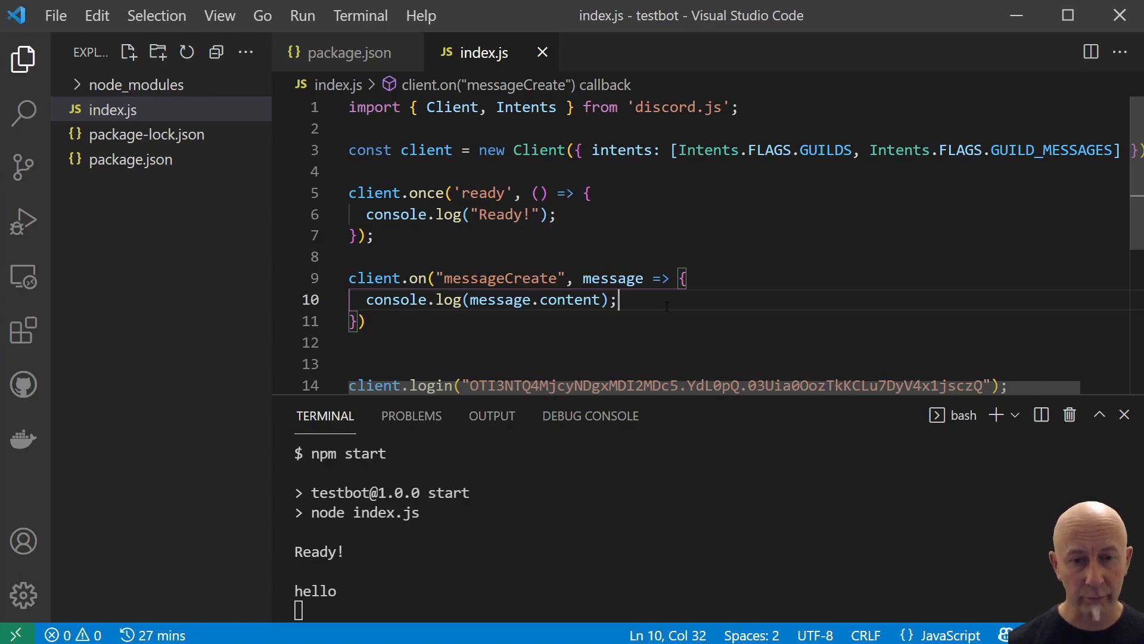
In index.js, send 'Hello back!' when message.content starts with '!hello'.
type("if(message.content.")
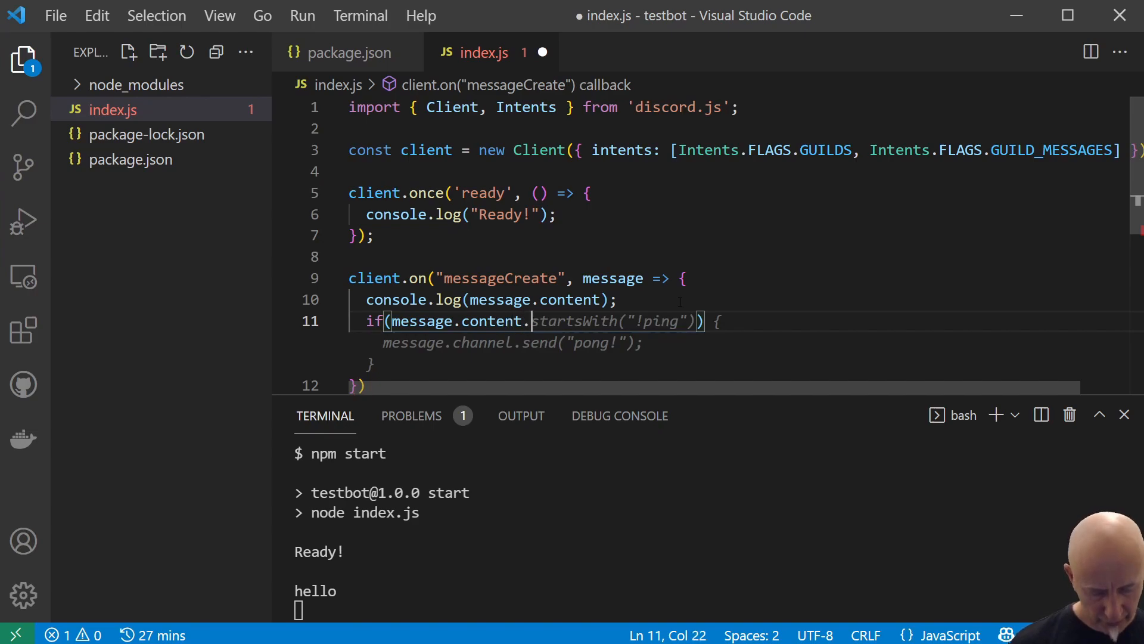
type("startsWith(\"!hello")
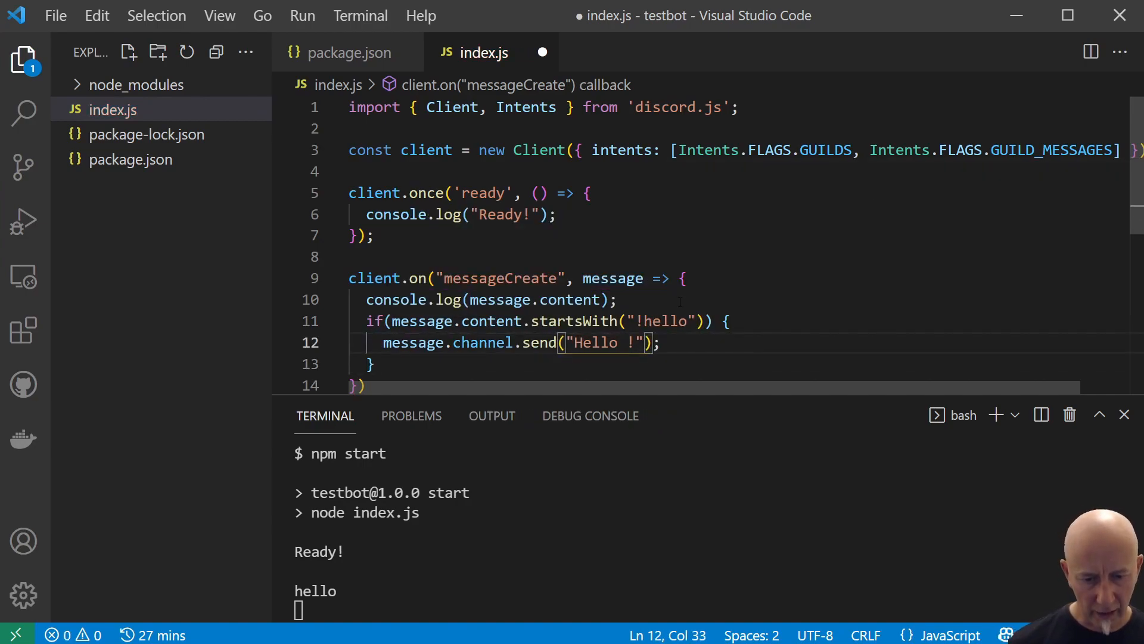
type("back")
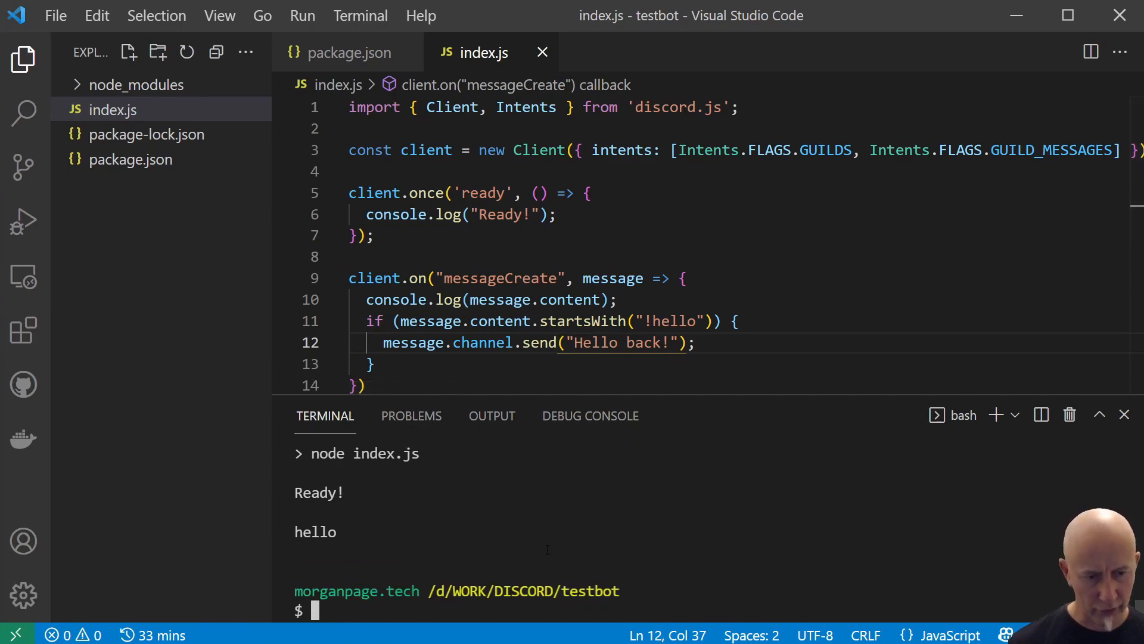
Restart the bot with npm start in the terminal.
type("n")
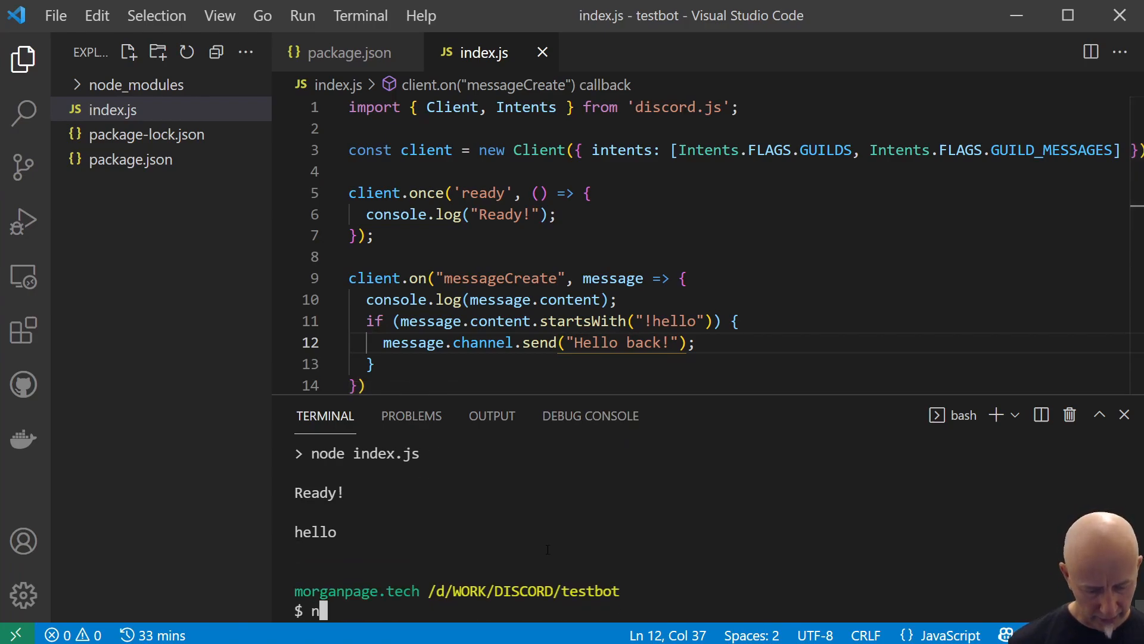
type("pm start")
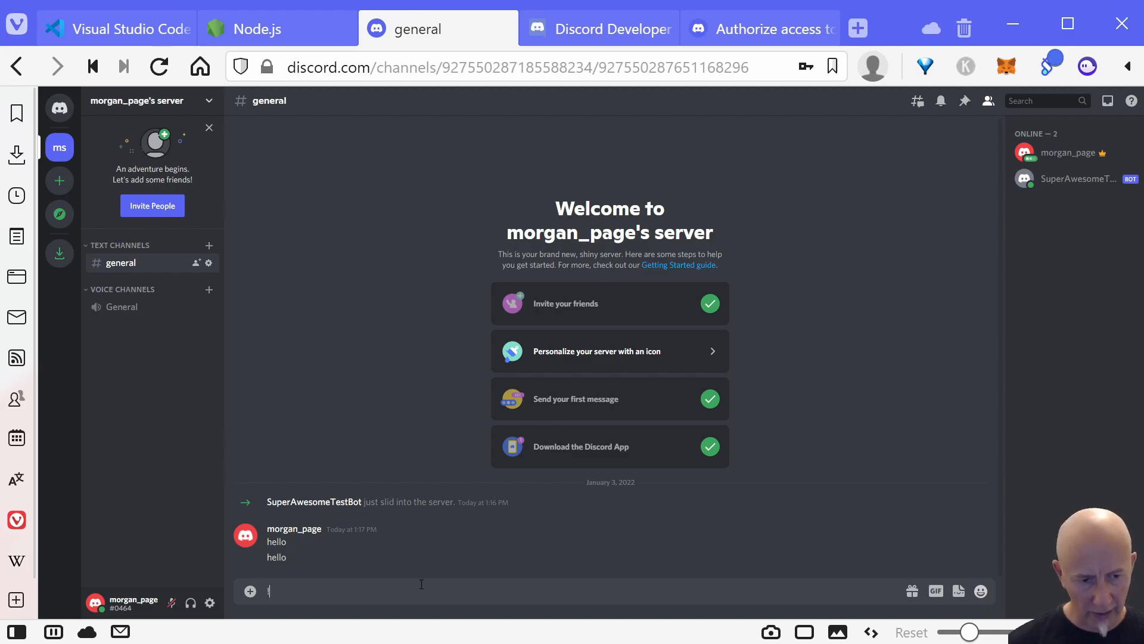
Send '!hello' in #general to trigger the bot's Hello back! reply.
type("!hello")
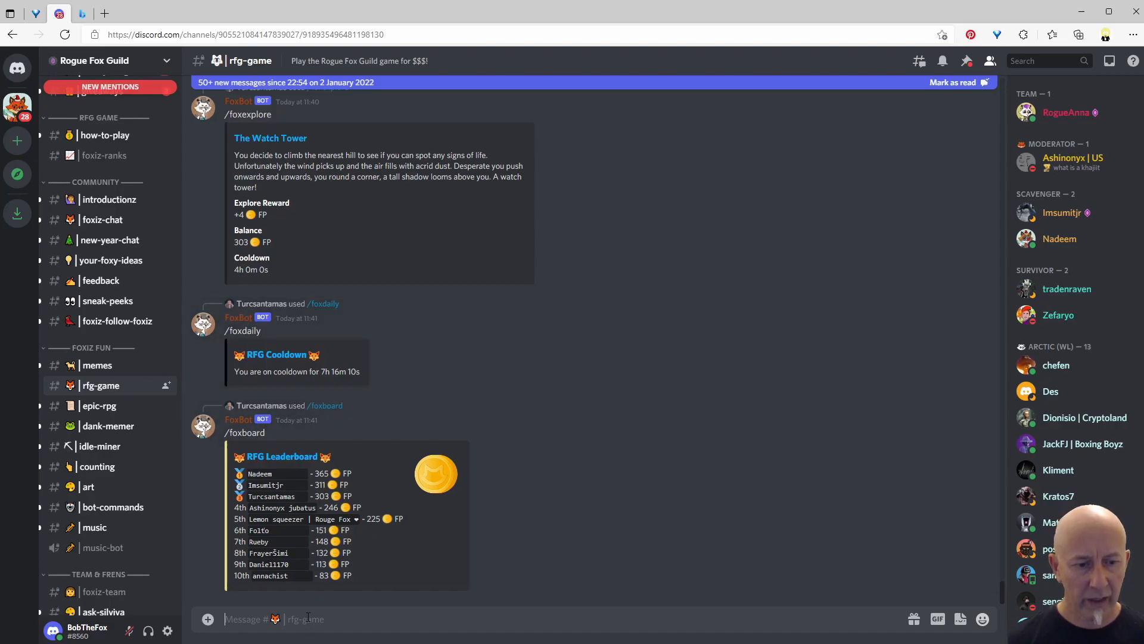
Run FoxBot's /foxdaily command in #rfg-game to claim the daily reward.
type("/")
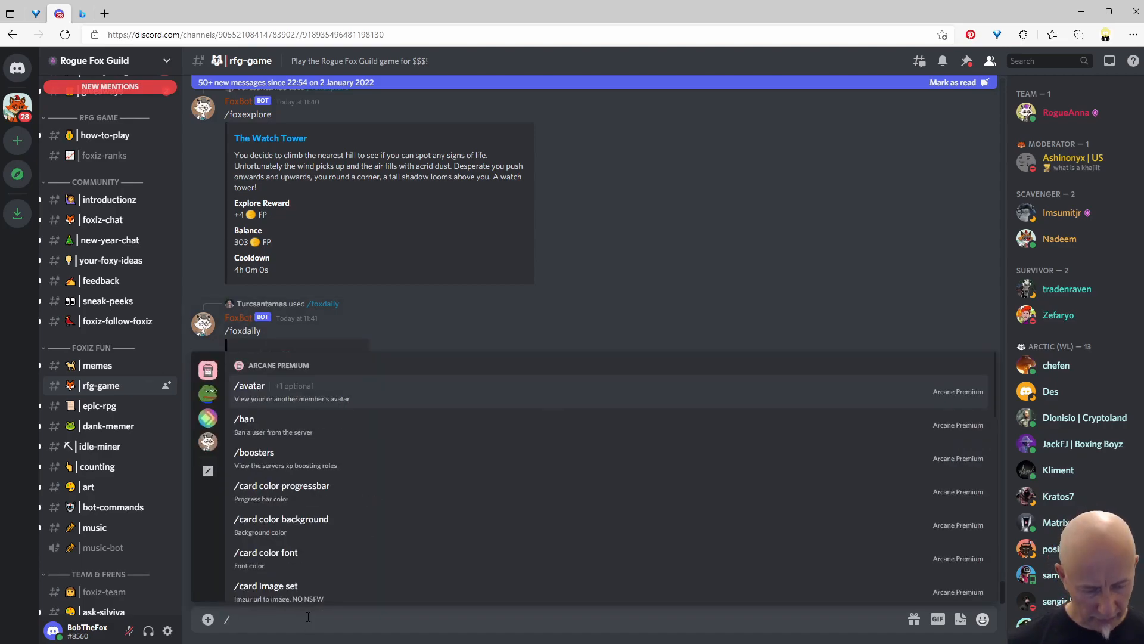
type("fox")
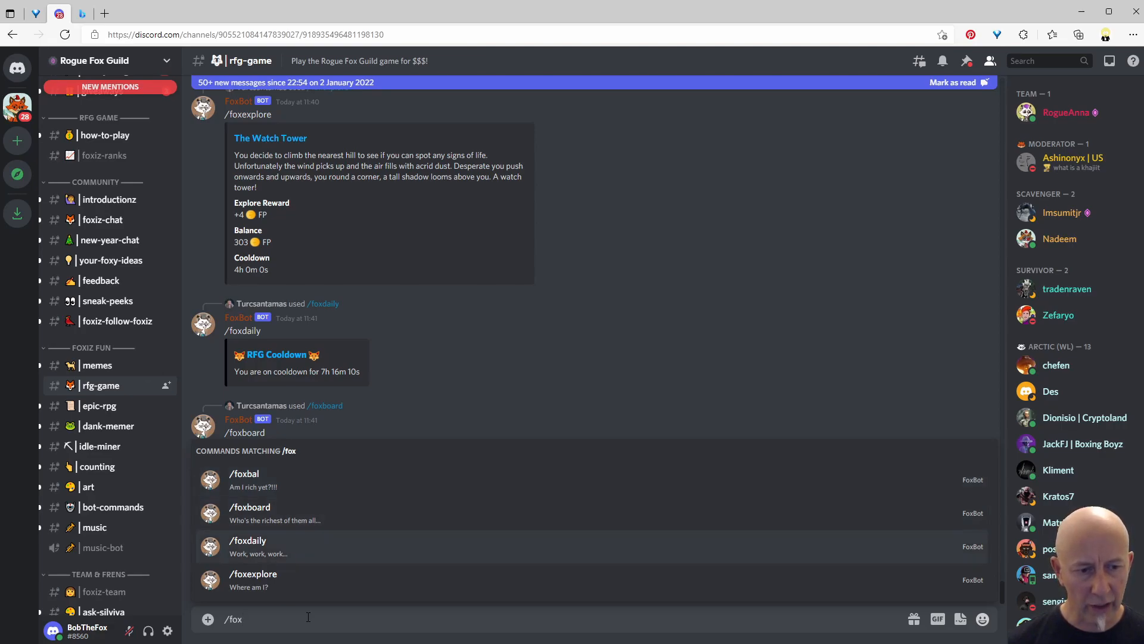
left_click(248, 547)
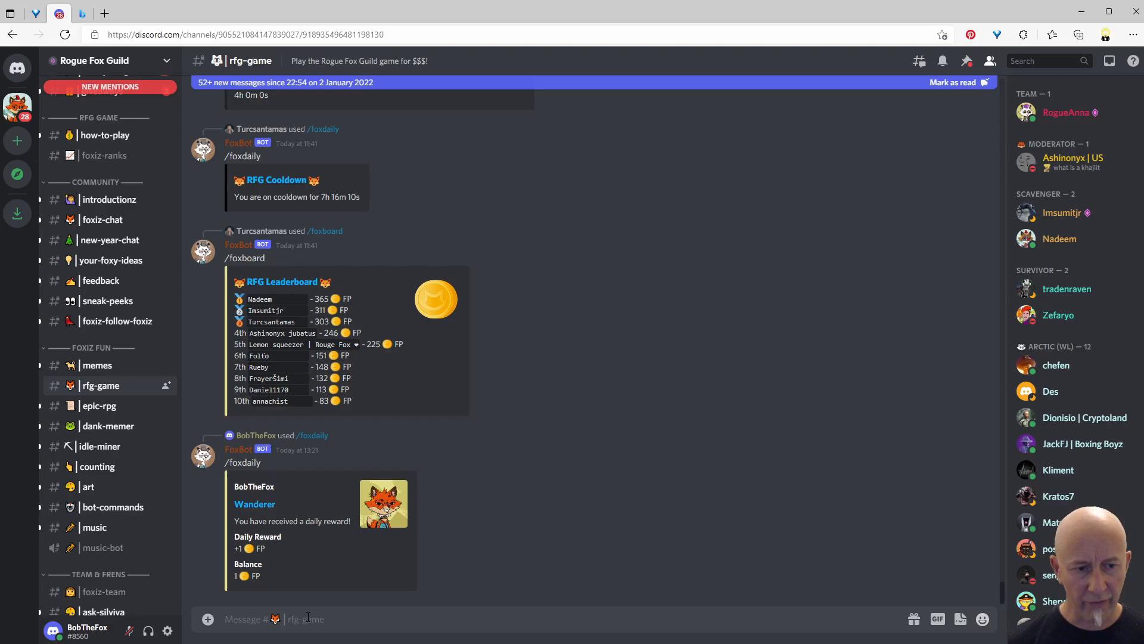
Run /foxexplore from the /fox command popup and see it go on cooldown.
type("/fox")
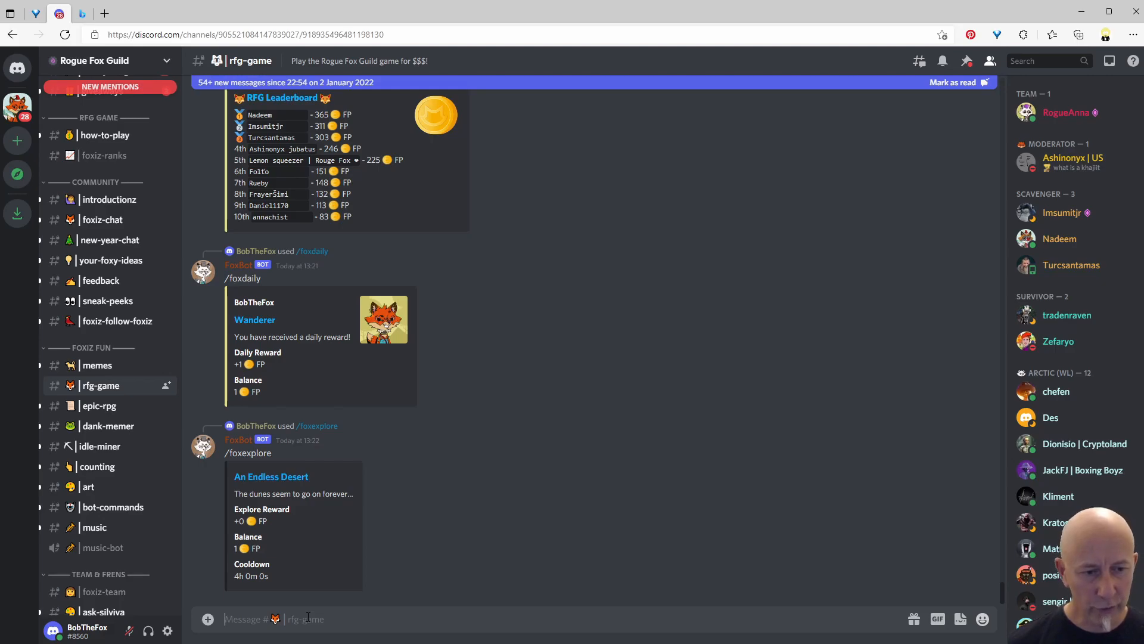
type("/fox")
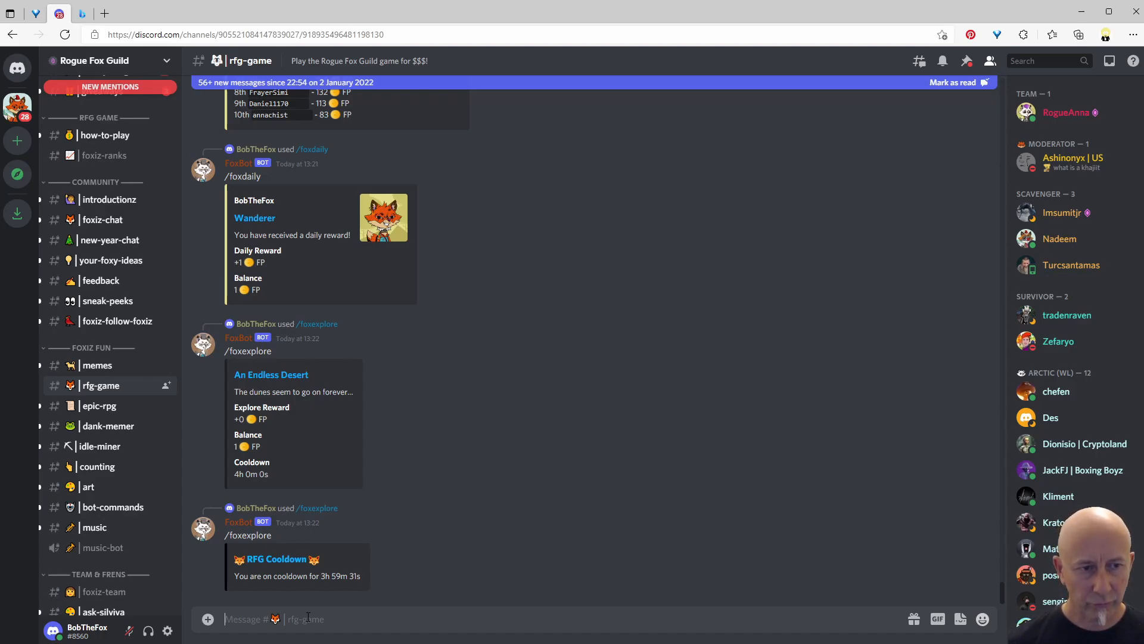
type("/")
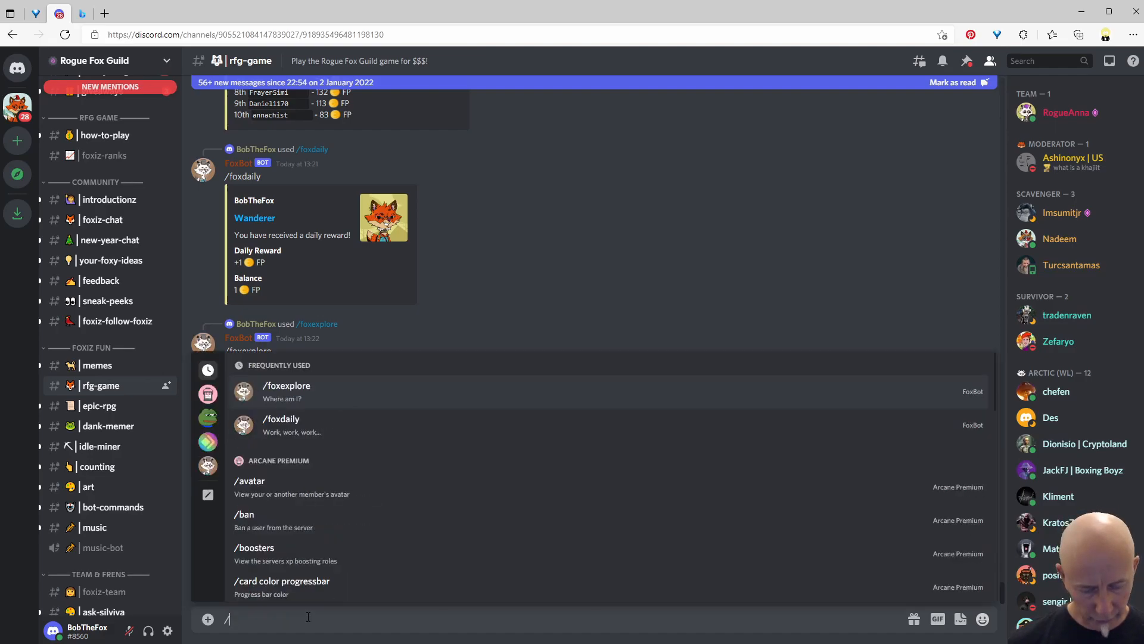
type("fox")
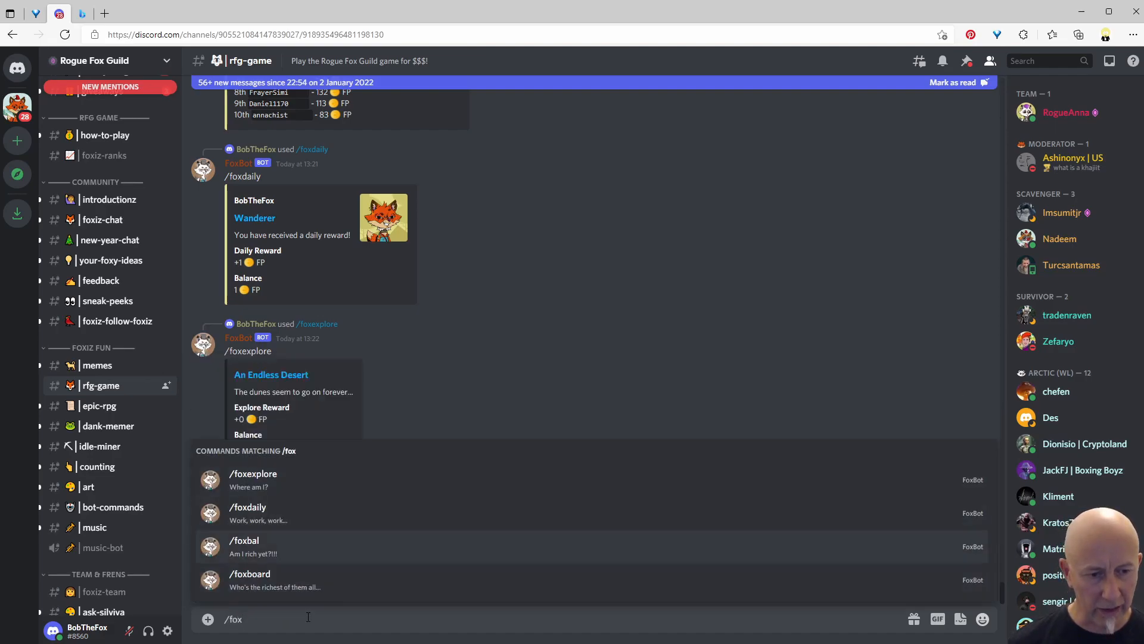